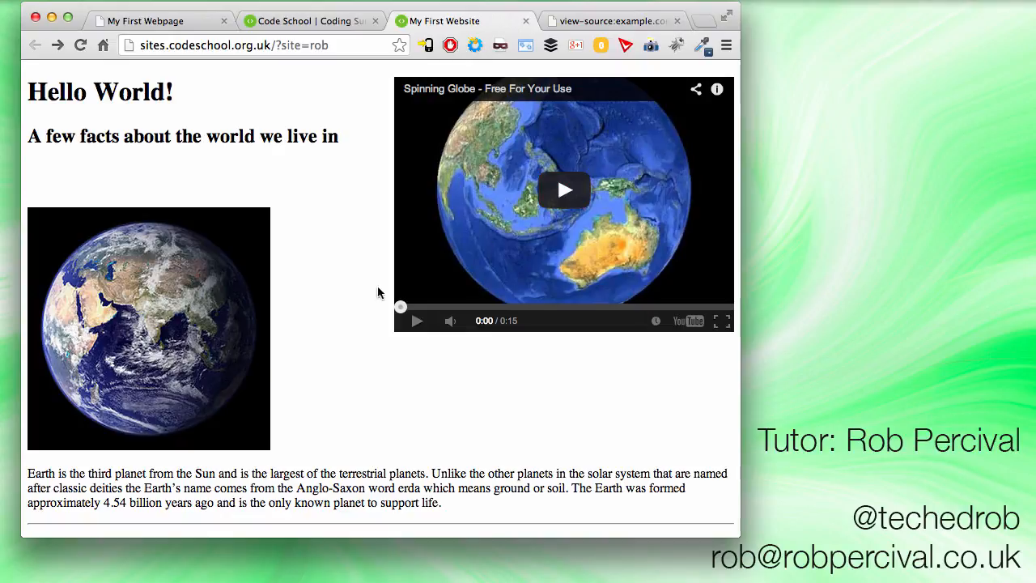
Close the old My First Webpage tab and bring up the view-source of example.com
scroll(down, 3)
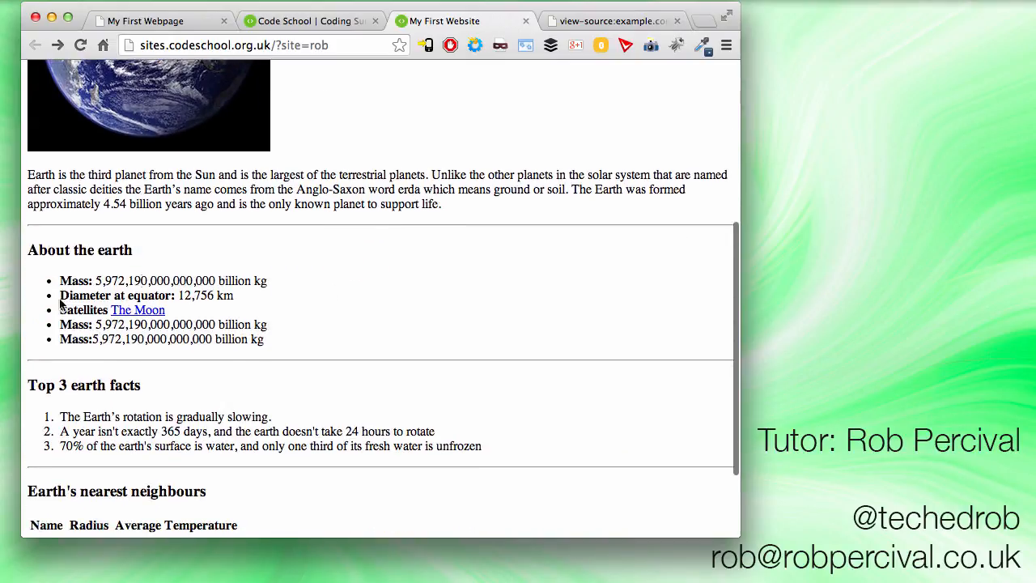
scroll(down, 3)
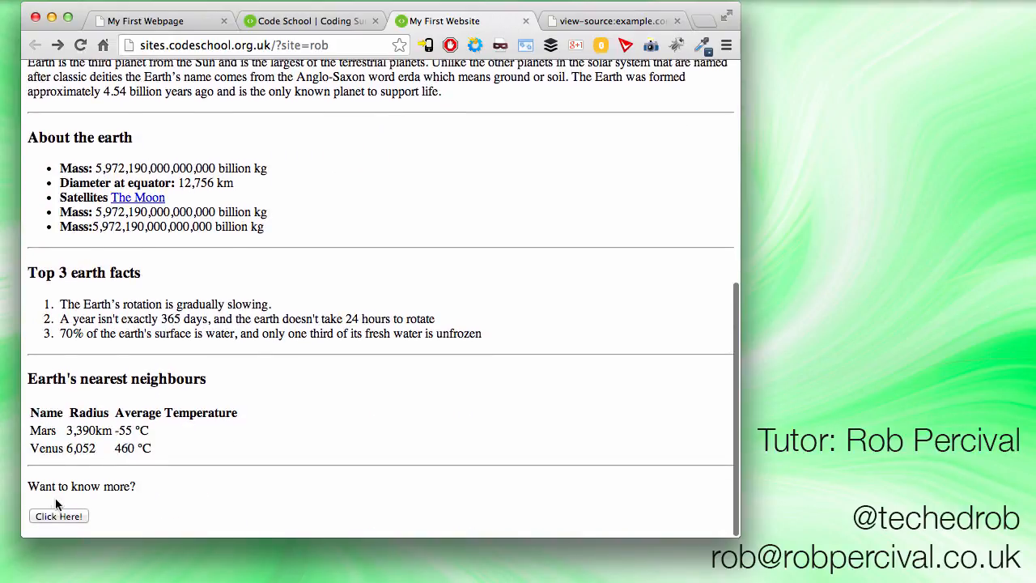
mouse_move(372, 414)
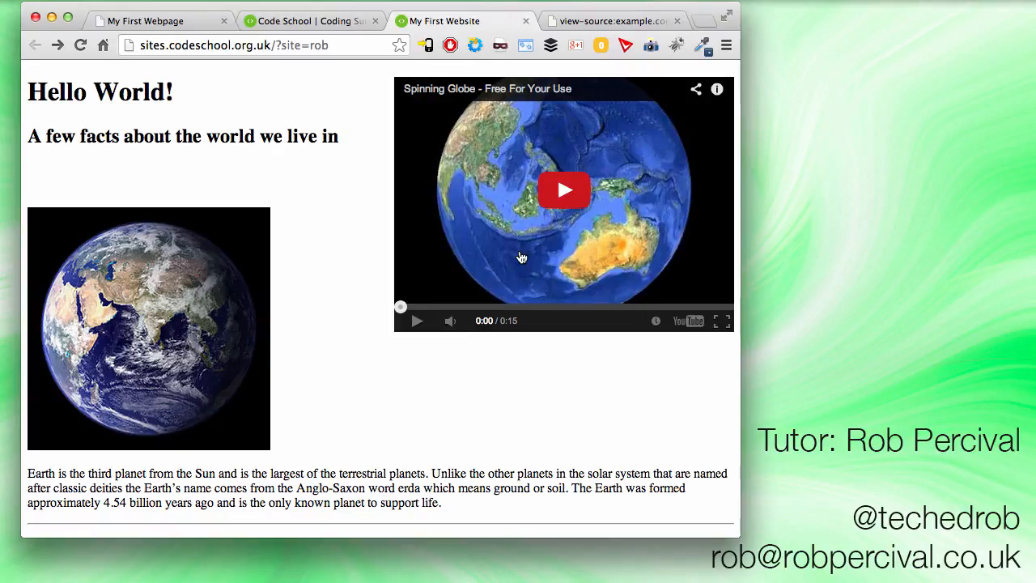
mouse_move(330, 360)
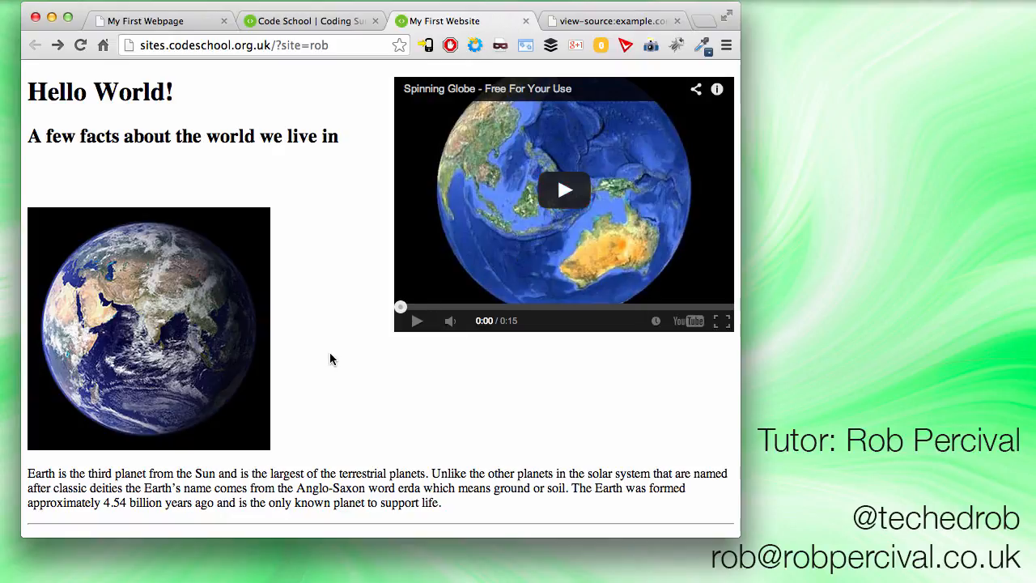
mouse_move(369, 343)
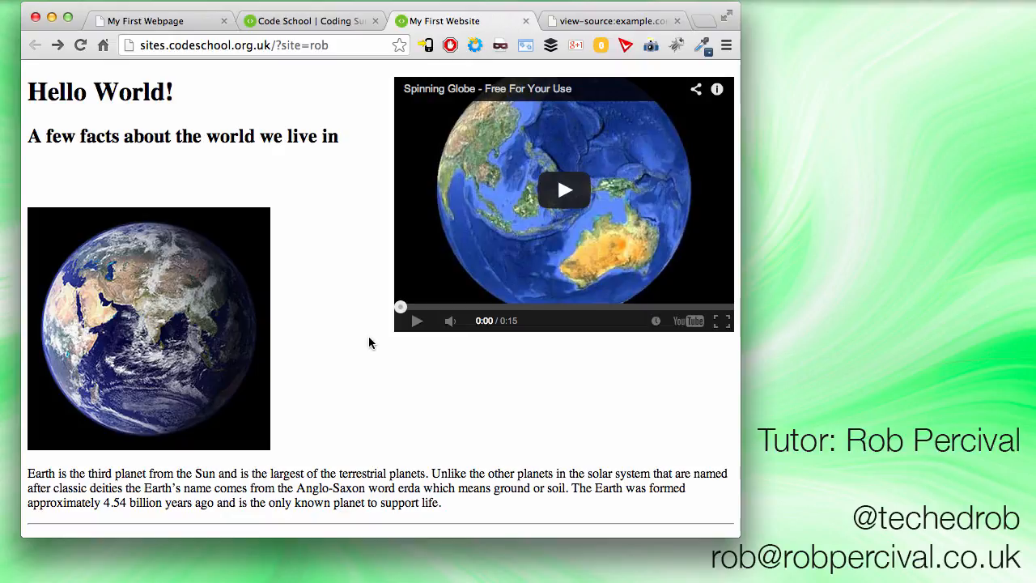
mouse_move(279, 159)
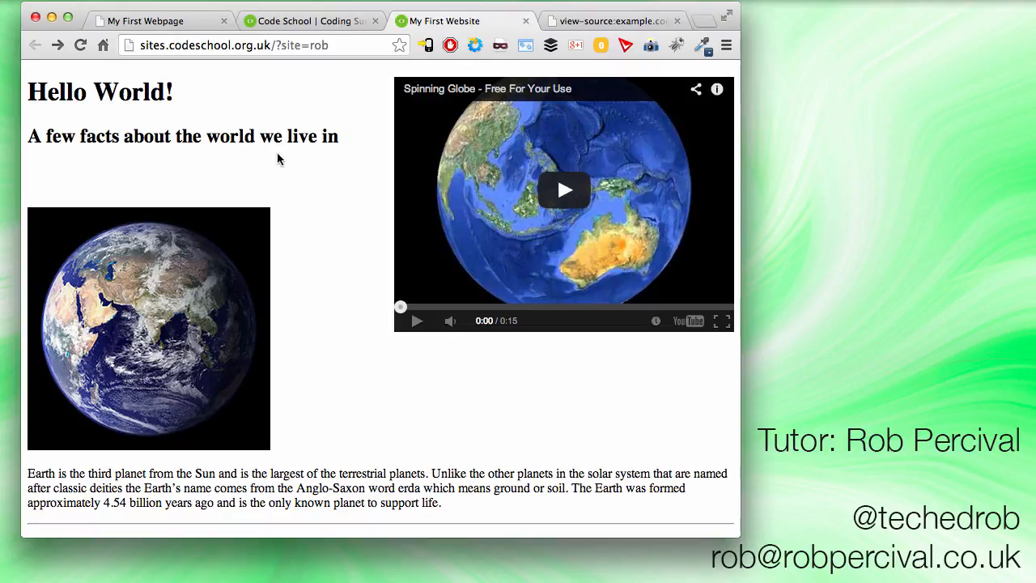
scroll(down, 3)
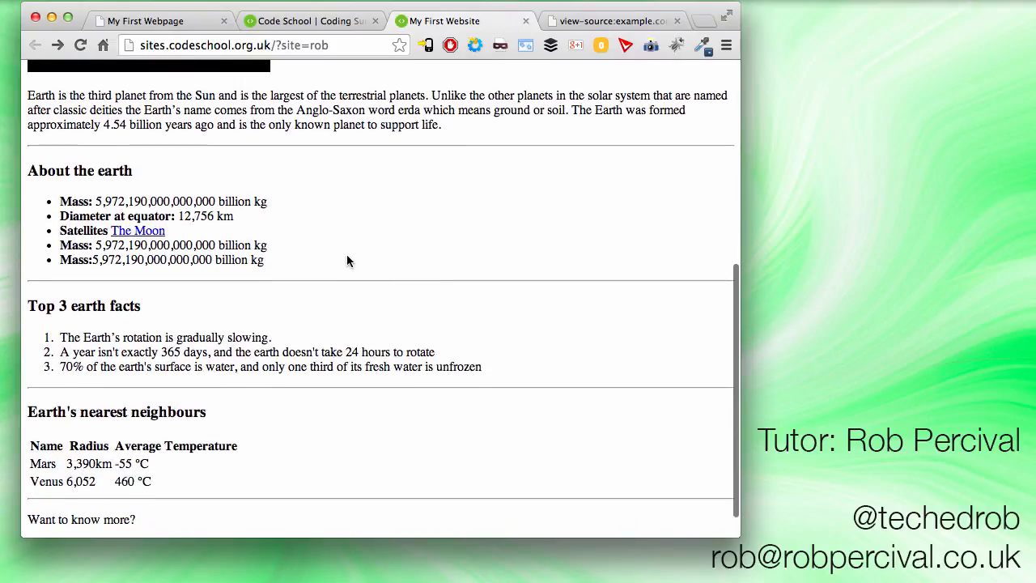
scroll(down, 3)
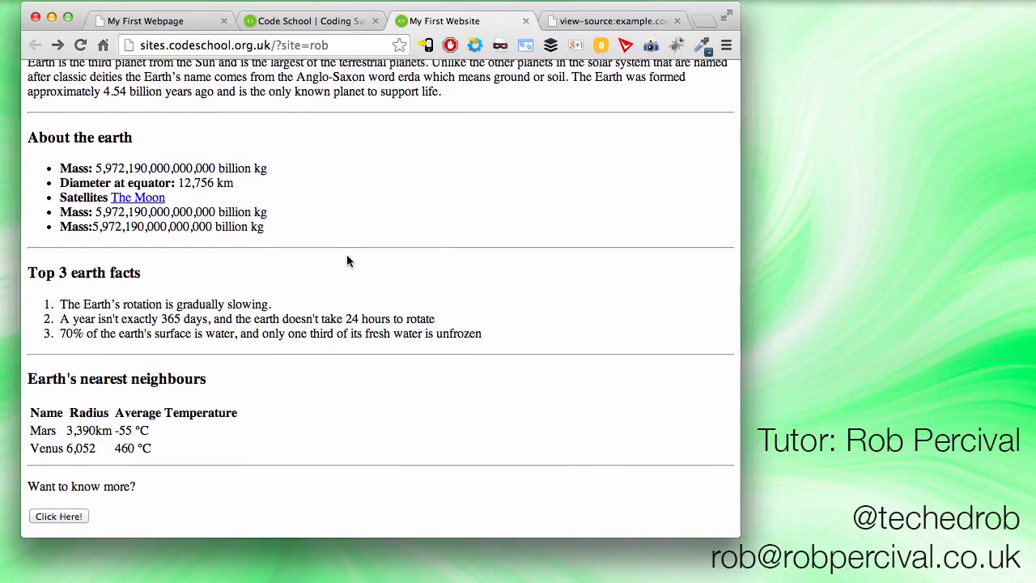
scroll(up, 3)
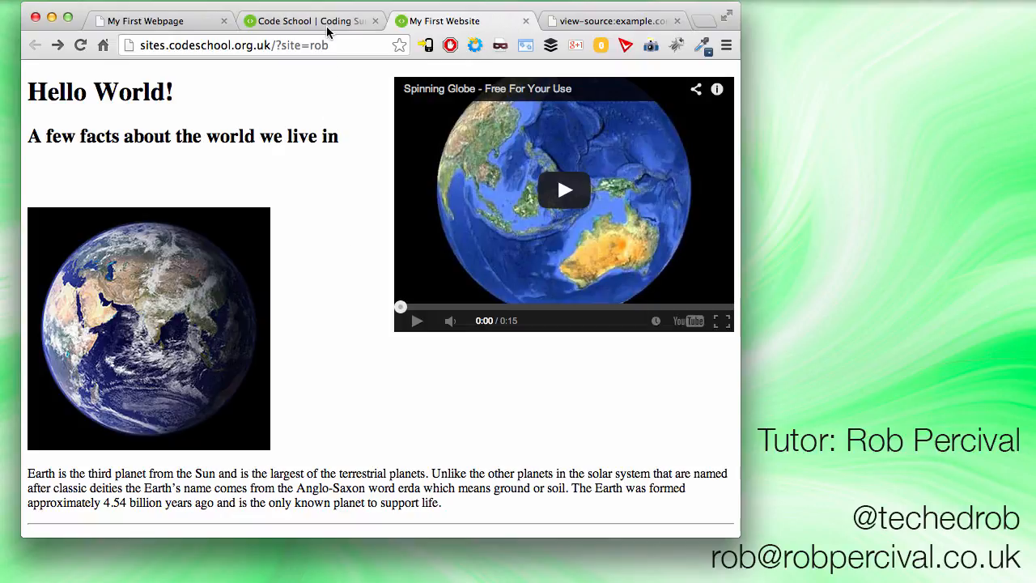
click(311, 20)
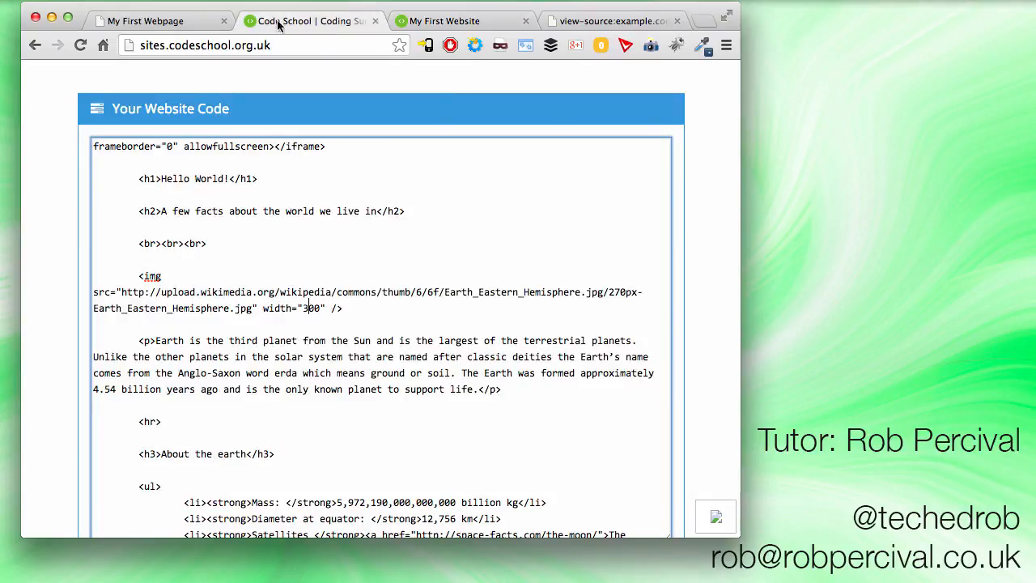
click(223, 20)
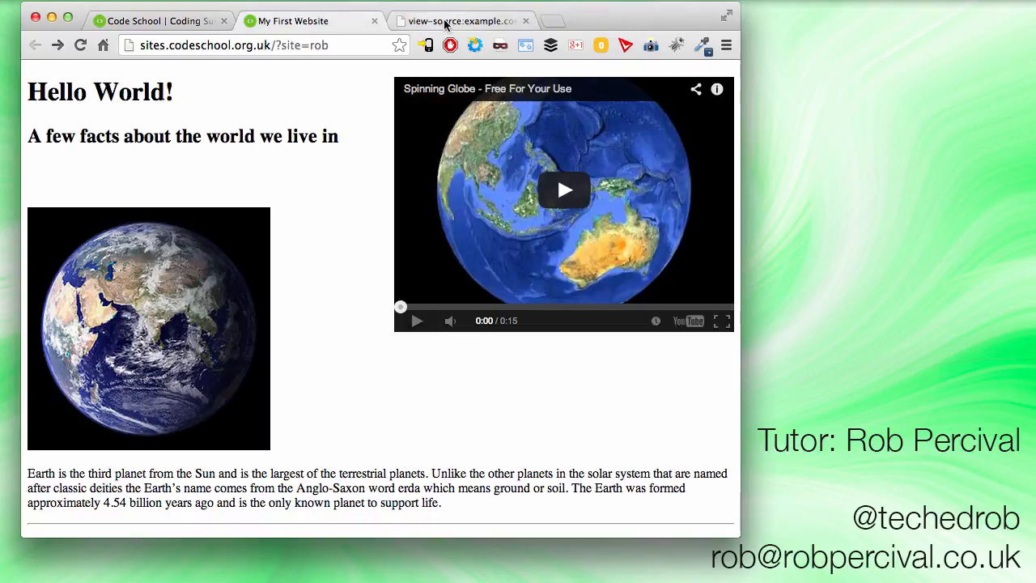
mouse_move(453, 21)
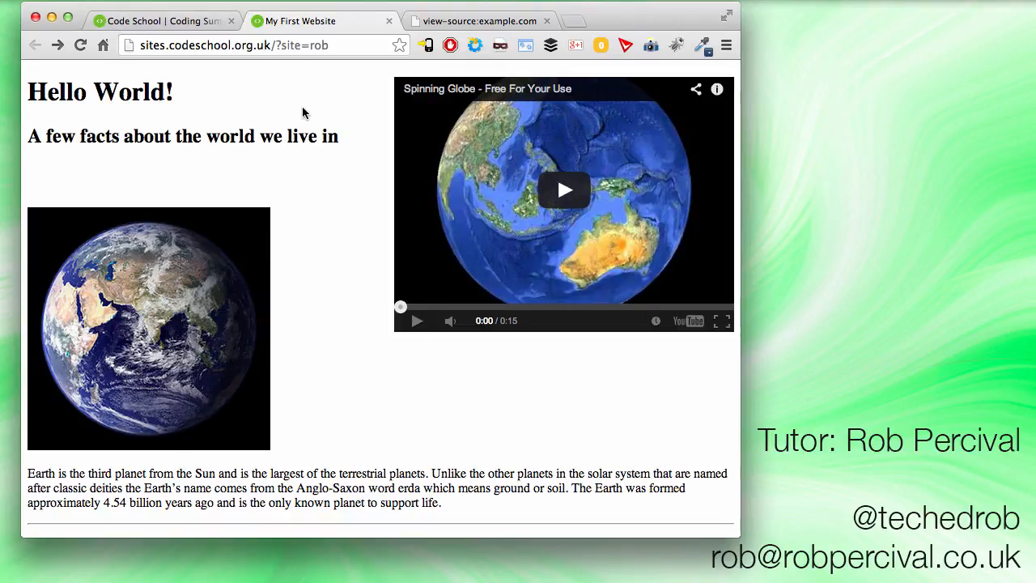
click(477, 19)
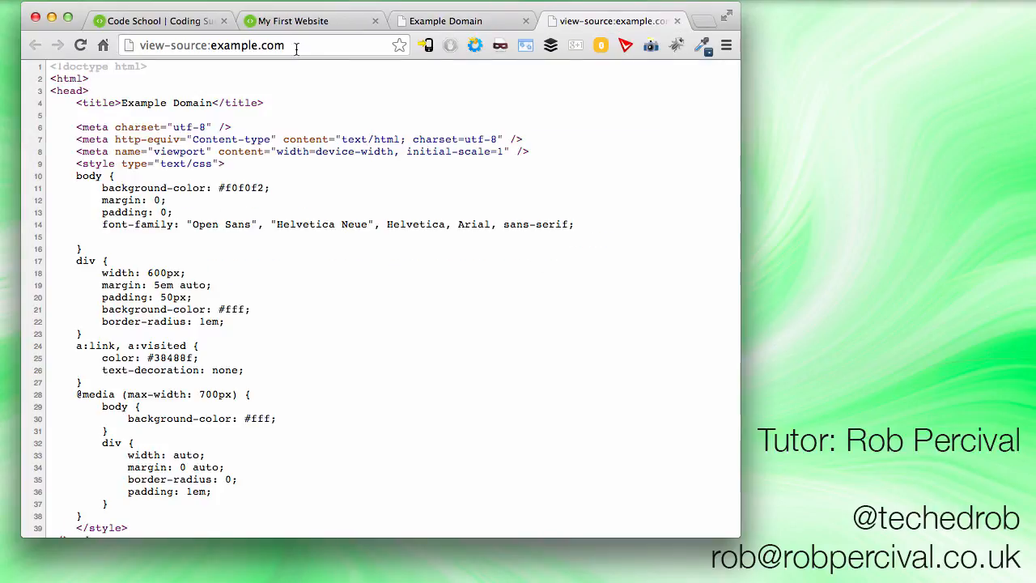
mouse_move(226, 201)
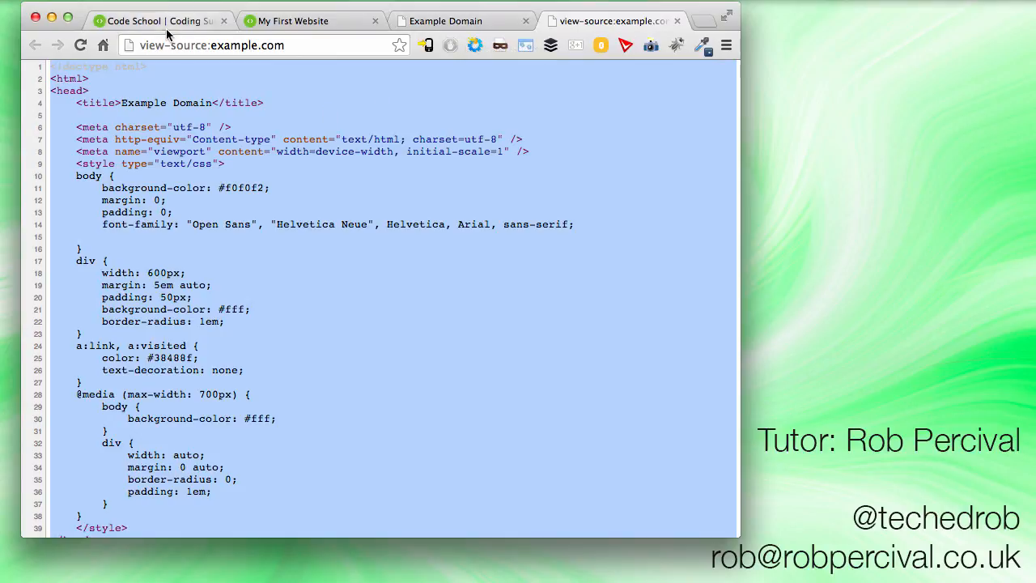
Paste the example.com source into the site code box and preview the Example Domain page
click(154, 20)
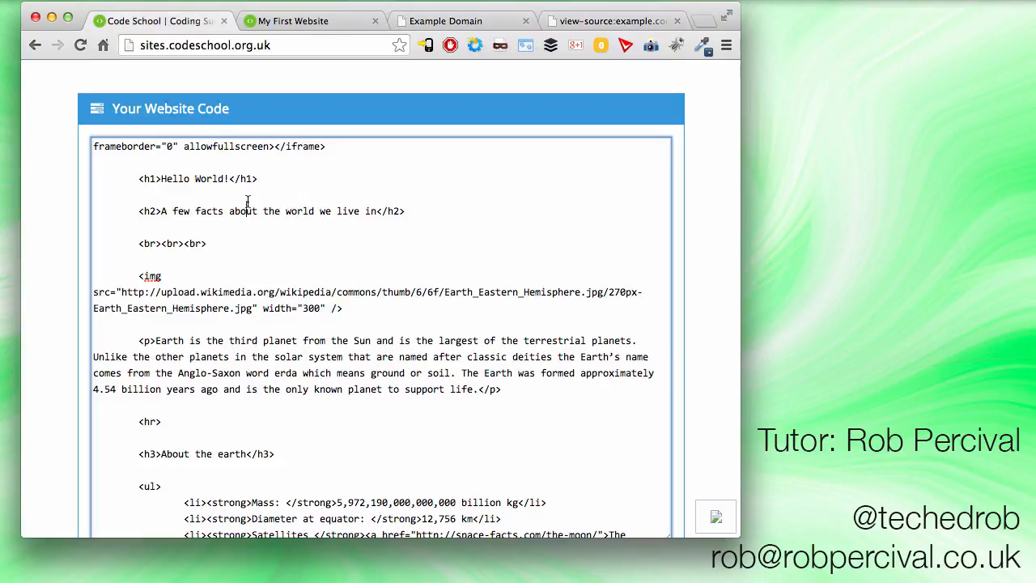
scroll(down, 3)
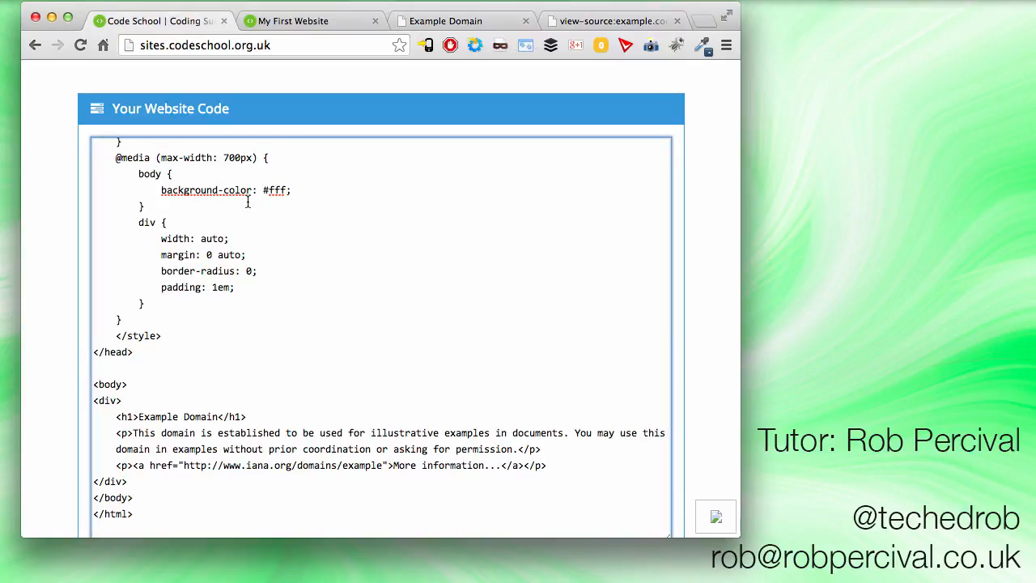
scroll(up, 3)
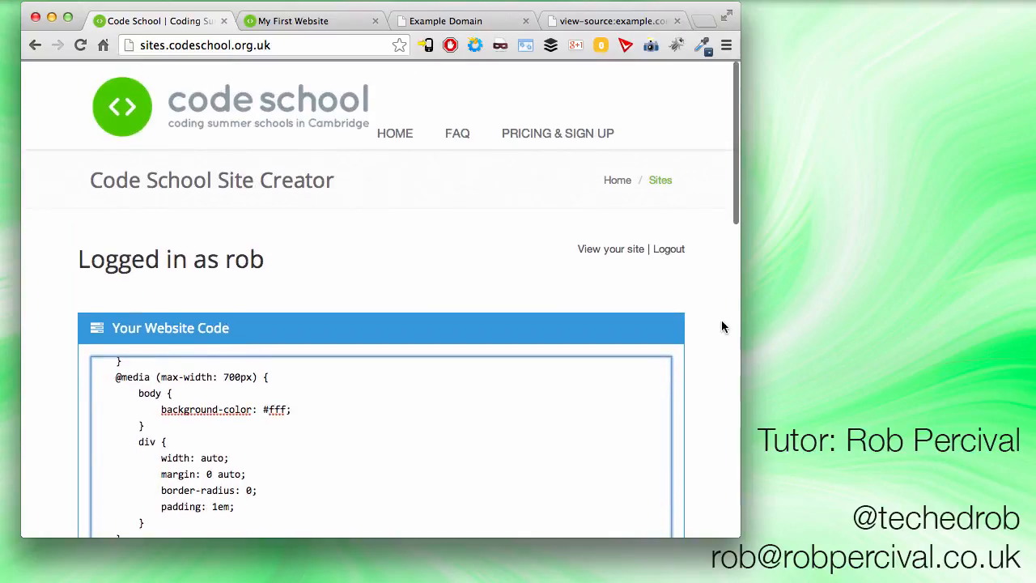
click(611, 250)
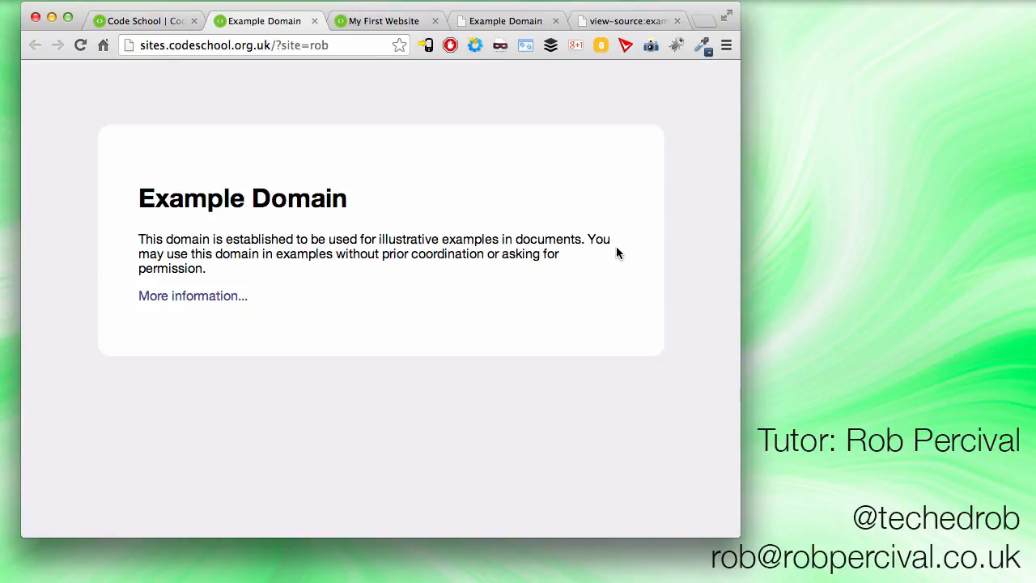
click(143, 19)
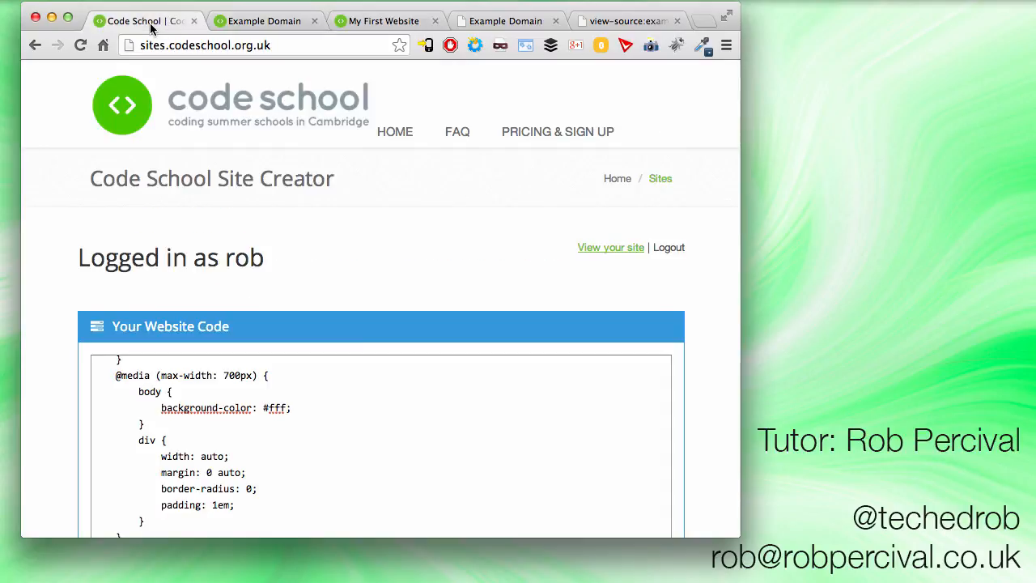
scroll(down, 3)
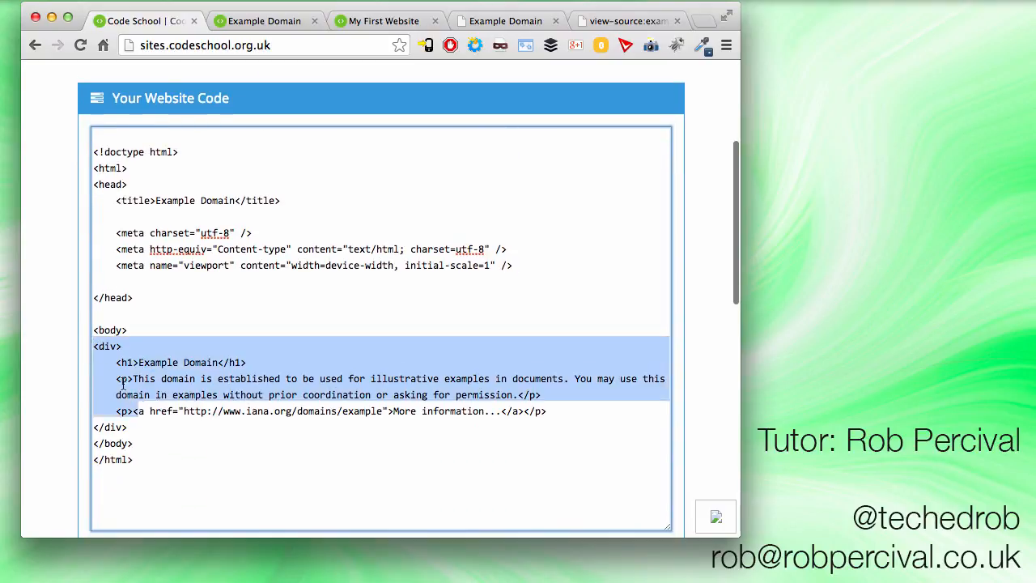
Delete the example page's body div and begin retitling the page to Hello World!
key(Delete)
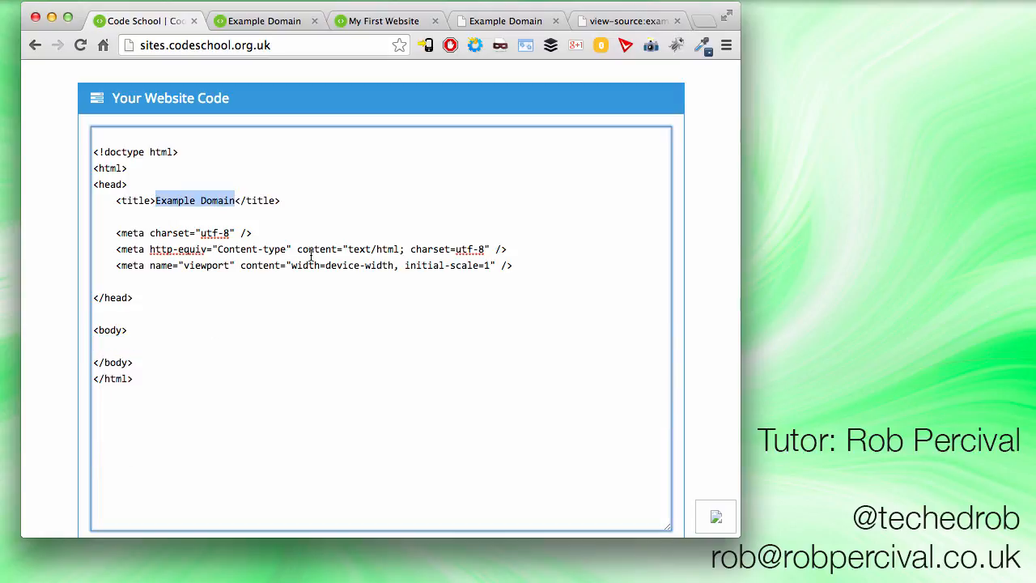
text(Hello)
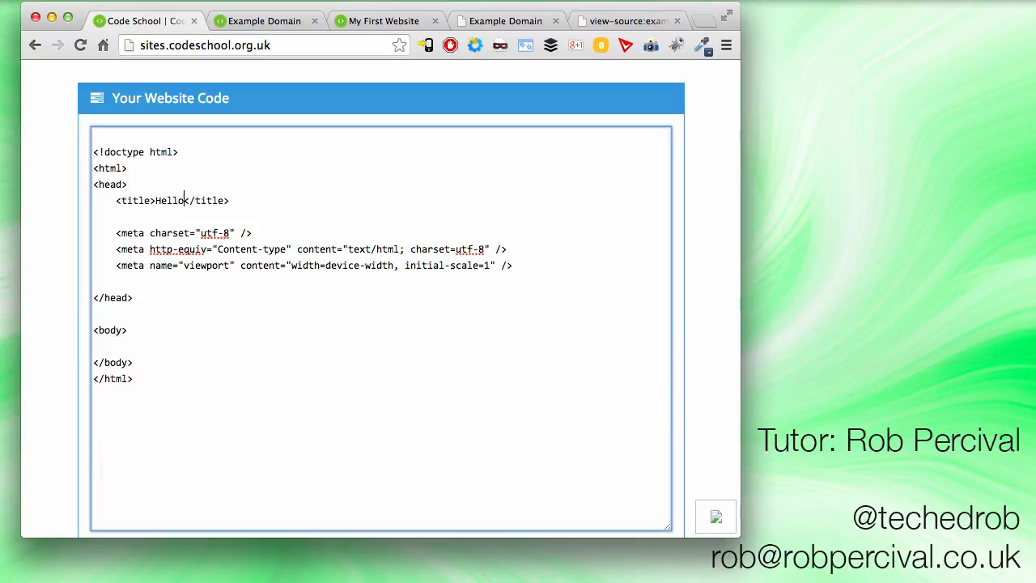
Finish the Hello World! title, reload the blank preview and compare with the Earth facts page
text(World!)
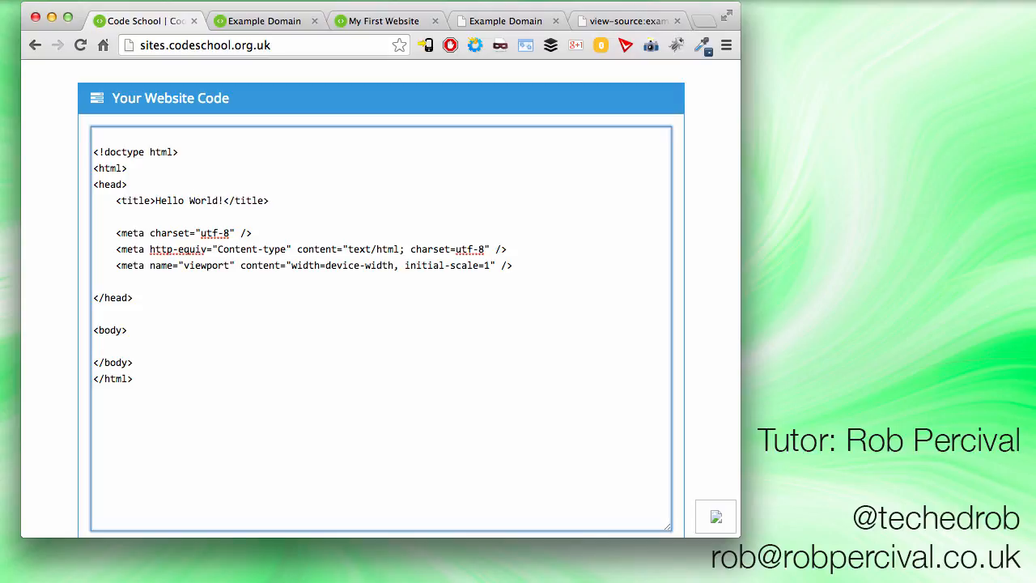
click(262, 19)
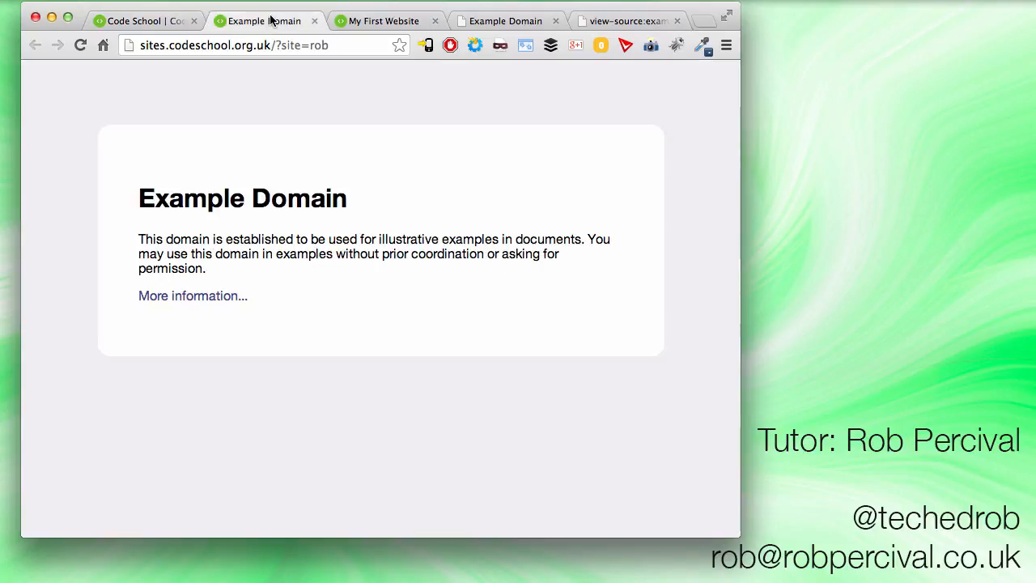
click(235, 45)
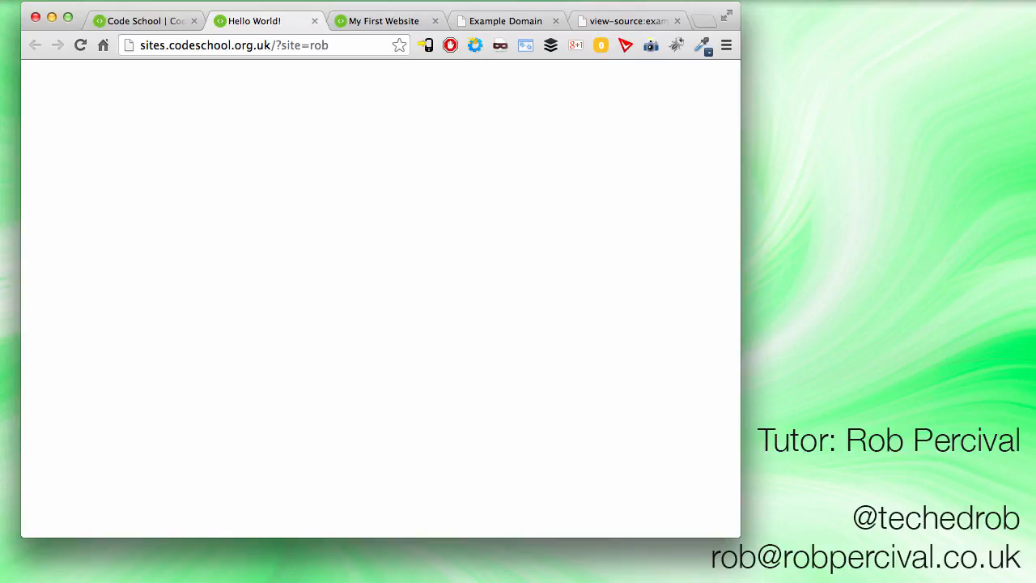
click(382, 19)
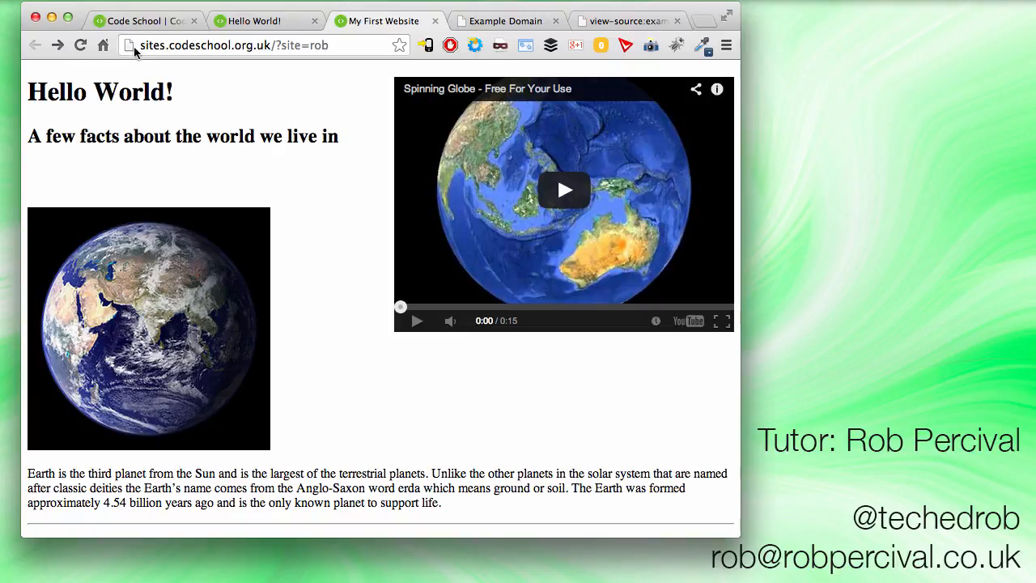
Add an h1 heading reading Hello World! inside the page body
click(142, 19)
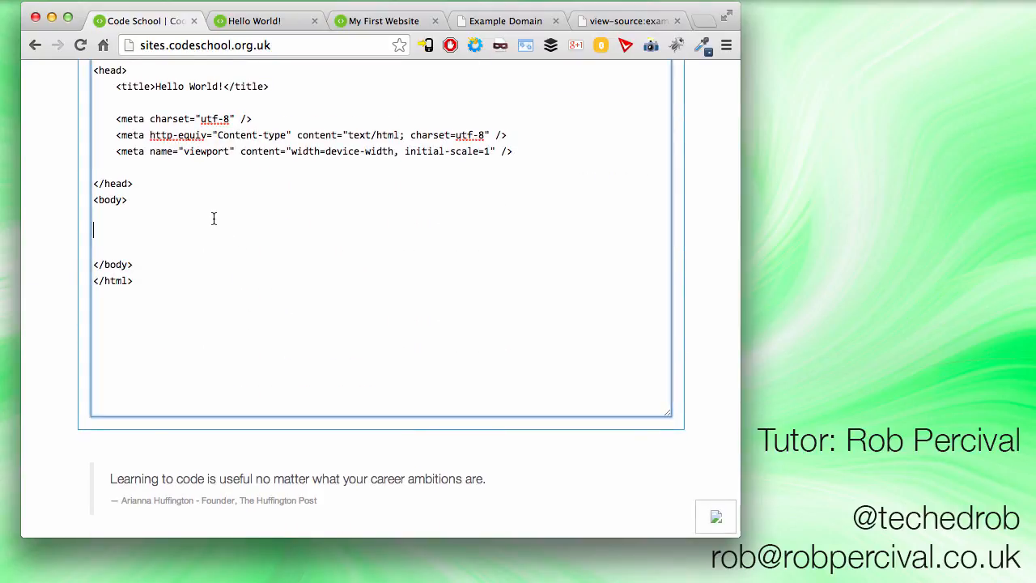
text(<h2)
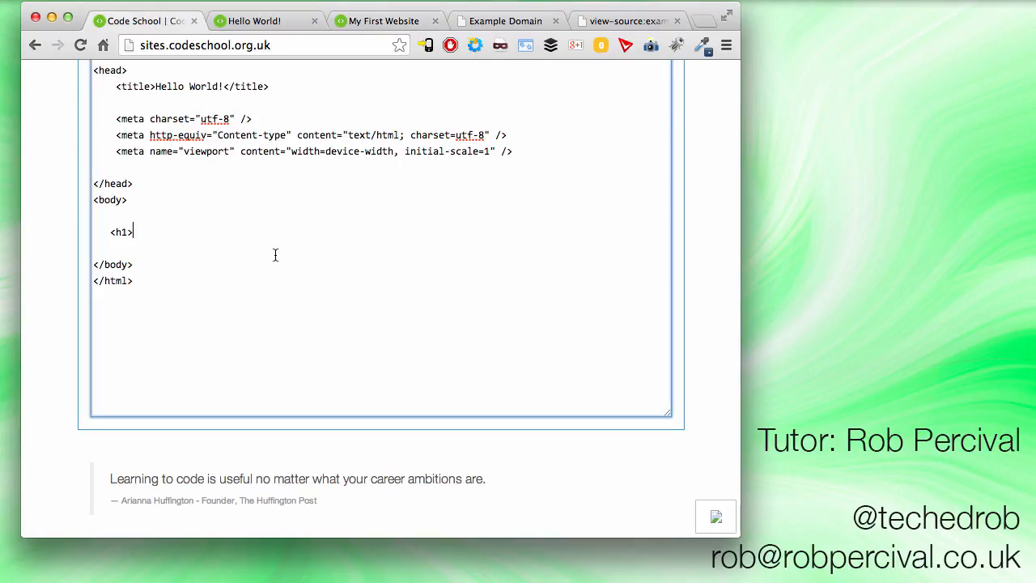
text(Hello World)
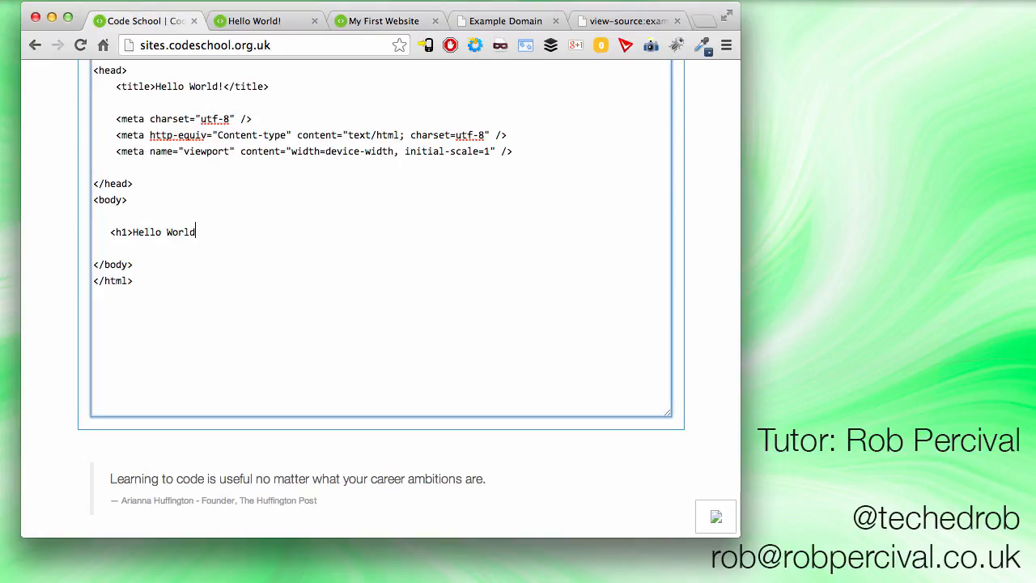
text(!</h)
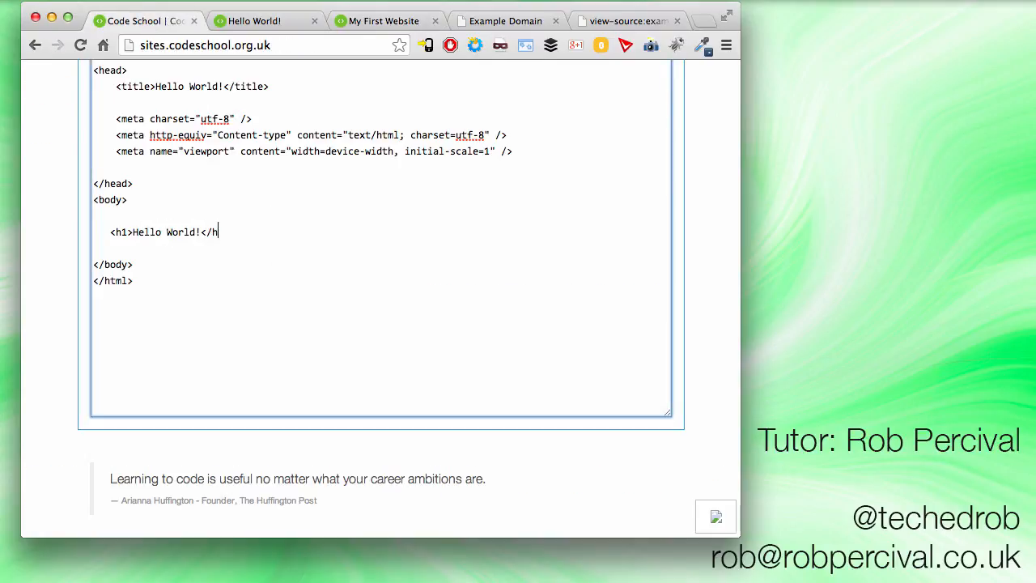
click(252, 20)
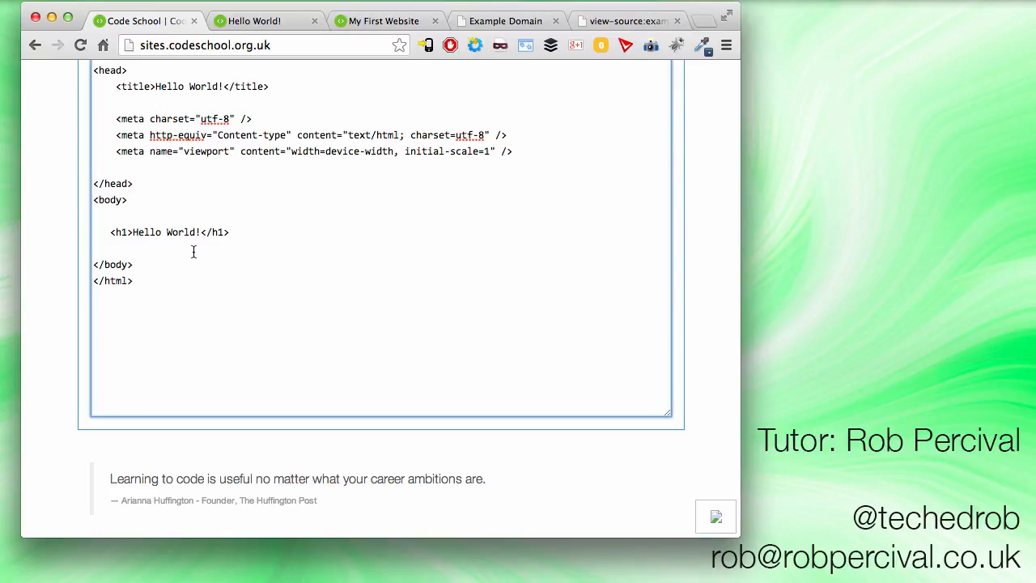
scroll(down, 3)
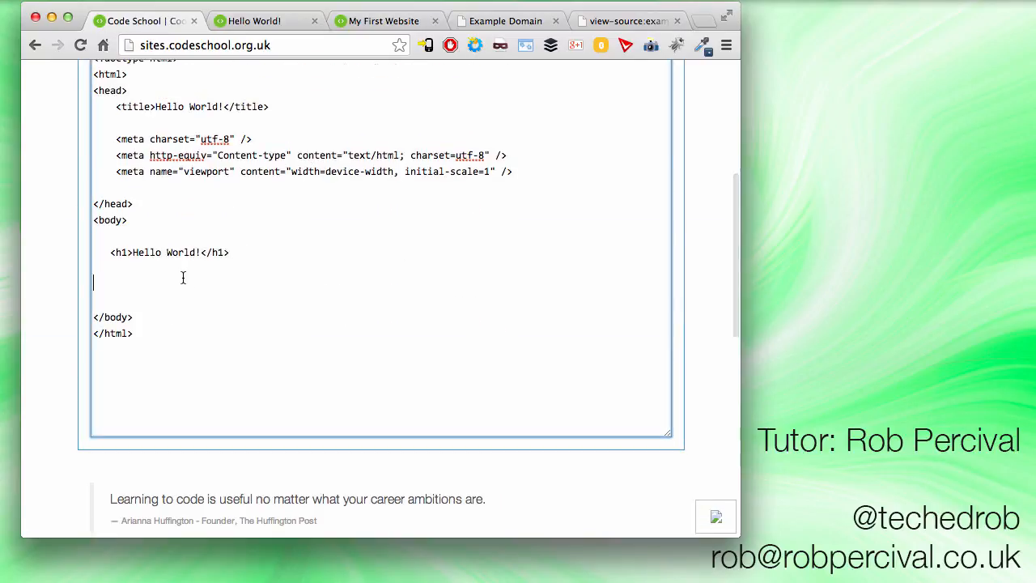
Add an h2 subheading 'A few facts about the world we live in' below the h1
text(<)
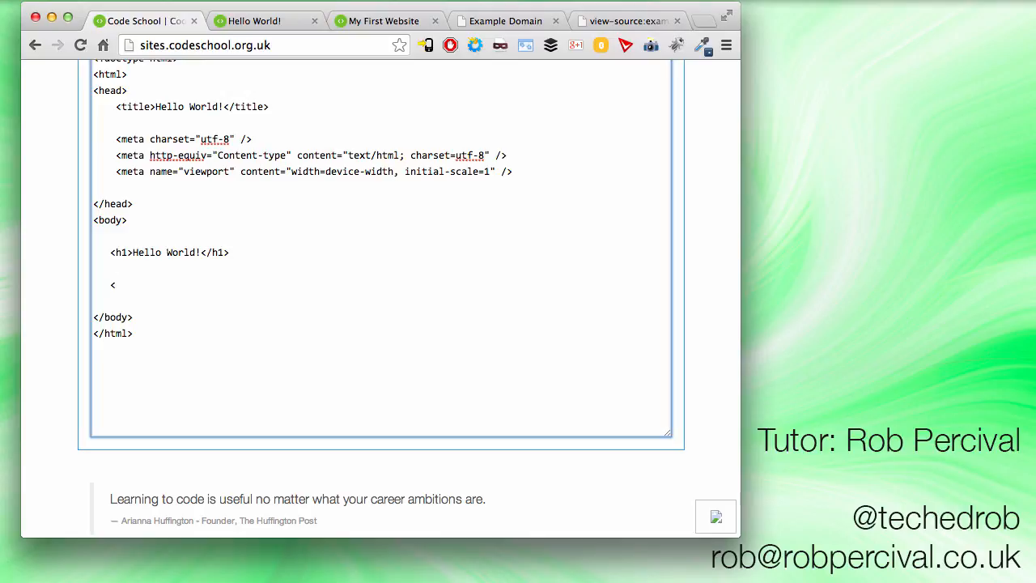
text(h2>)
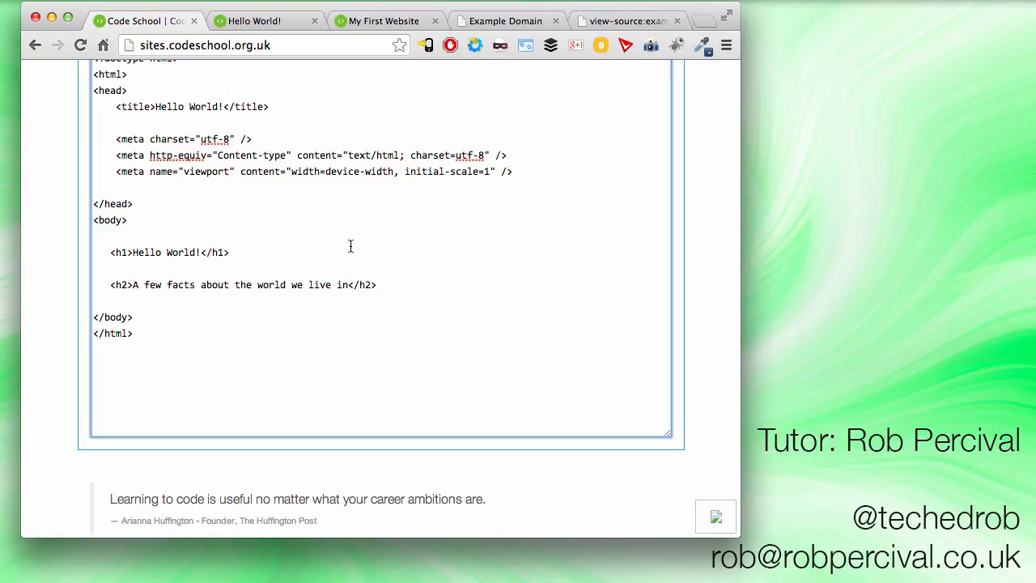
click(252, 19)
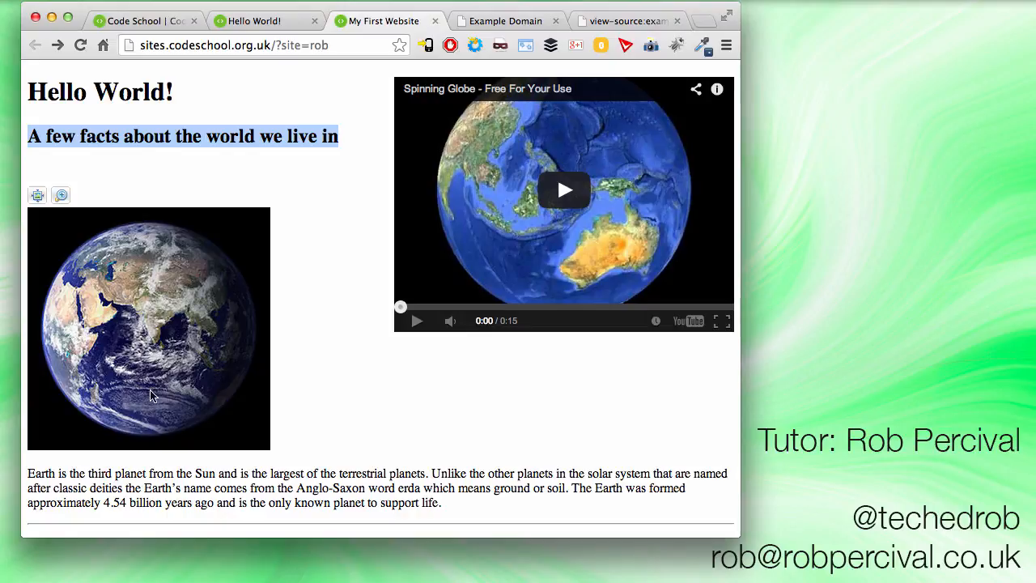
mouse_move(415, 40)
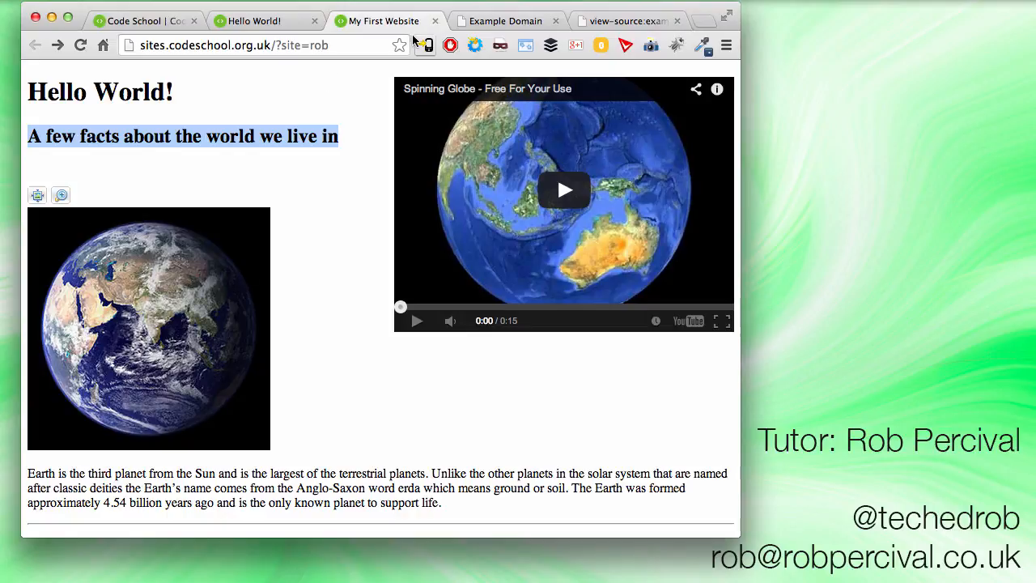
Search for the Wikipedia Earth article and copy the Earth Eastern Hemisphere image URL
click(502, 19)
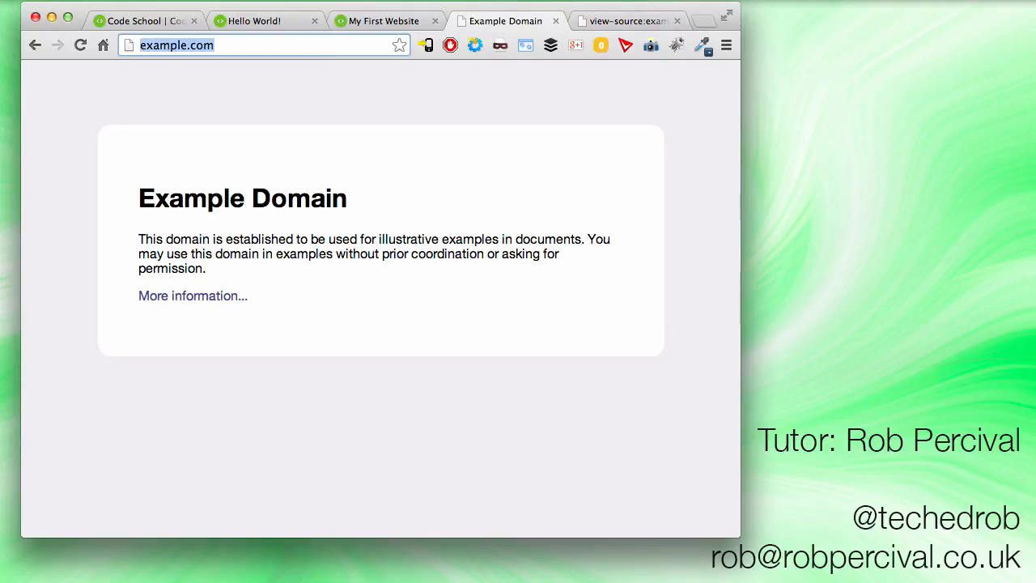
text(wikipedia.com)
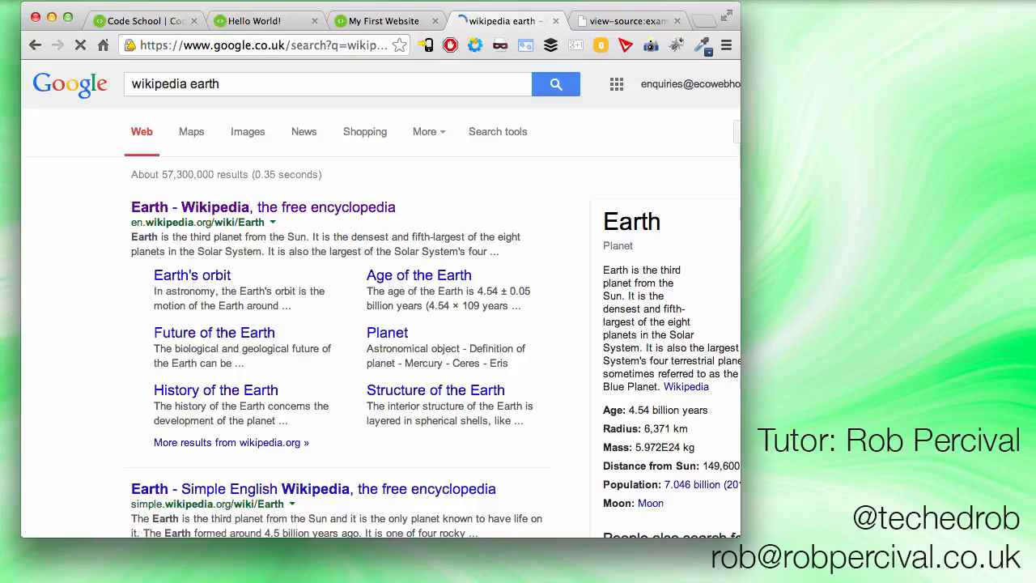
click(190, 207)
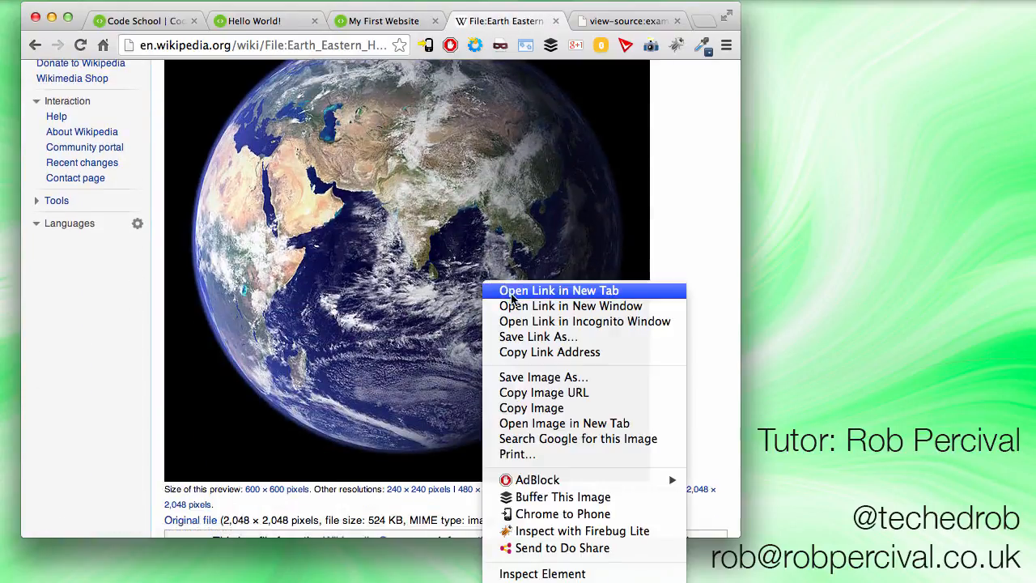
mouse_move(544, 393)
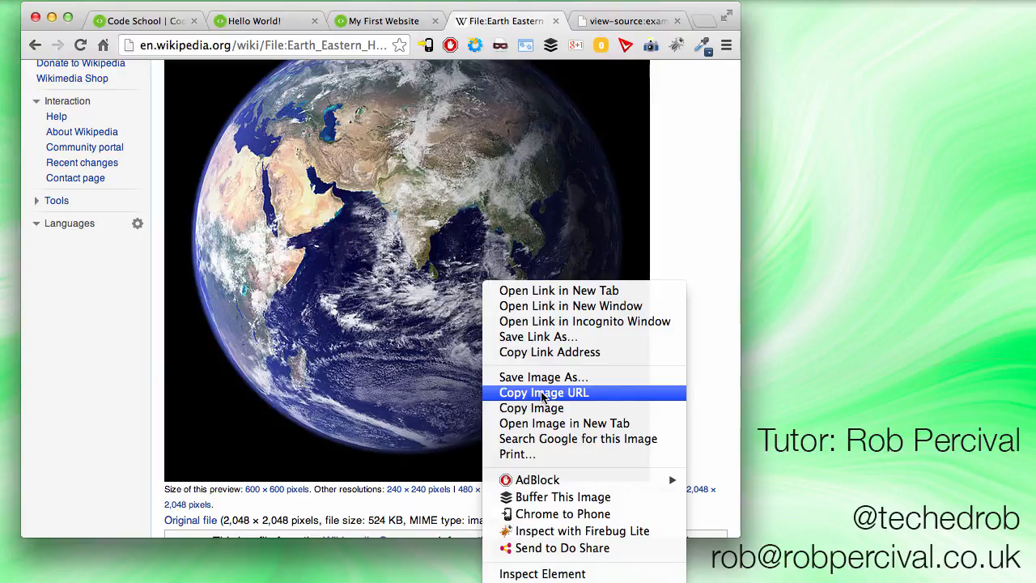
click(544, 393)
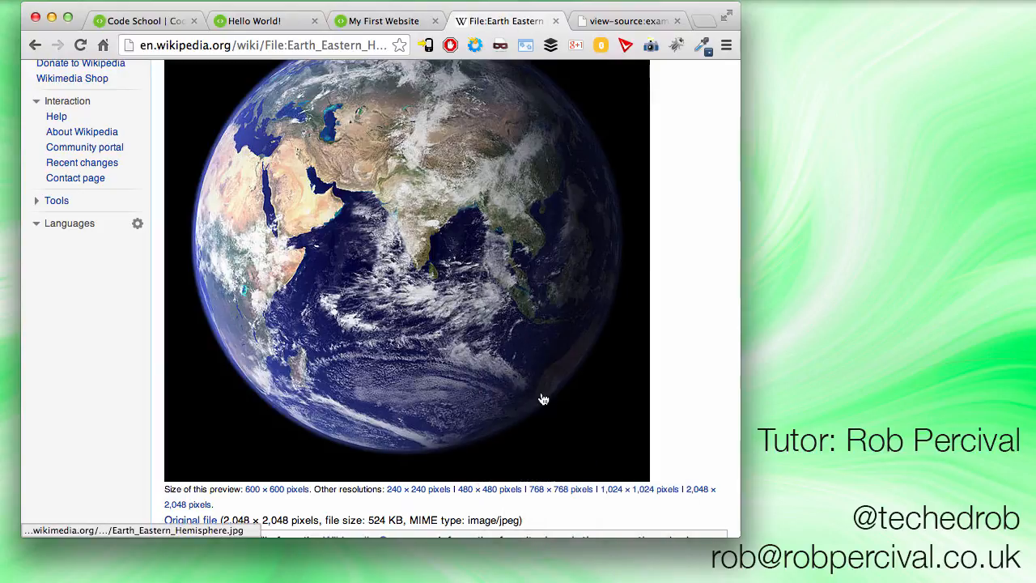
click(146, 19)
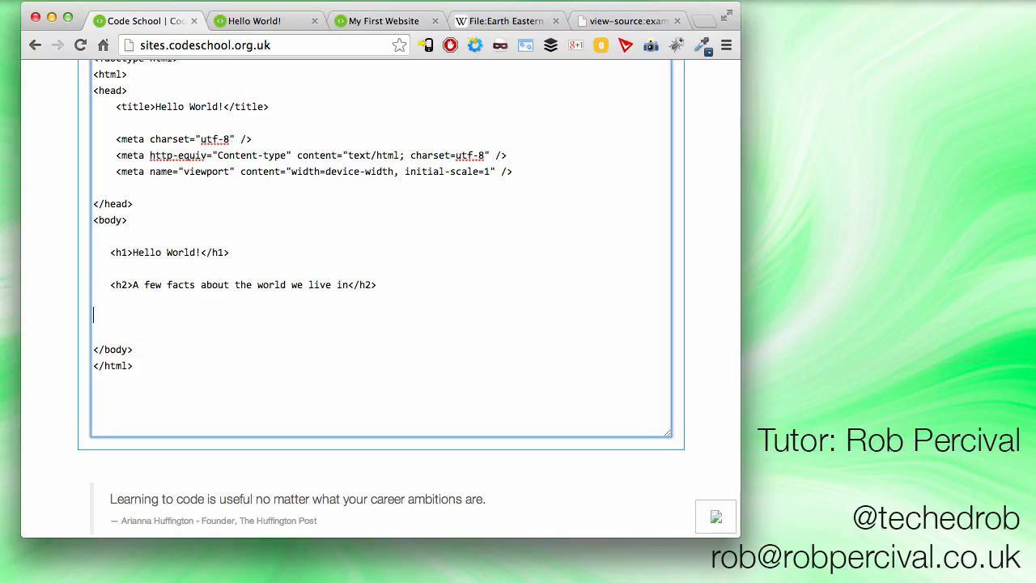
Add an img tag sourcing the Wikipedia Earth_Eastern_Hemisphere.jpg URL at width 300 and check against the example
text(<)
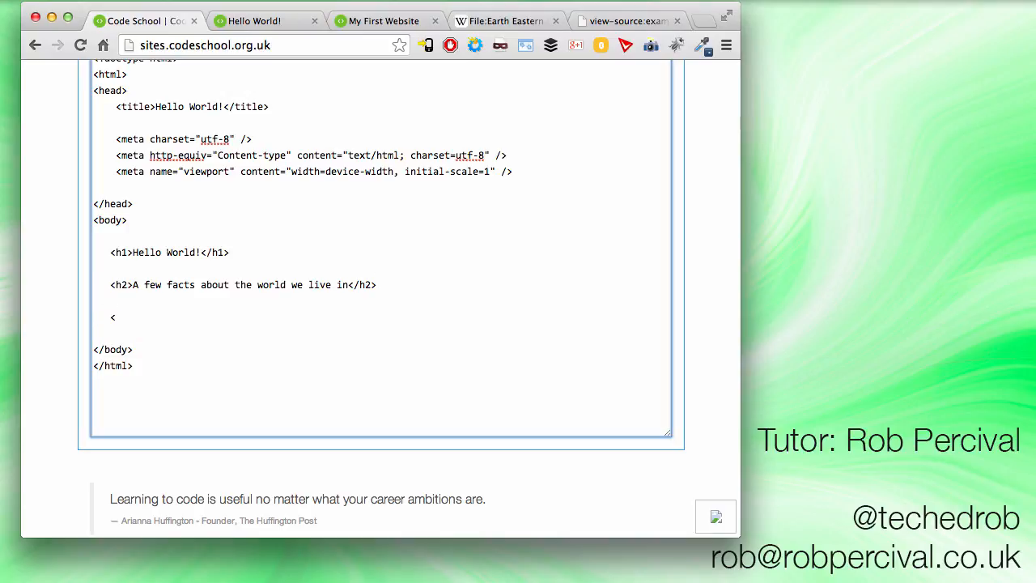
text(img)
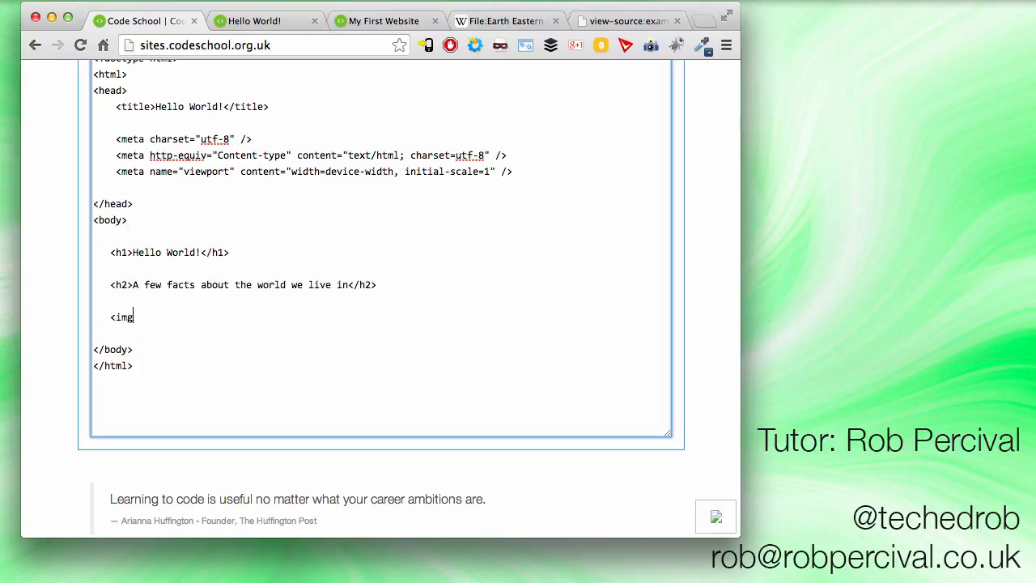
text(src)
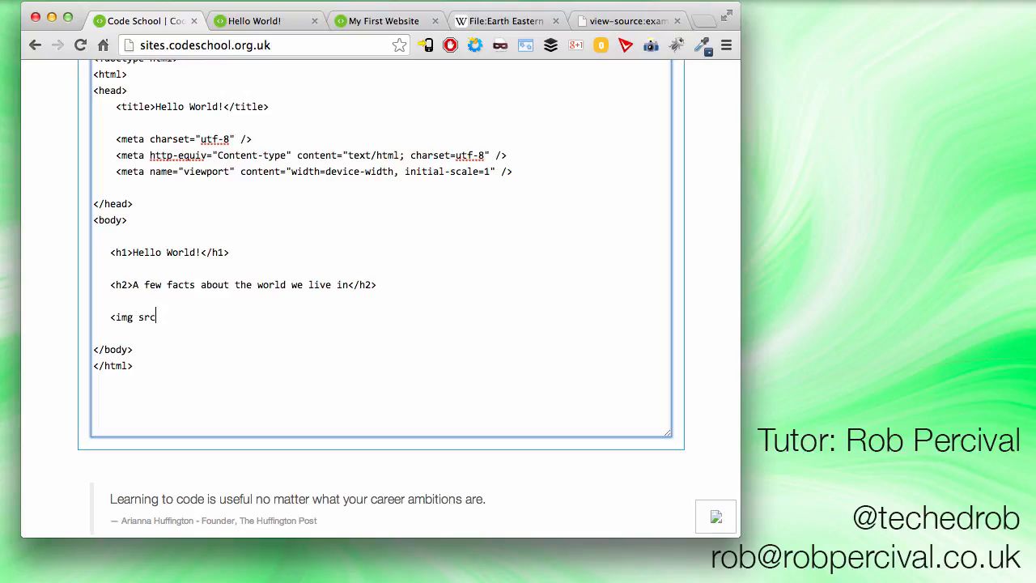
text(=")
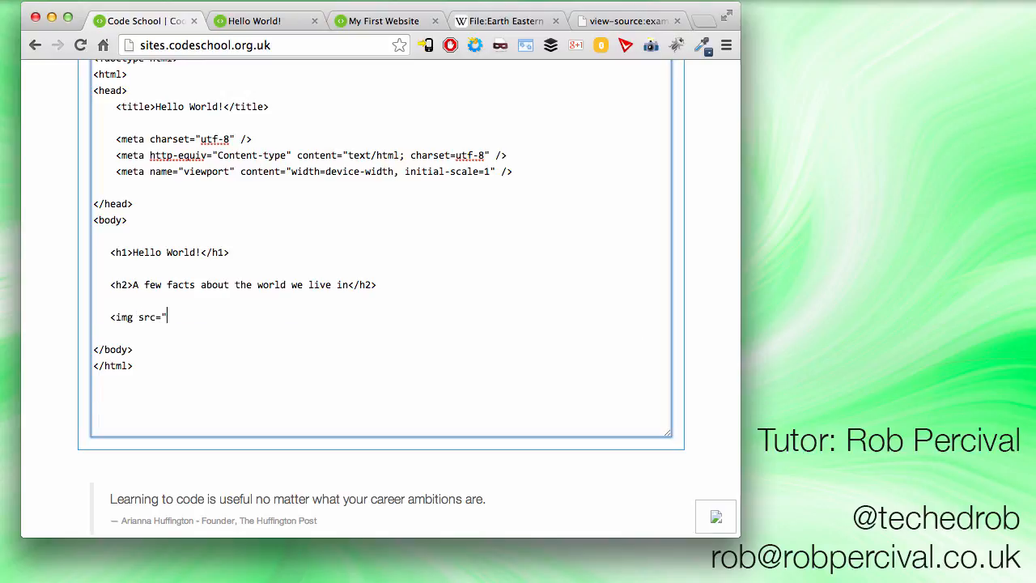
text(http://upload.wikimedia.org/wikipedia/commons/thumb/6/6f/Earth_Eastern_Hemisphere.jpg/600px-Earth_Eastern_Hemisphere.jpg)
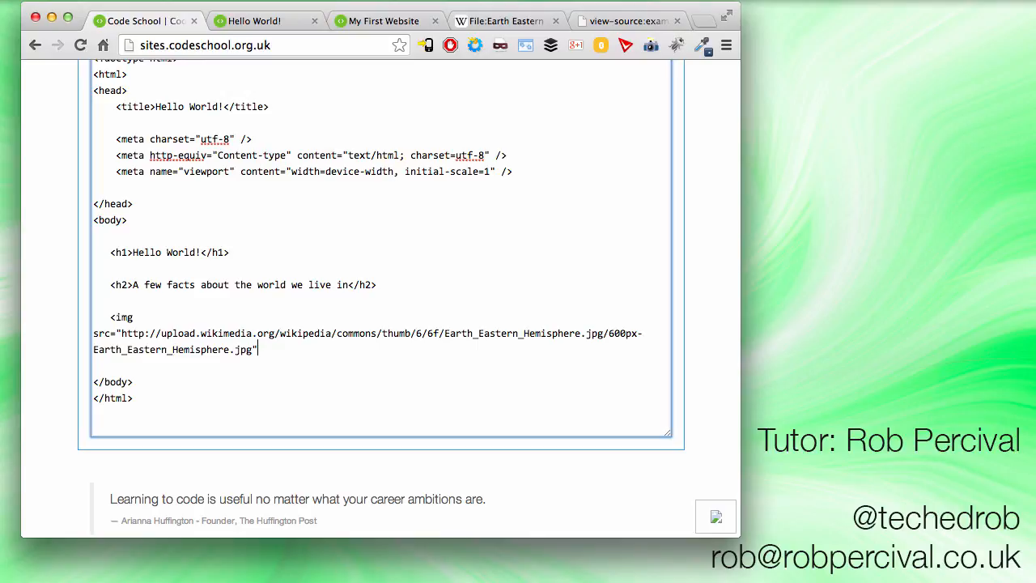
text(/>)
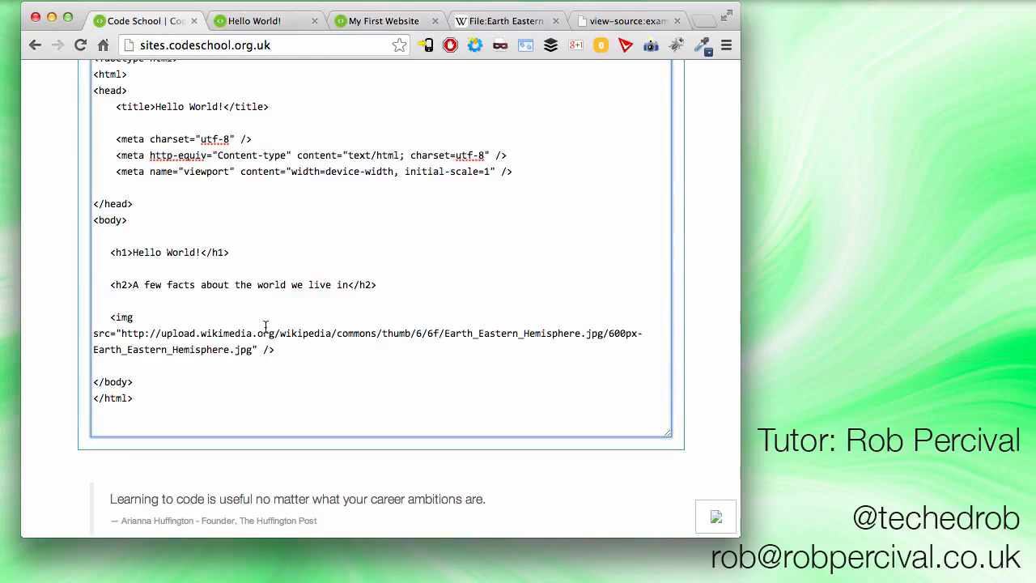
text(width=)
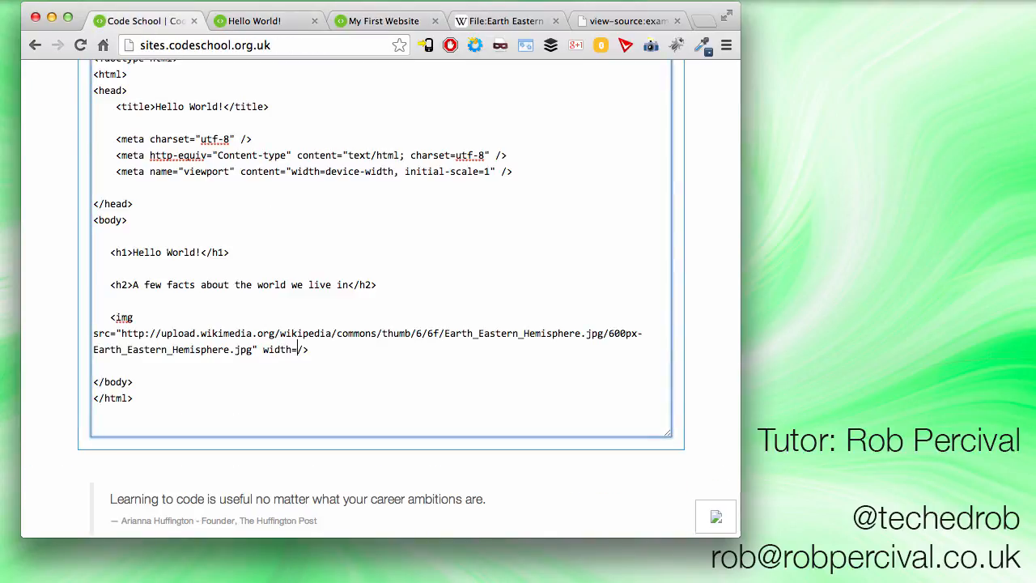
text(300")
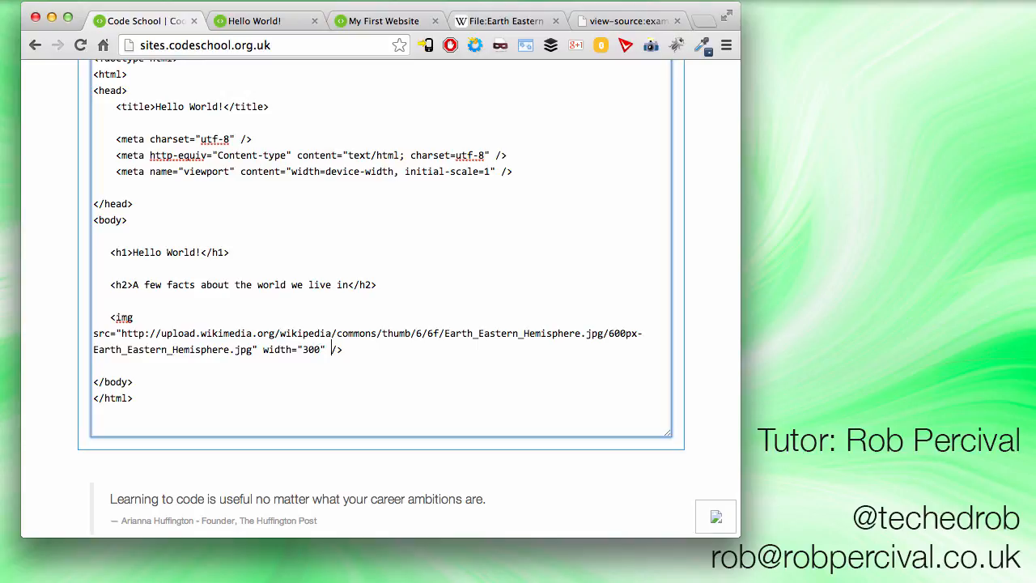
click(267, 19)
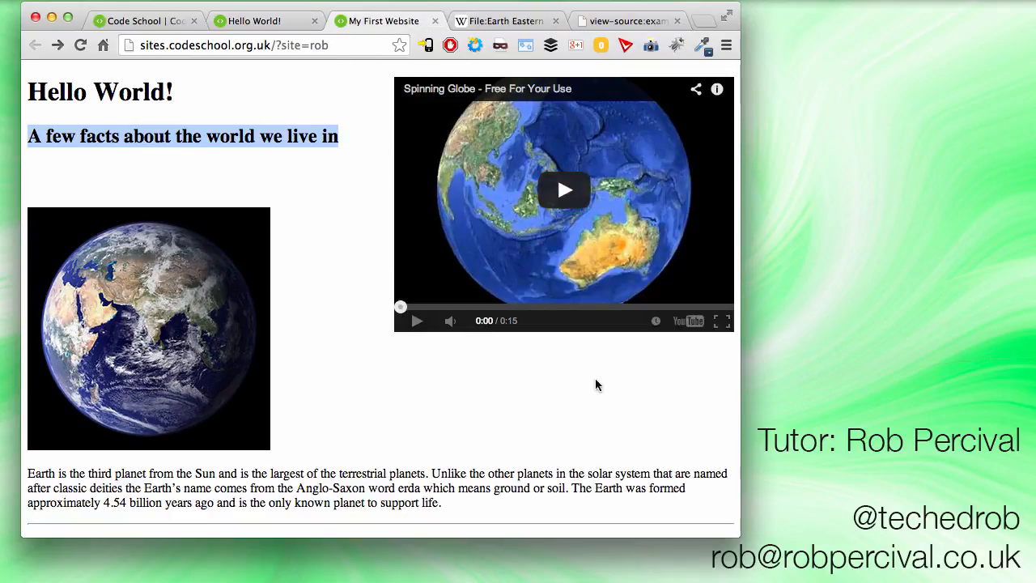
scroll(down, 3)
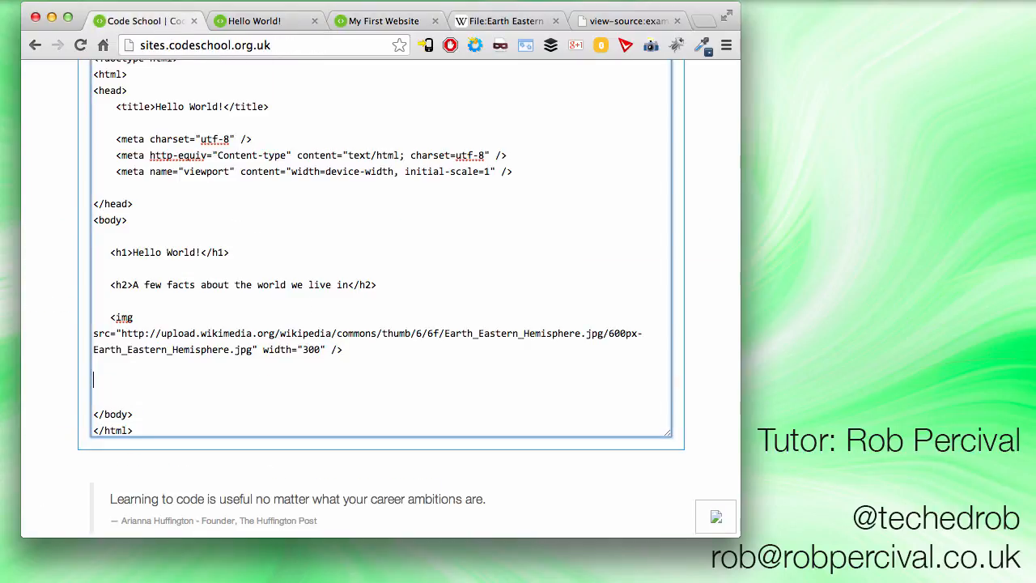
Add an Earth description paragraph below the image followed by an <hr /> horizontal rule
text(<p>)
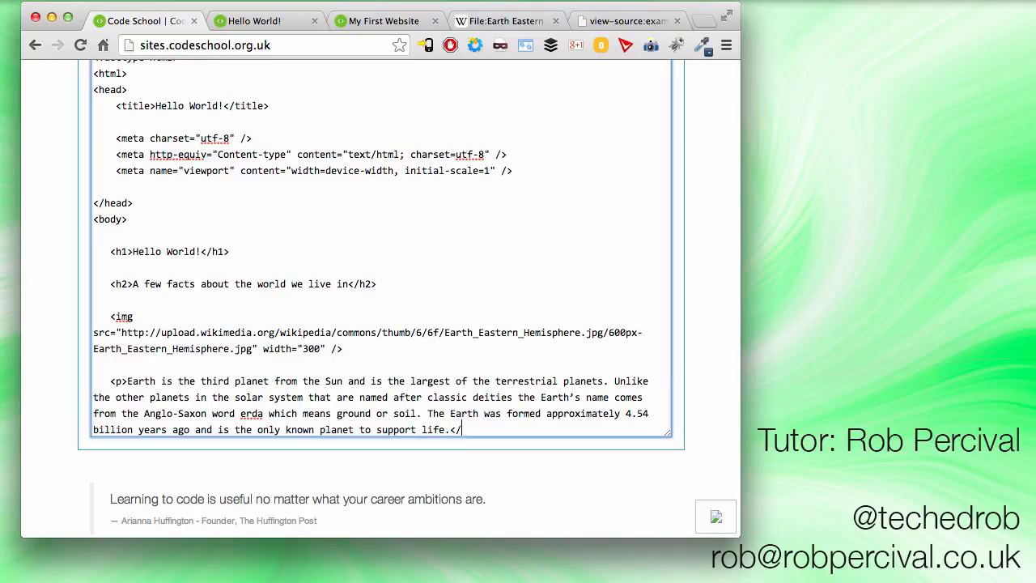
scroll(down, 3)
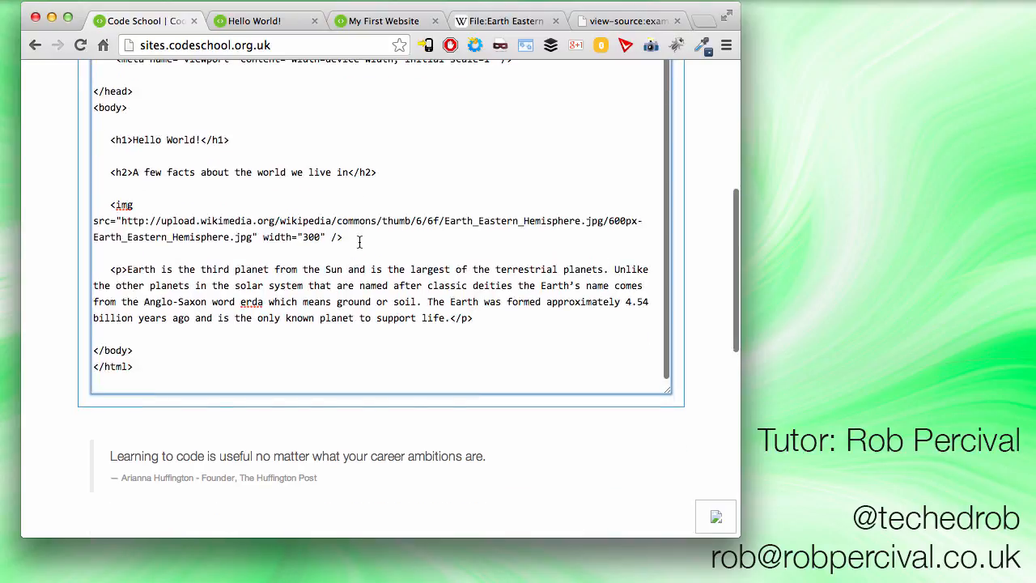
click(252, 20)
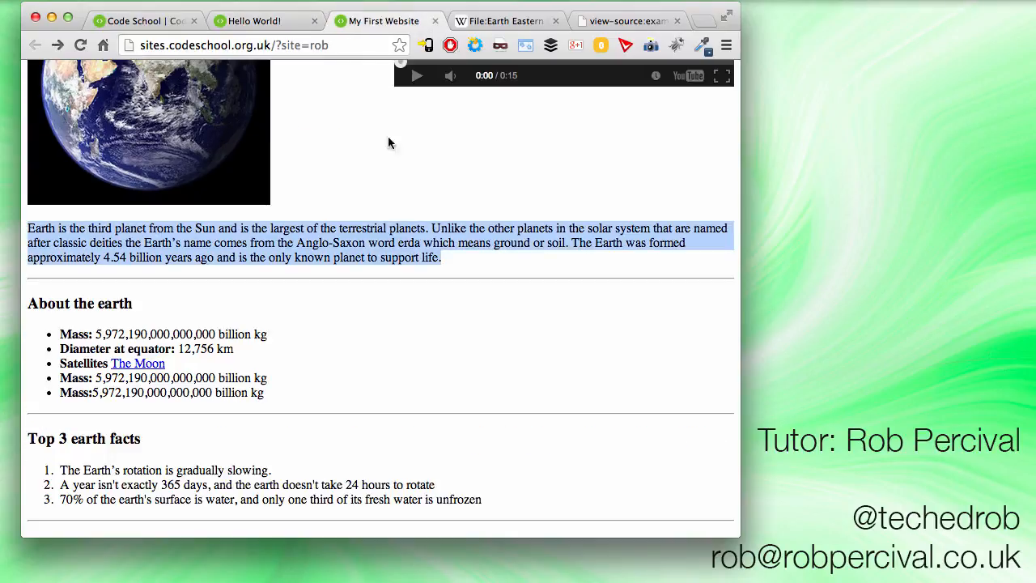
click(133, 19)
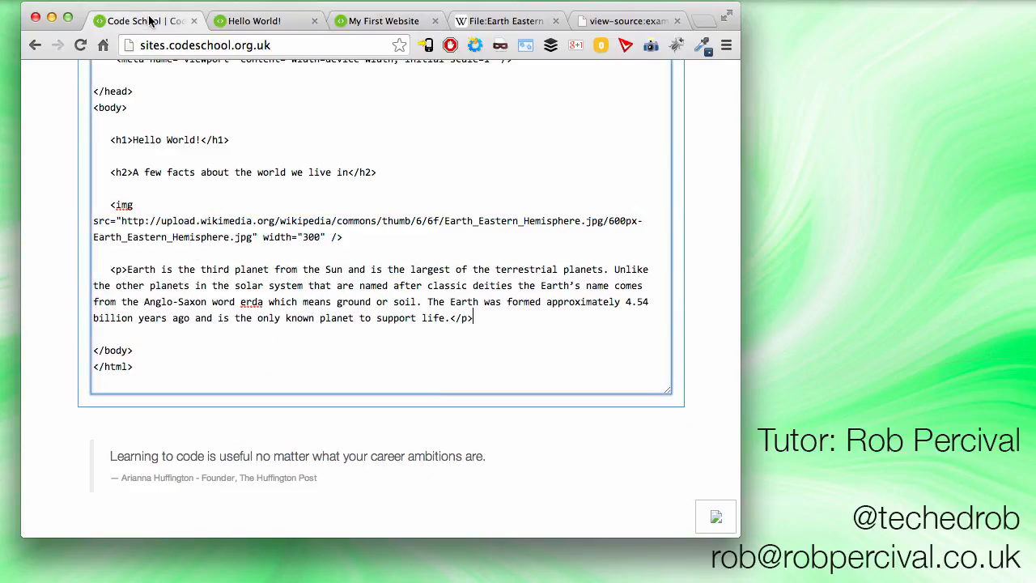
key(enter)
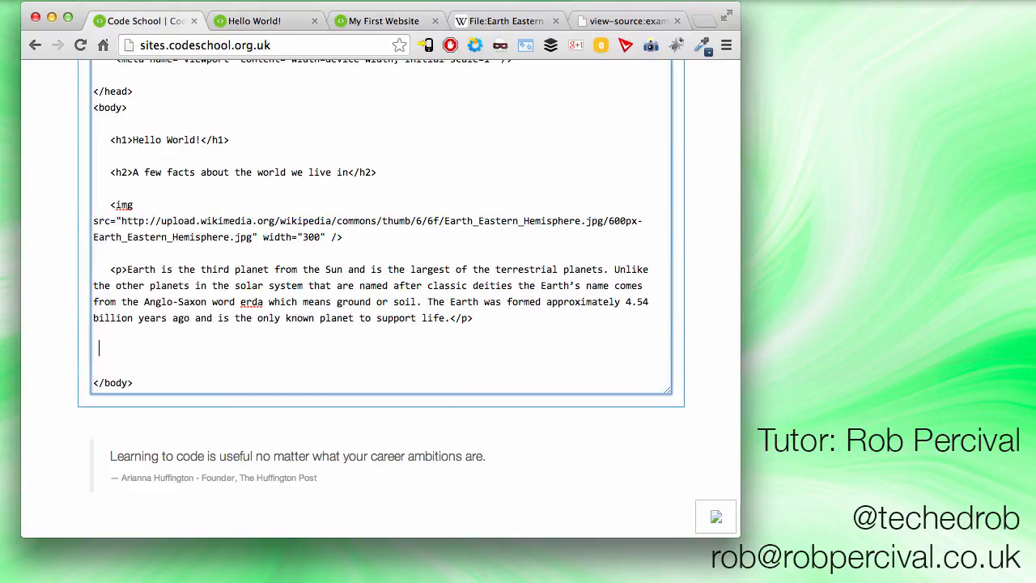
text(<hr /)
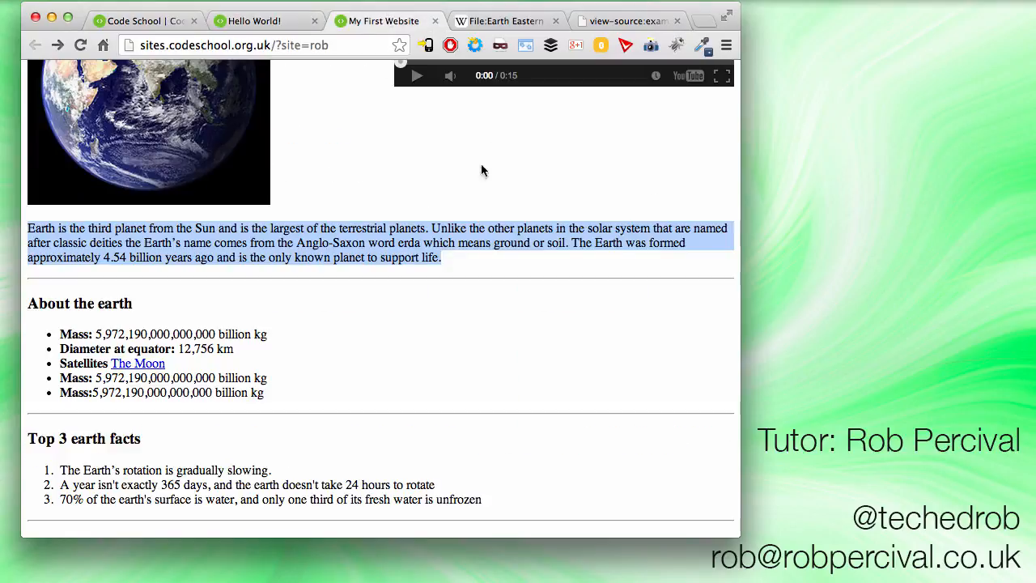
scroll(down, 3)
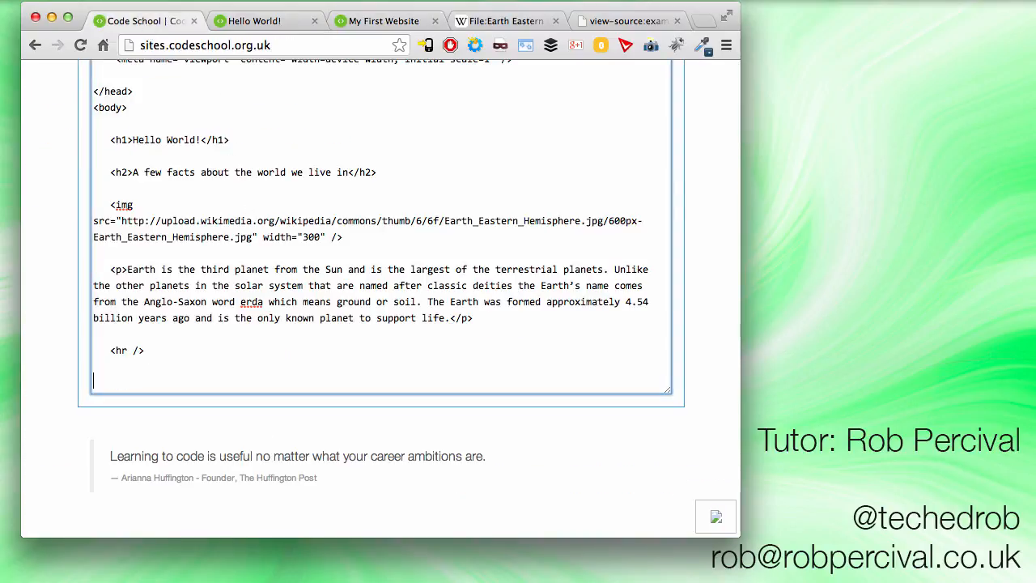
Add an h3 'About the earth' heading and copy the reference page's fact list below it
text(<h2)
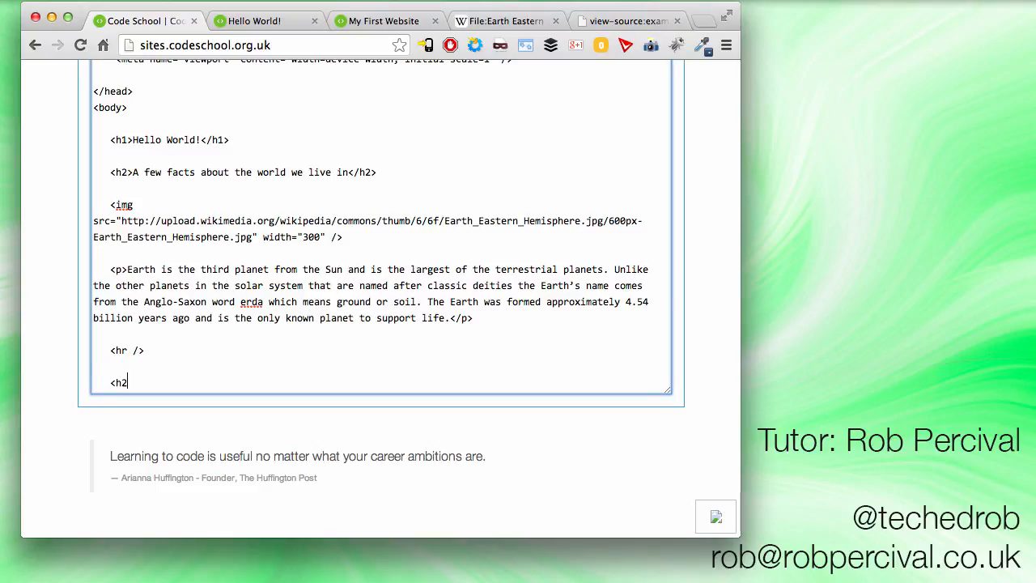
text(3>About the earth<h)
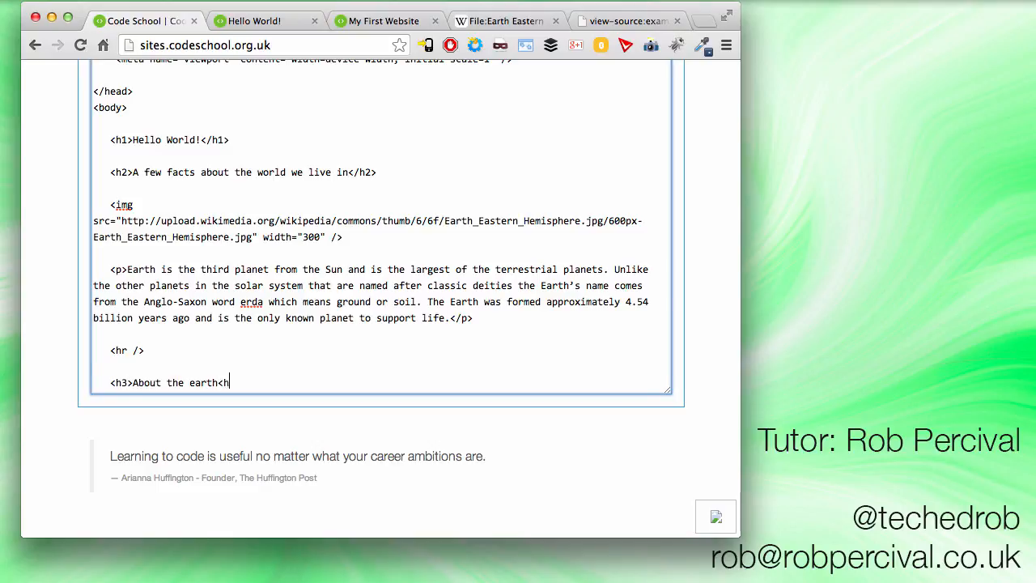
text(3>)
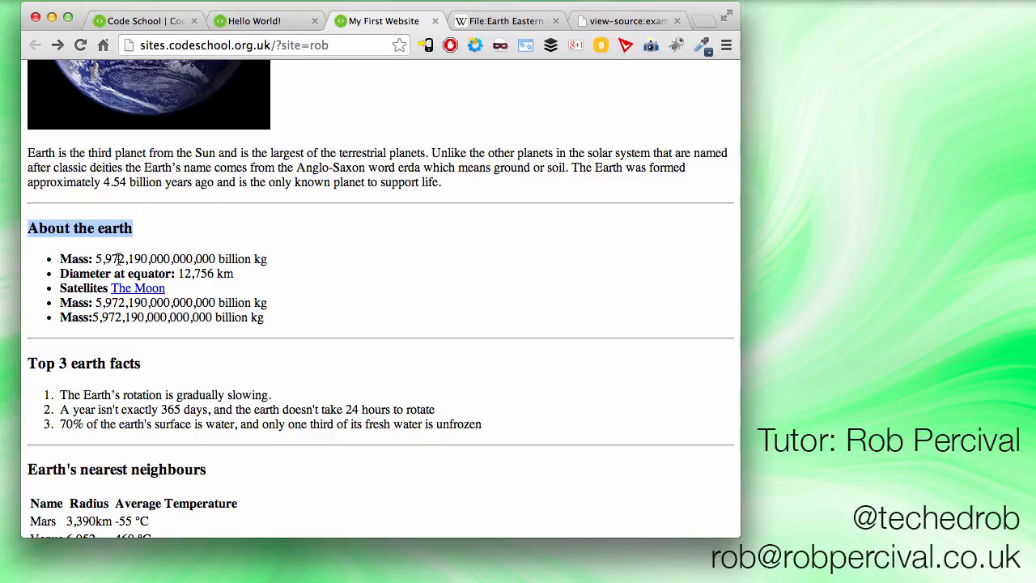
mouse_move(137, 288)
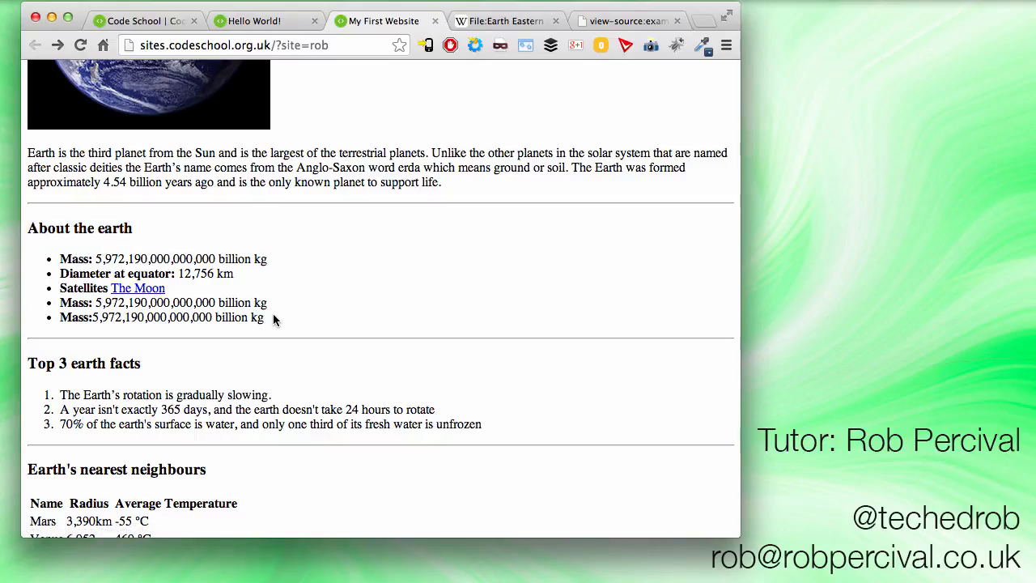
drag(60, 259, 263, 318)
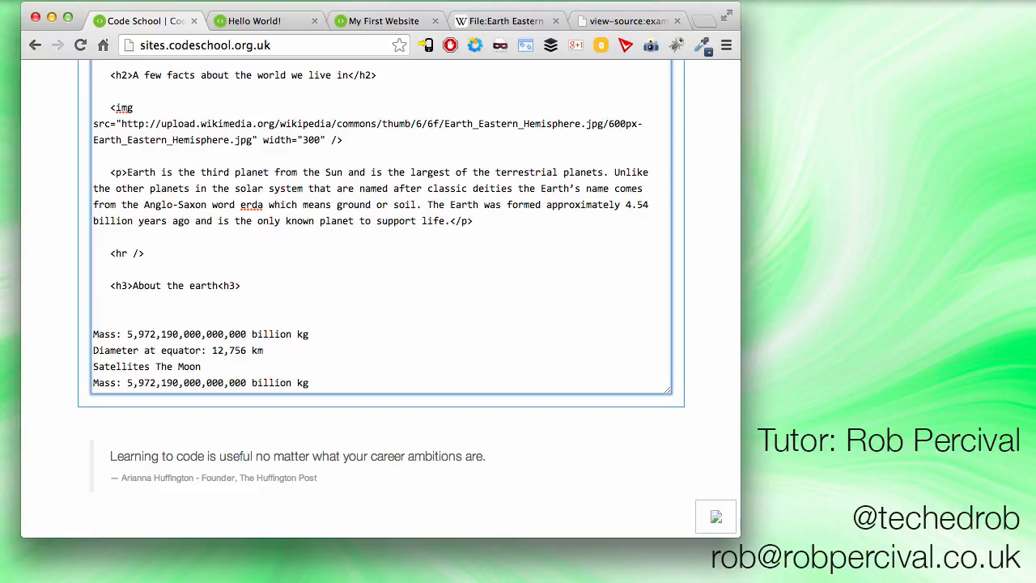
Add a bulleted list with one item: Mass: 5,972,190,000,000,000 billion kg
text(<ul)
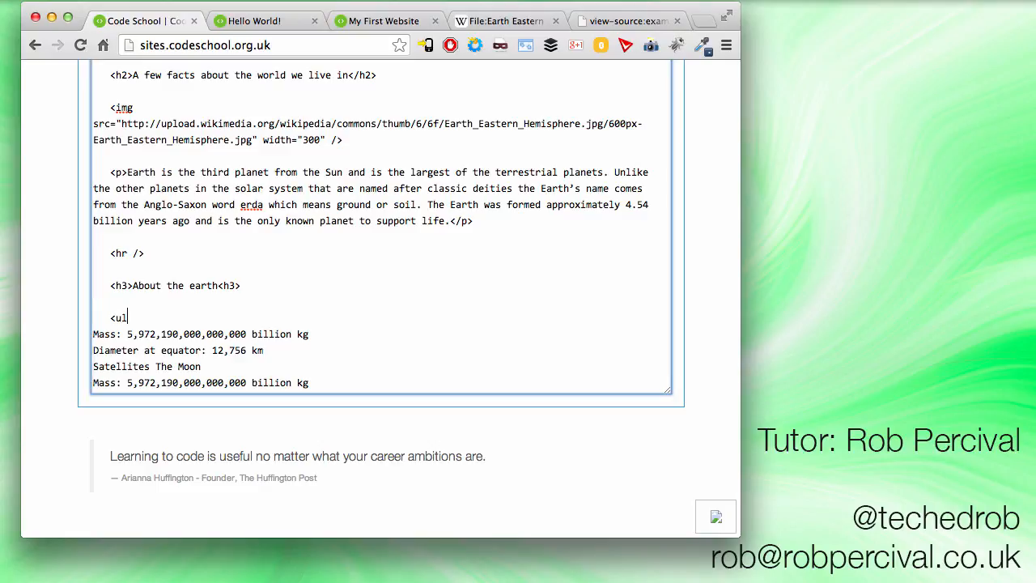
text(>)
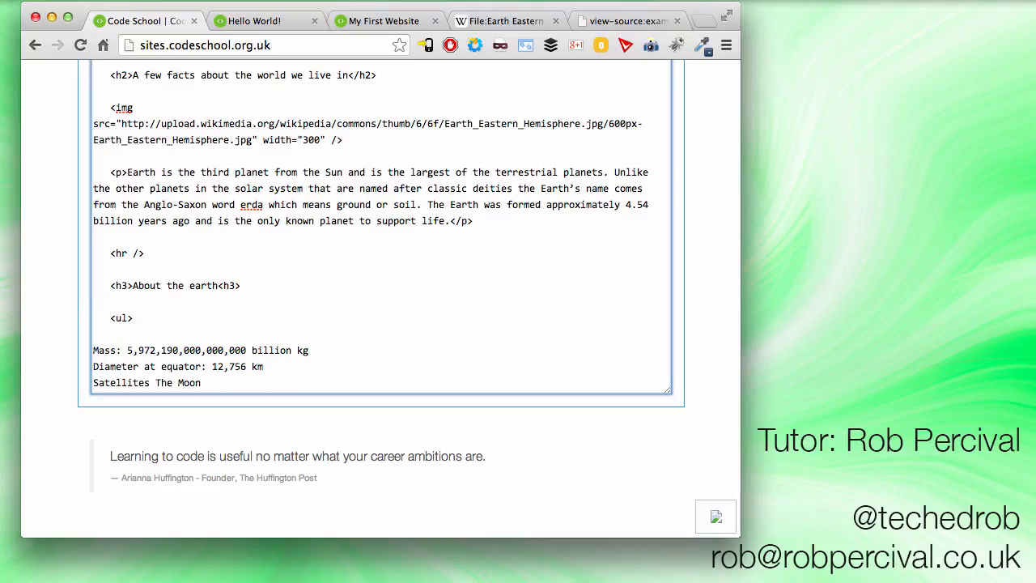
text(<li>)
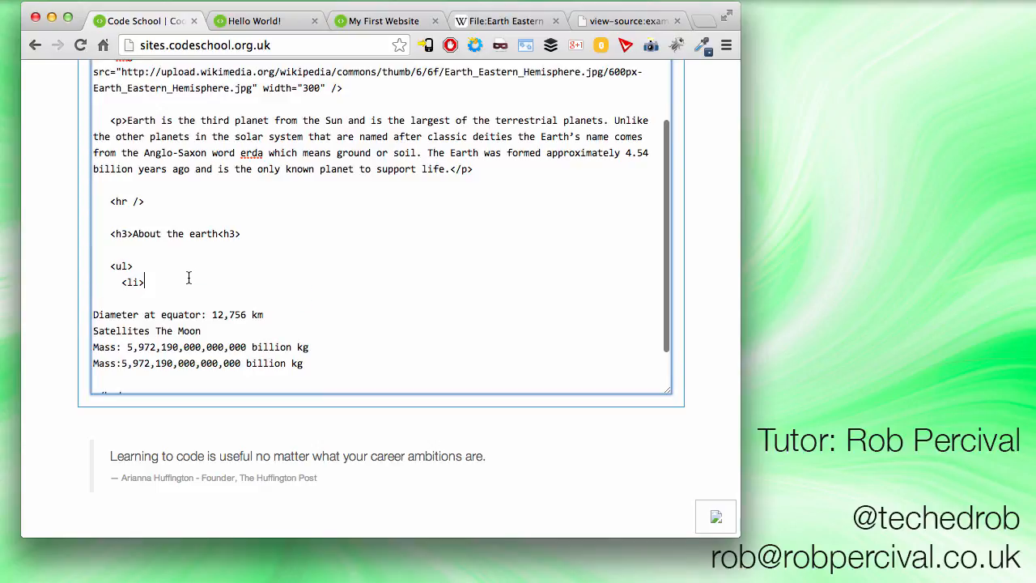
text(Mass: 5,972,190,000,000,000 billion kg)
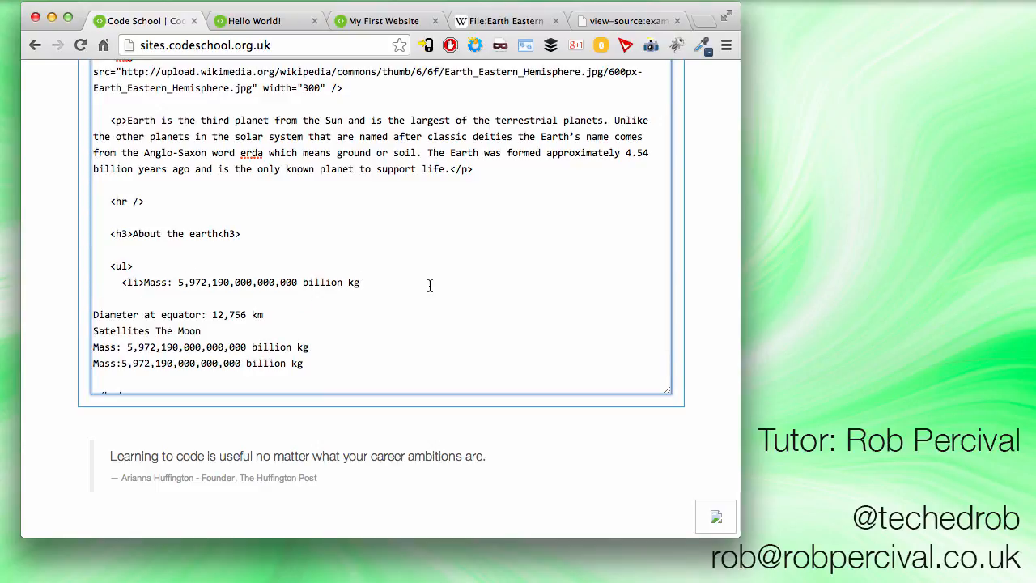
text(</li>)
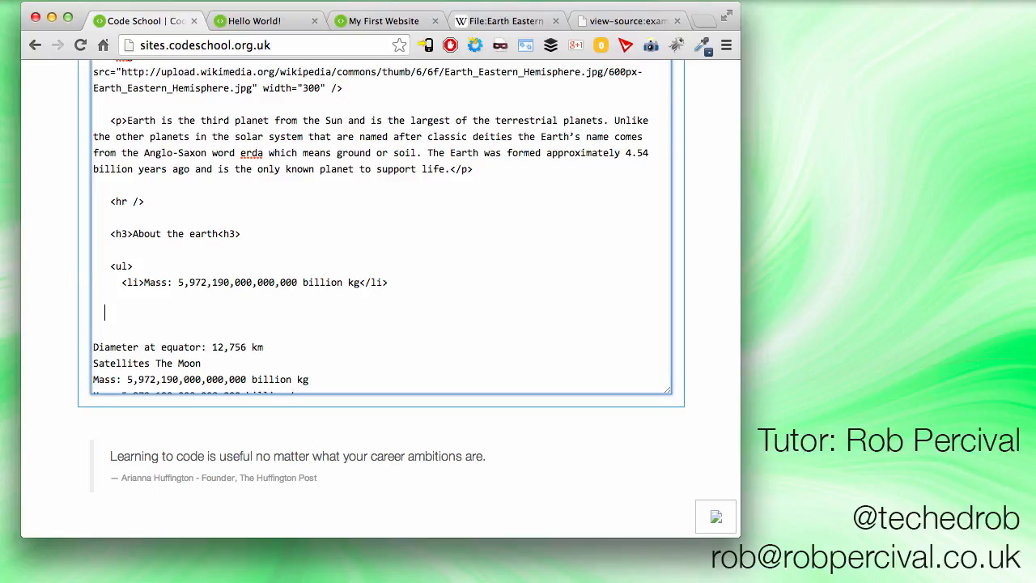
text(<)
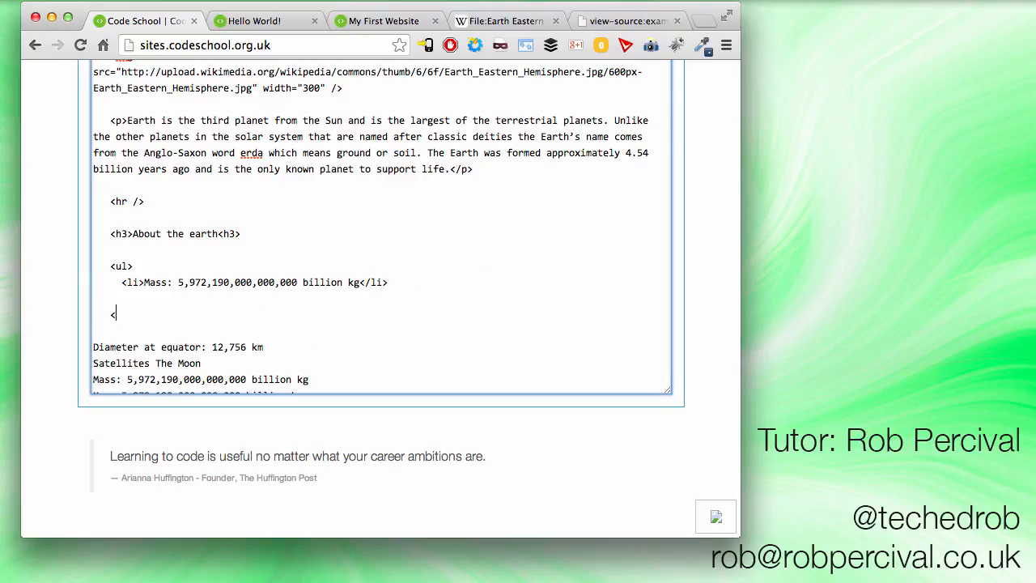
text(/ul>)
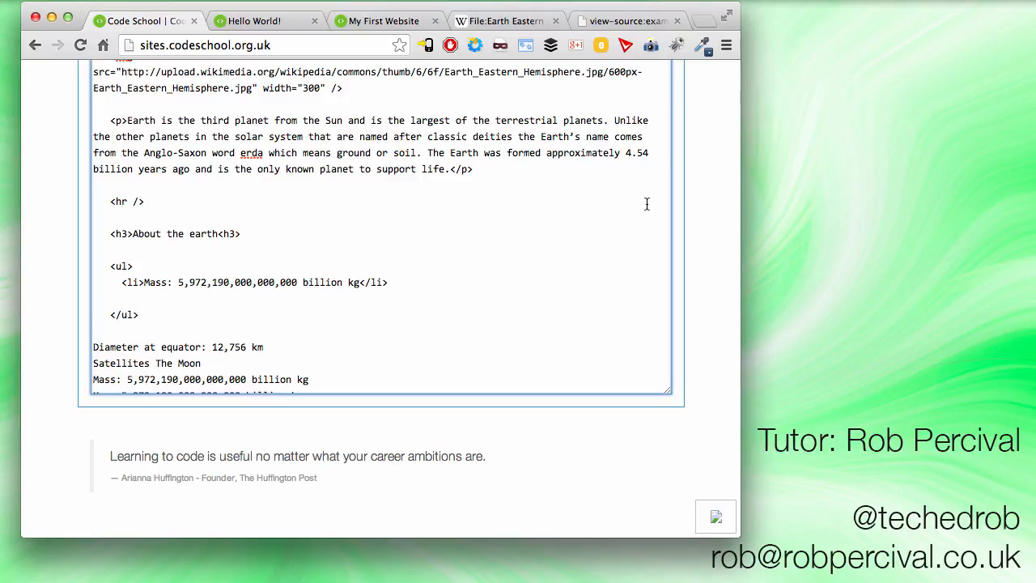
Preview the page to check the new Mass bullet under About the earth
click(253, 19)
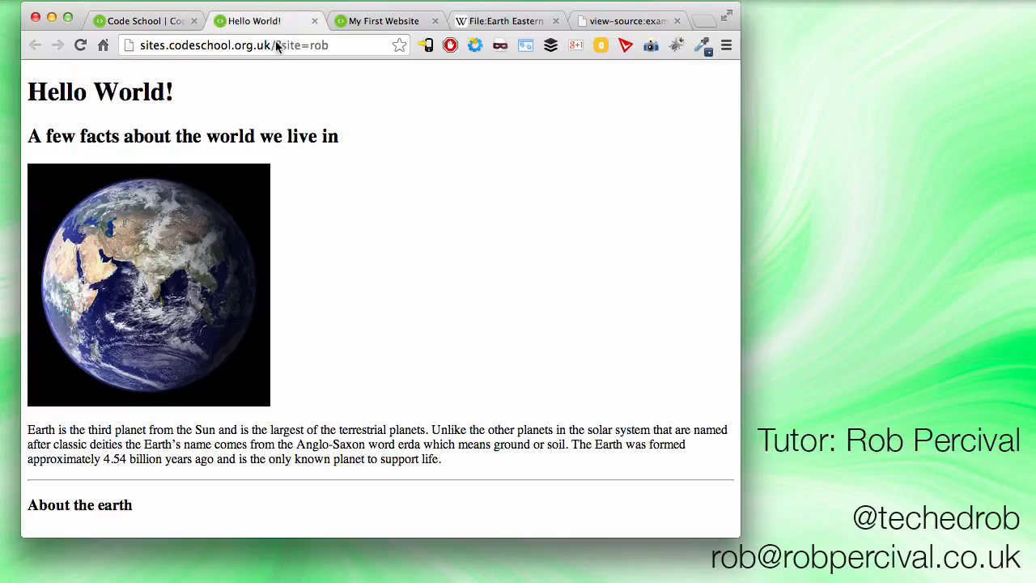
scroll(down, 3)
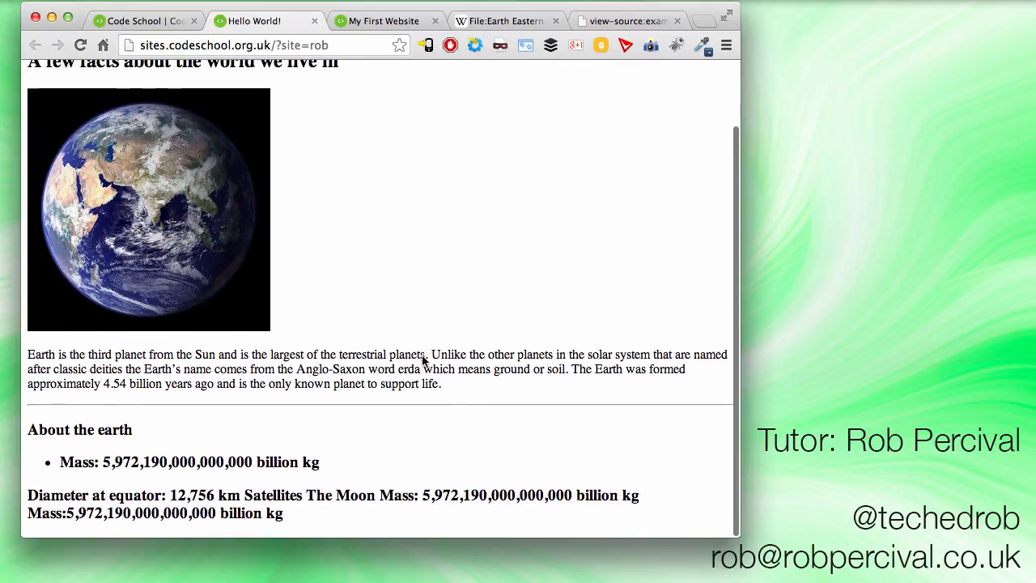
mouse_move(161, 469)
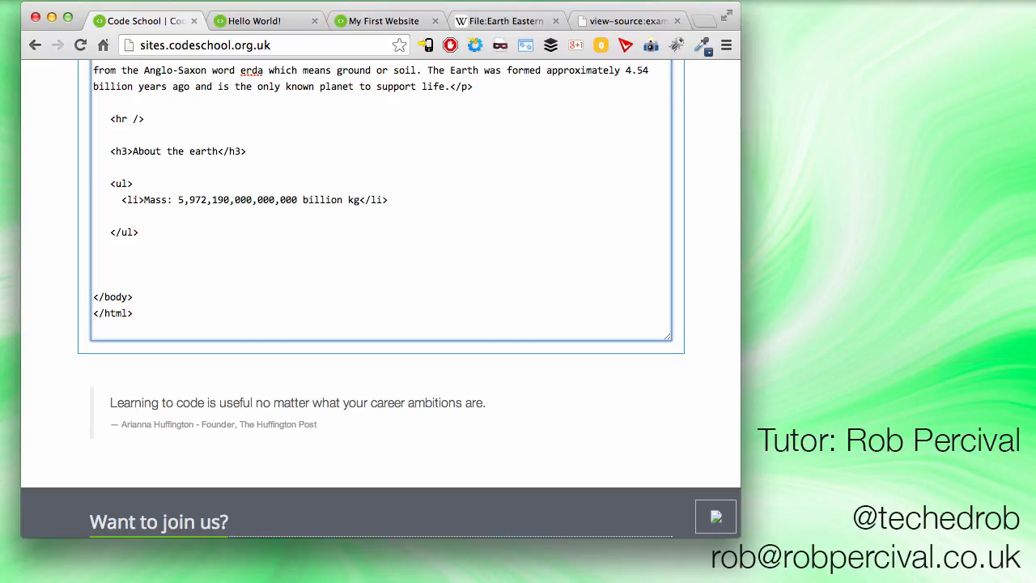
click(230, 151)
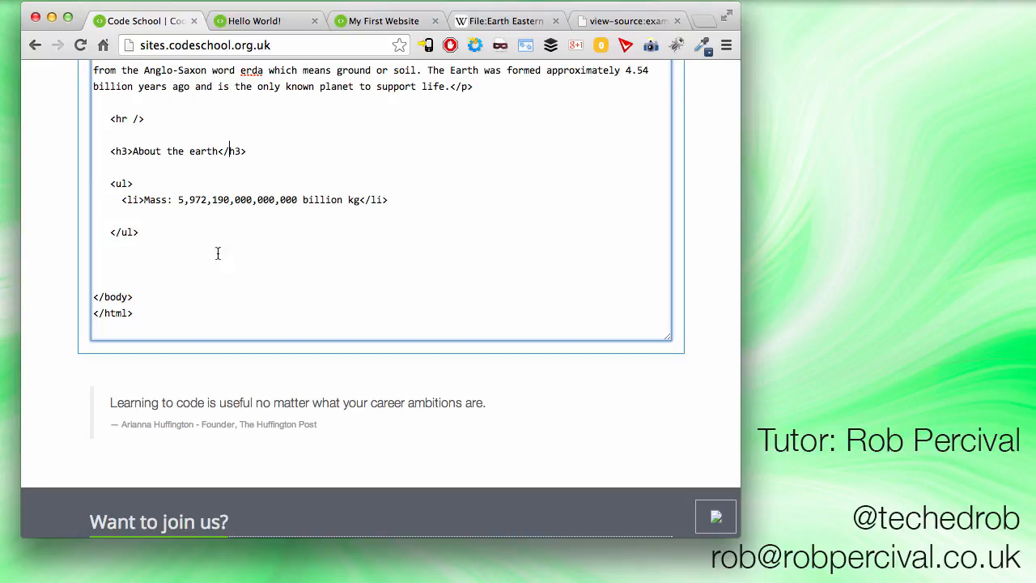
key(cmd+s)
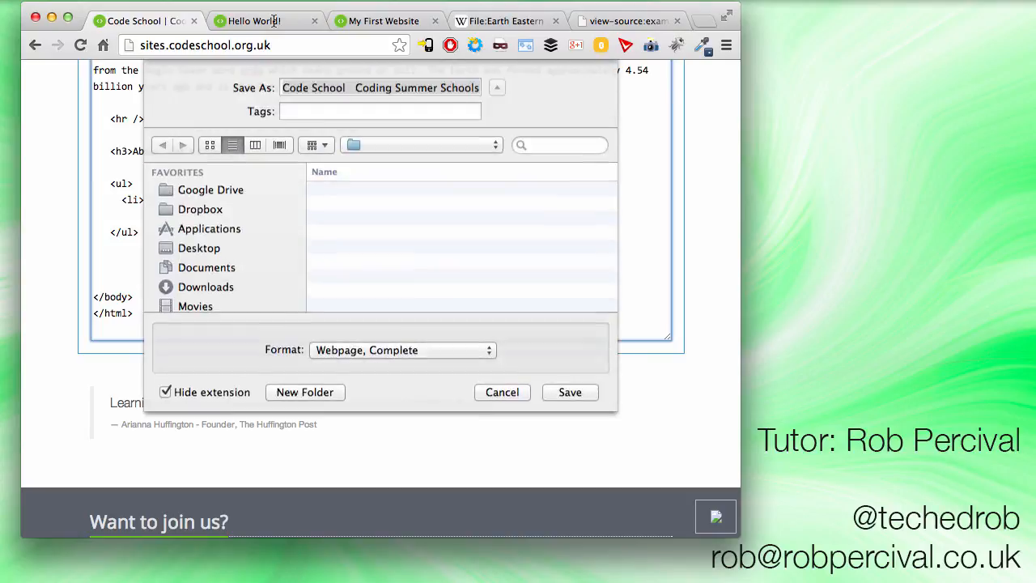
click(502, 392)
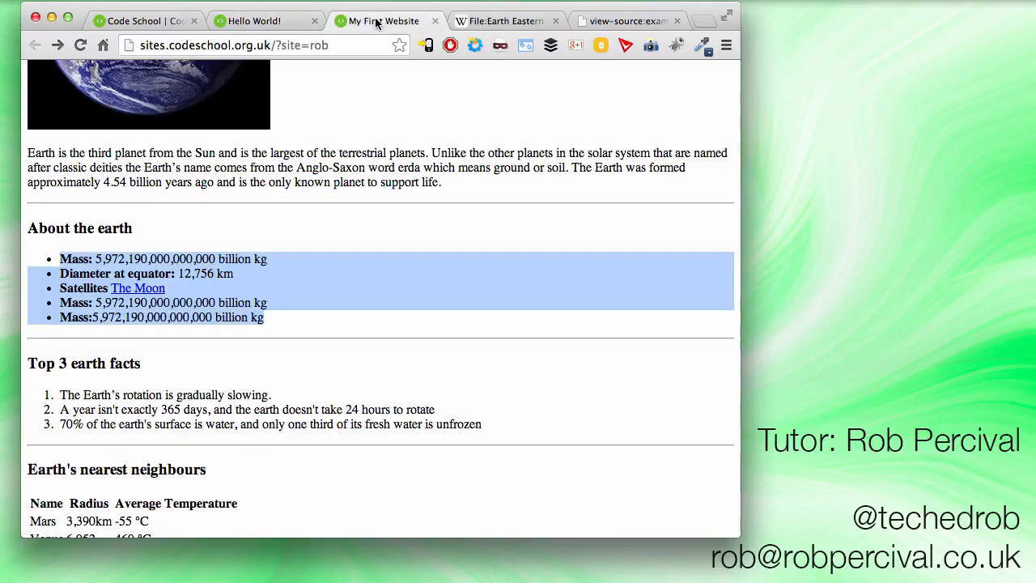
click(259, 19)
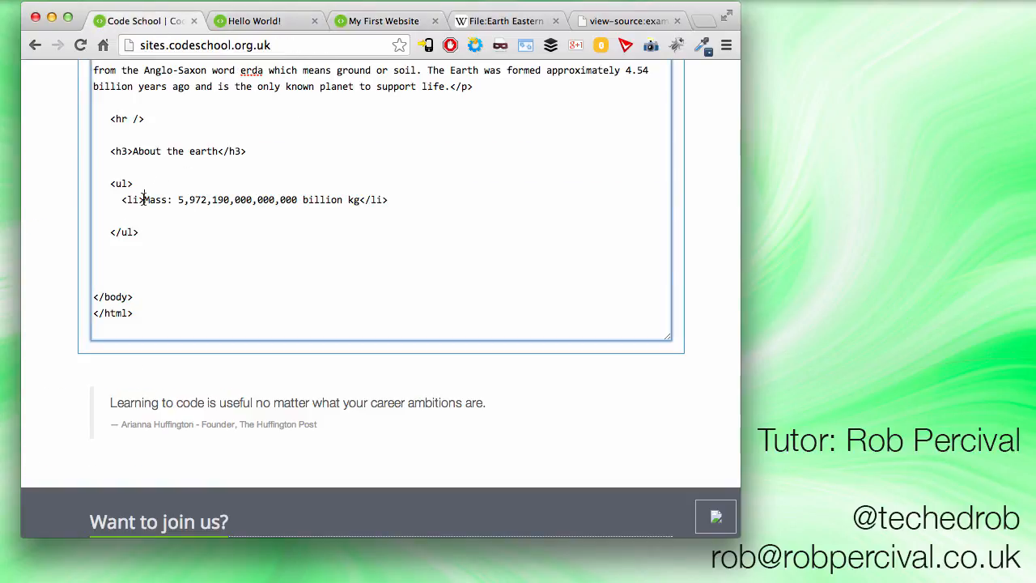
Make the 'Mass:' label bold with <strong>, preview it, then select the list item to duplicate
text(<strong)
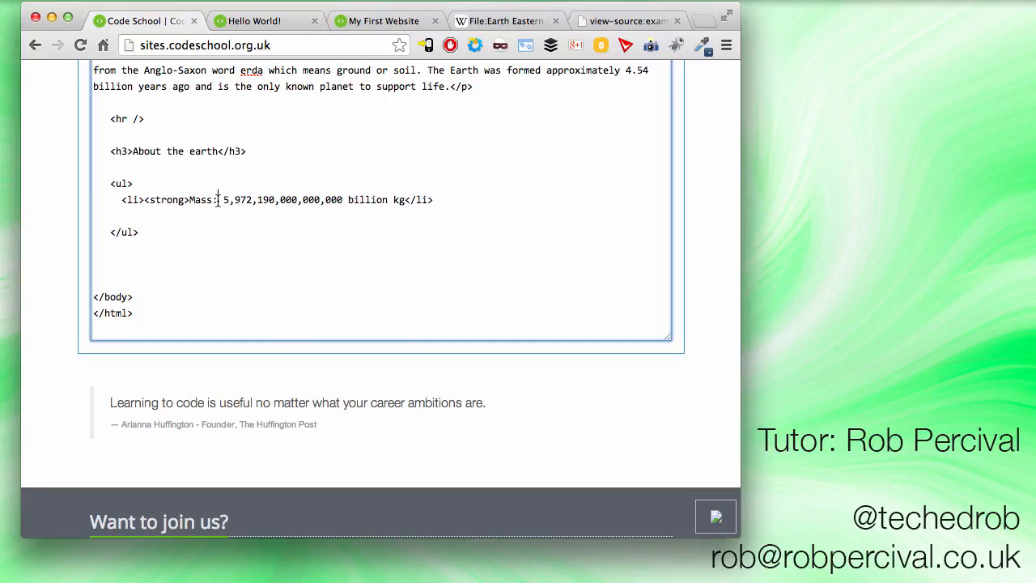
text(</strong>)
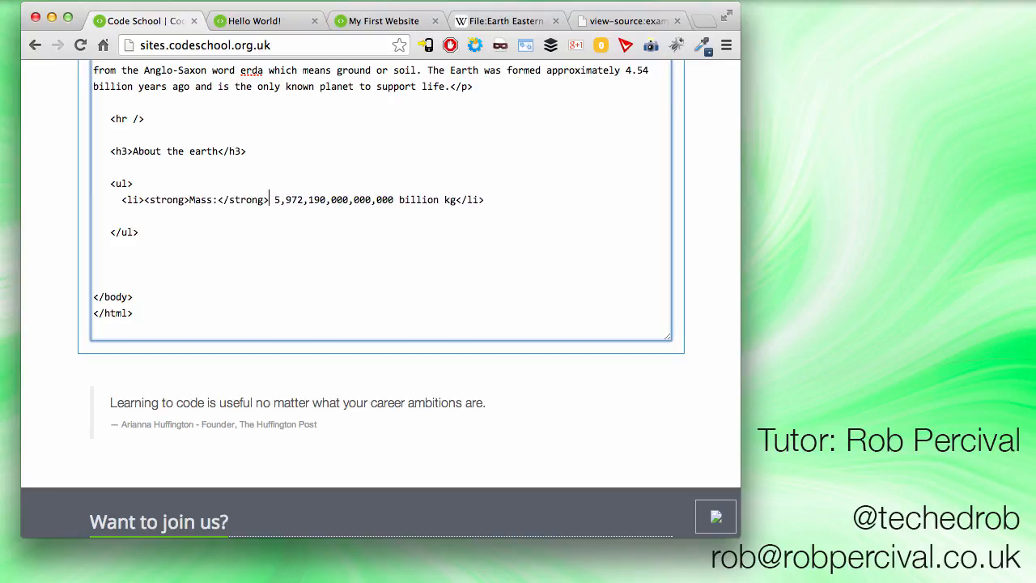
click(256, 19)
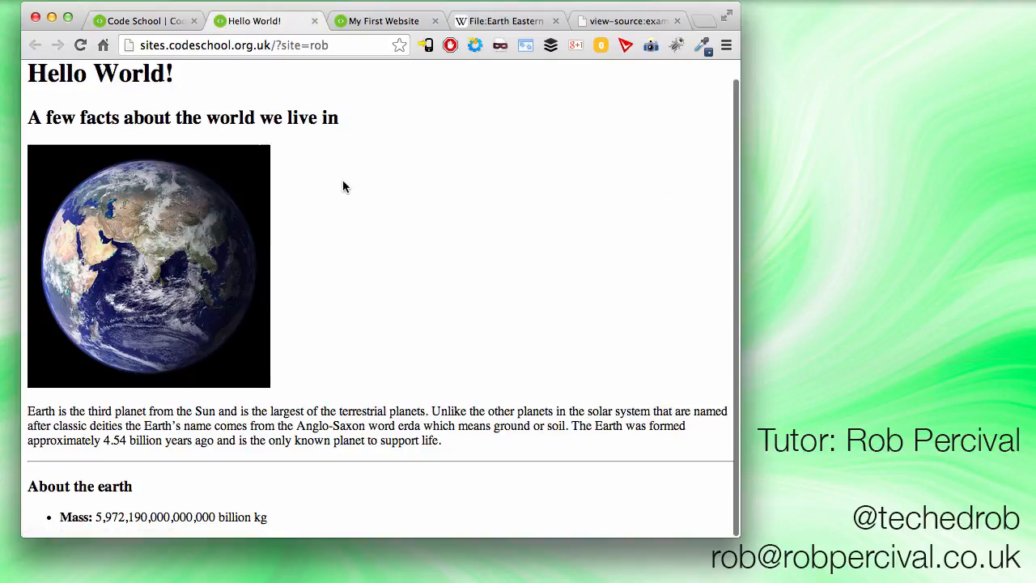
click(143, 20)
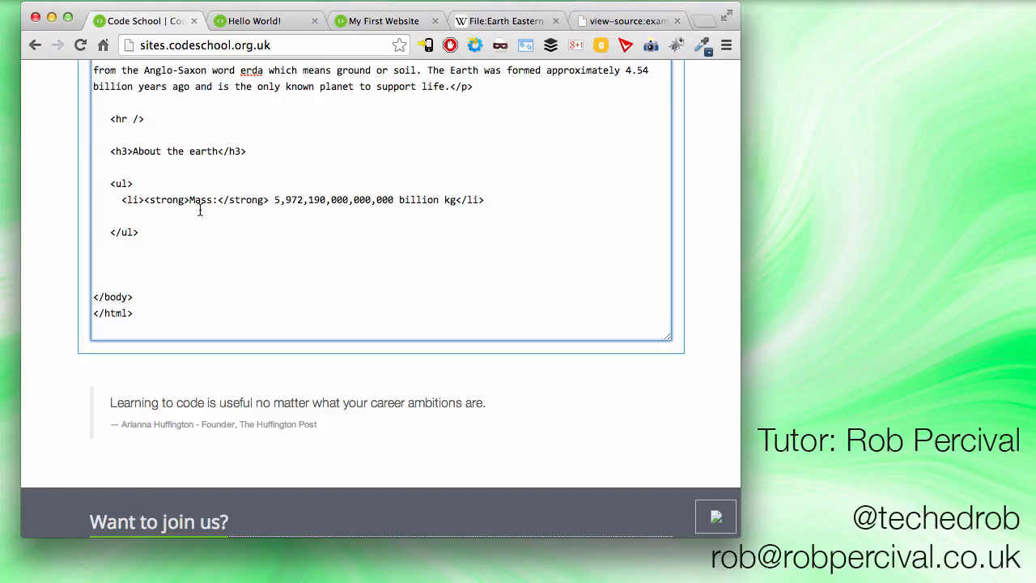
drag(154, 200, 484, 201)
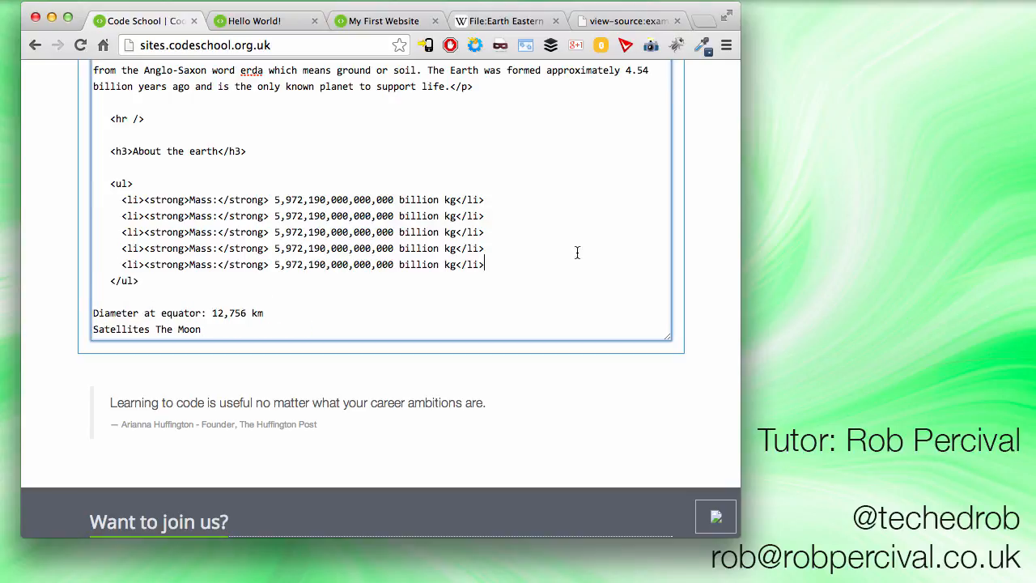
Change the second list item to Diameter at equator: 12,756 km
scroll(down, 3)
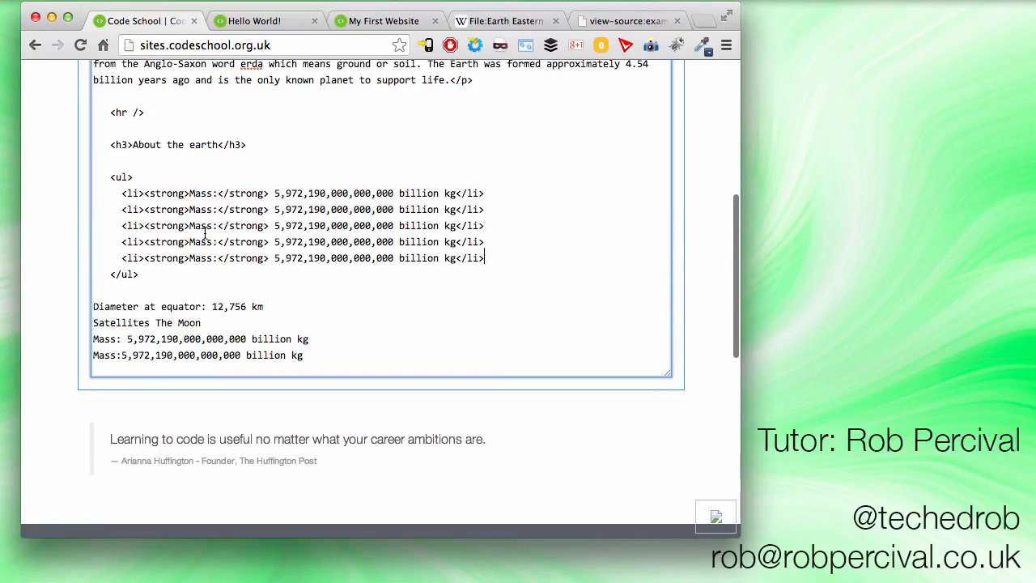
drag(92, 306, 207, 306)
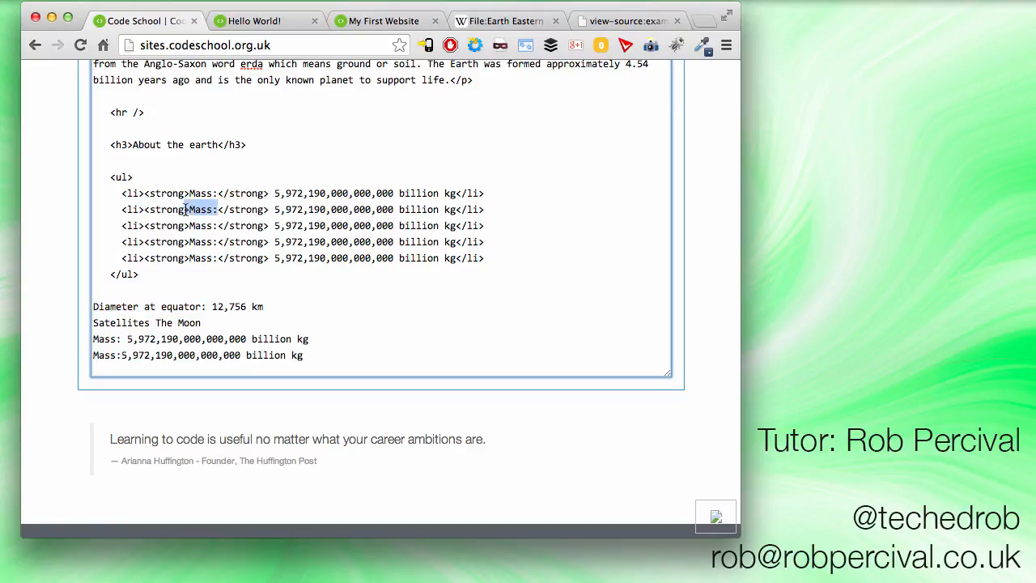
text(Diameter at equator:)
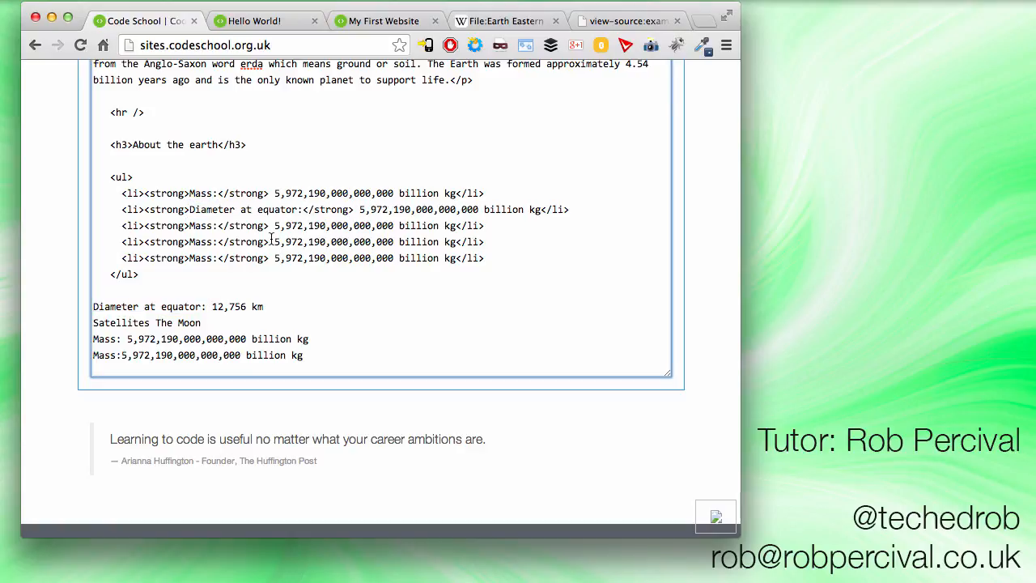
drag(212, 306, 263, 306)
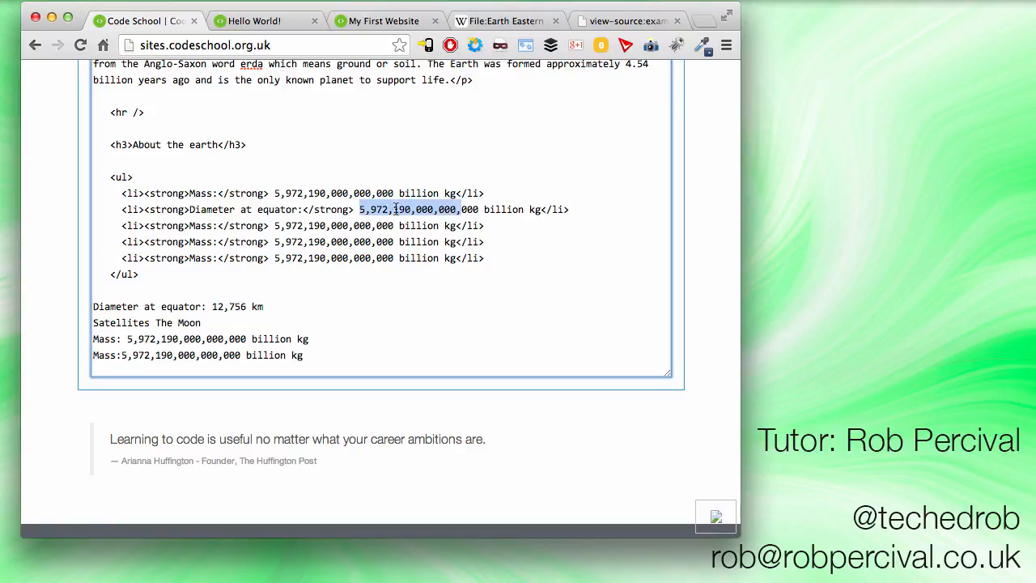
text(12,756 km)
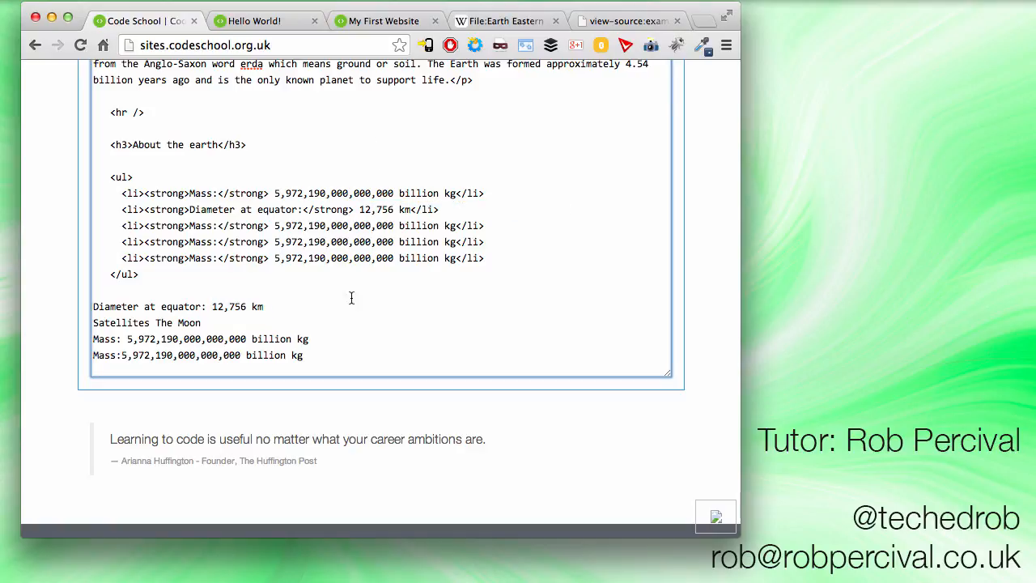
Change the third item to Satellites: The Moon and follow the example's Moon link
double_click(120, 322)
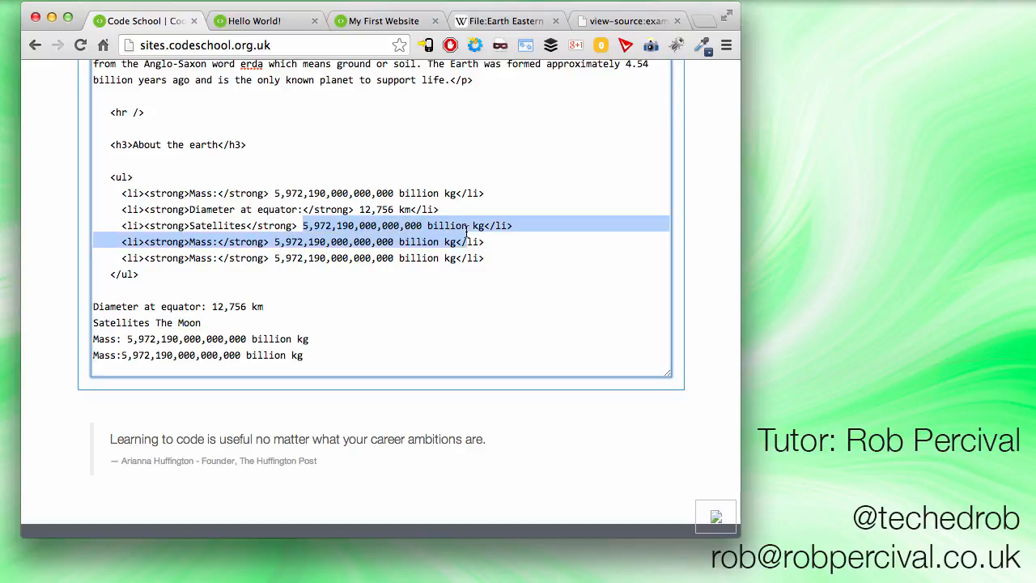
text(The Moon)
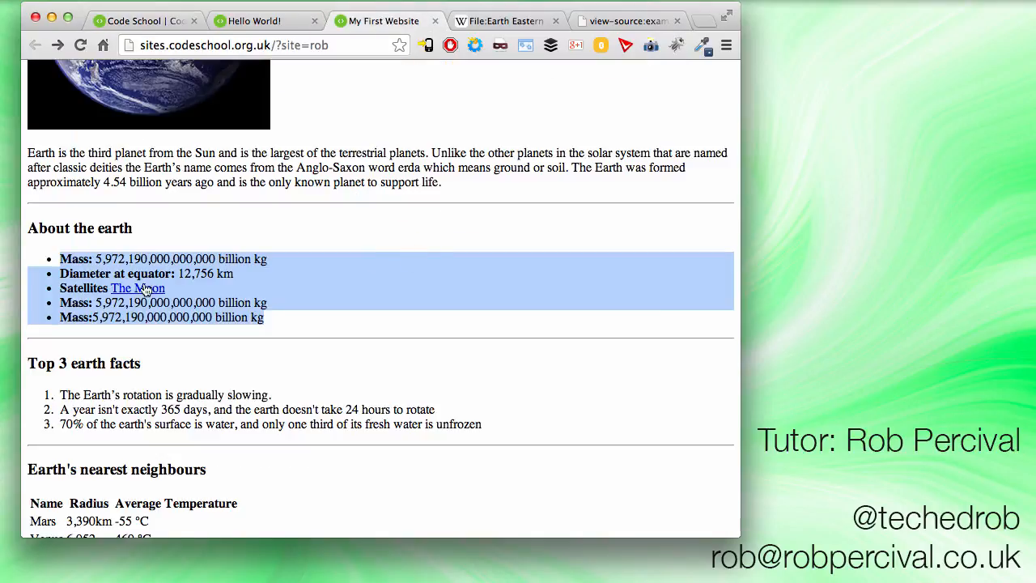
mouse_move(138, 288)
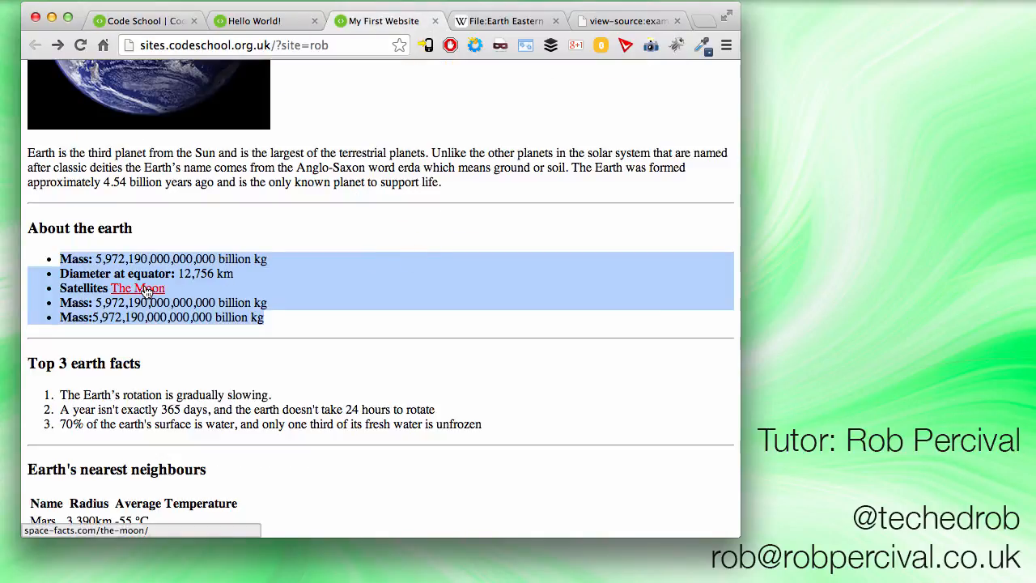
click(136, 289)
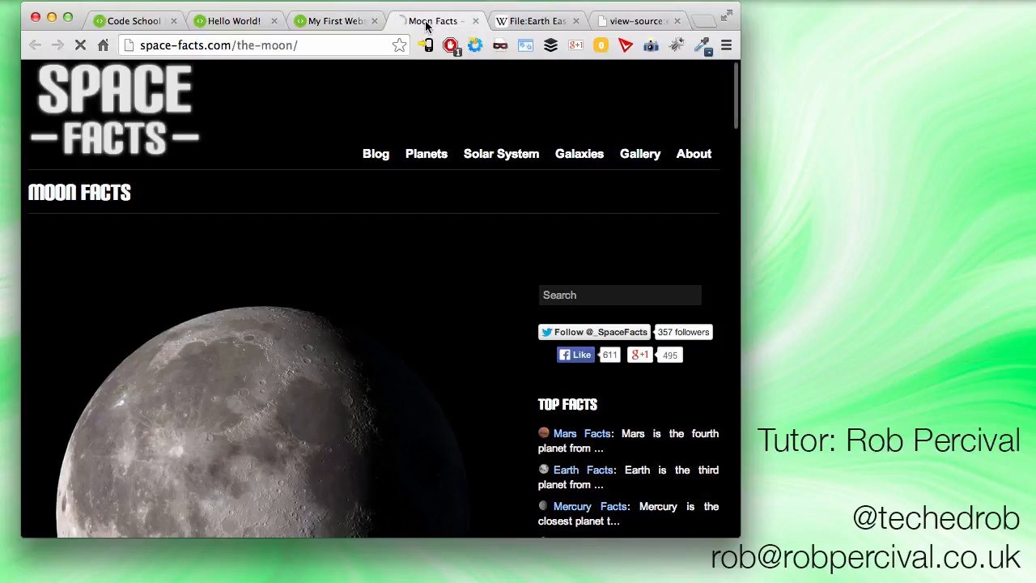
Scroll through the Space Facts Moon page and back to the top
scroll(down, 3)
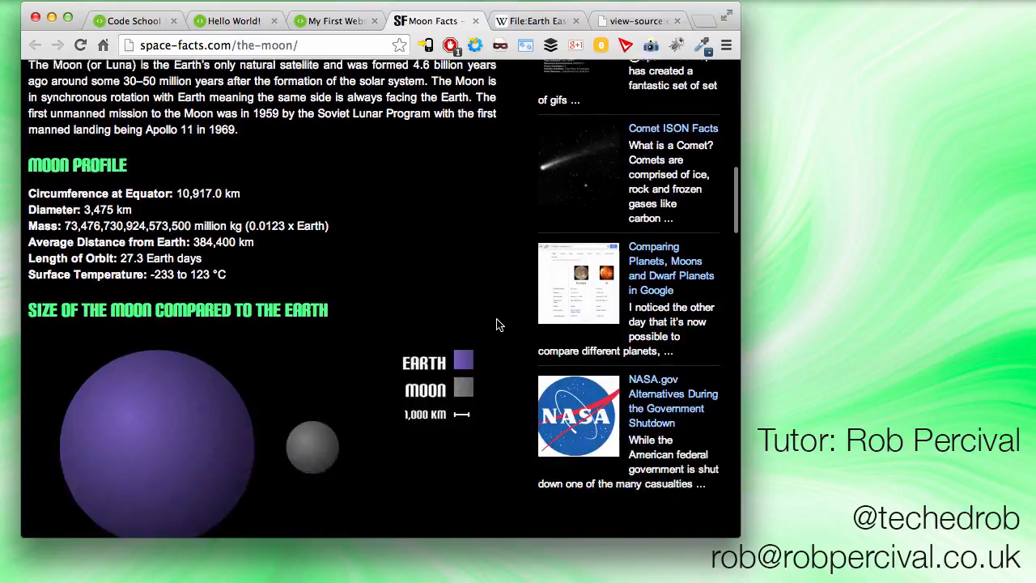
scroll(up, 3)
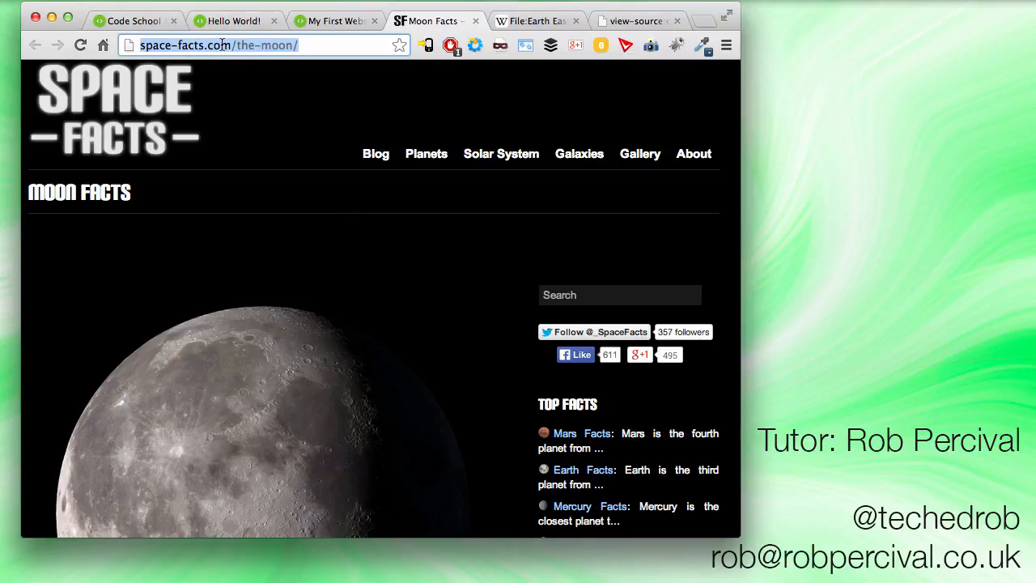
Wrap The Moon in an <a href> link to the copied Space Facts Moon URL
click(235, 19)
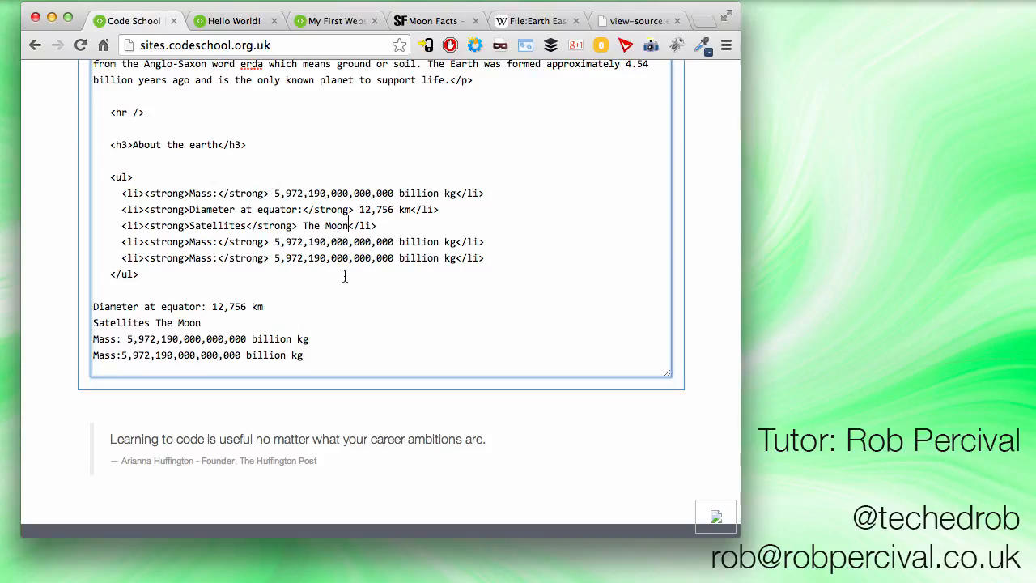
text(<)
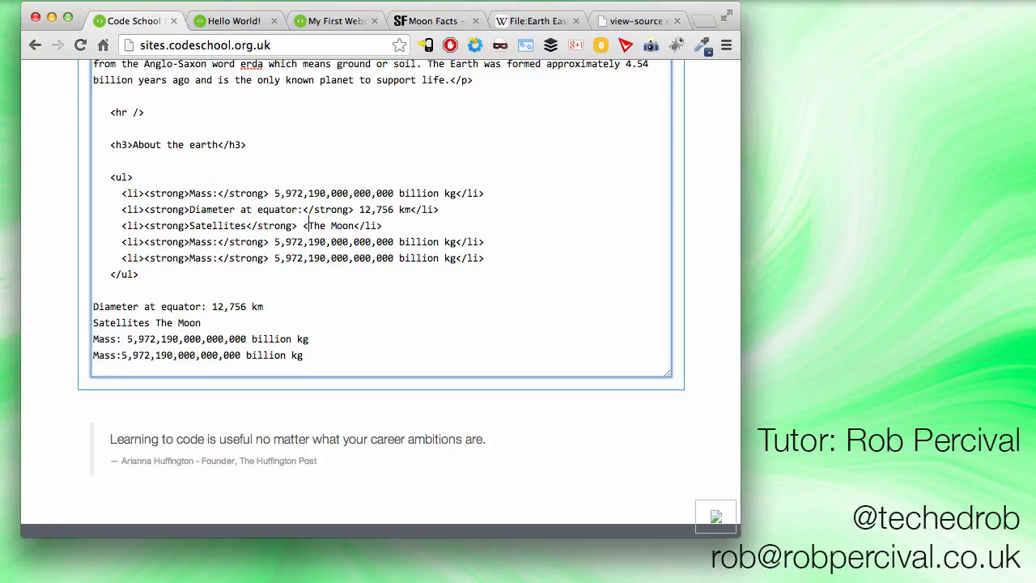
text(a hr)
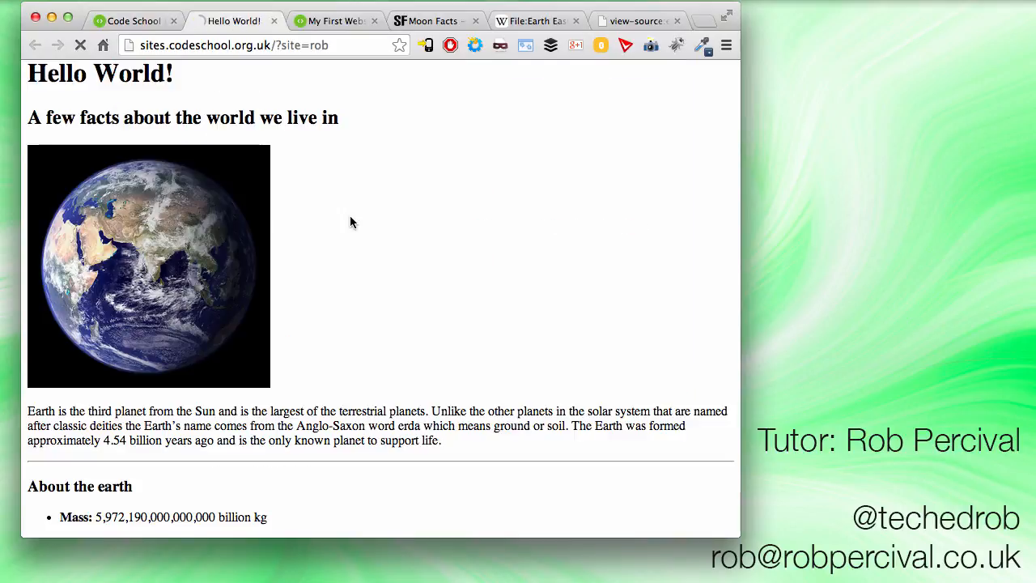
Follow The Moon link from the preview, view the Moon Facts tab and close it
scroll(down, 3)
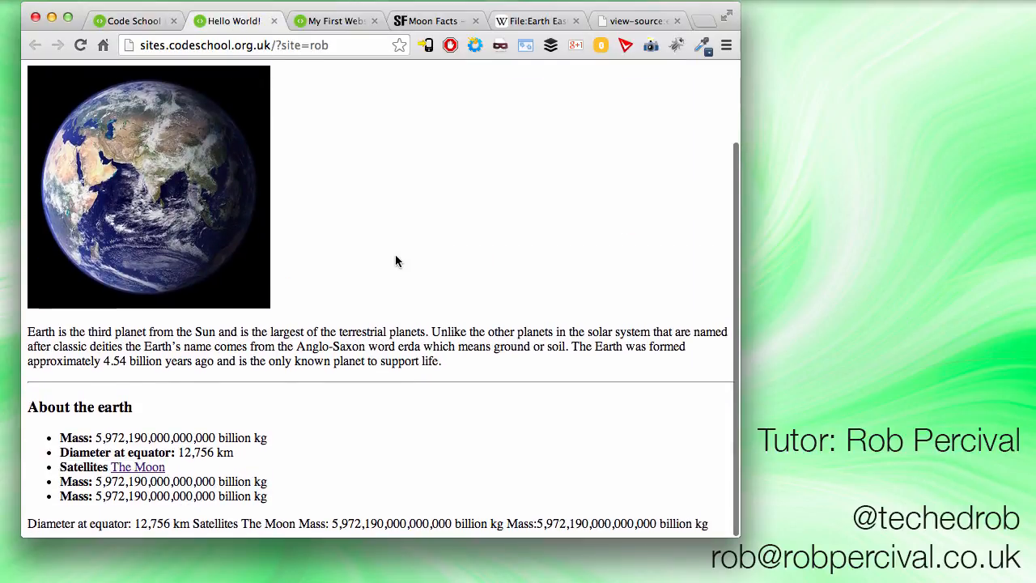
mouse_move(138, 470)
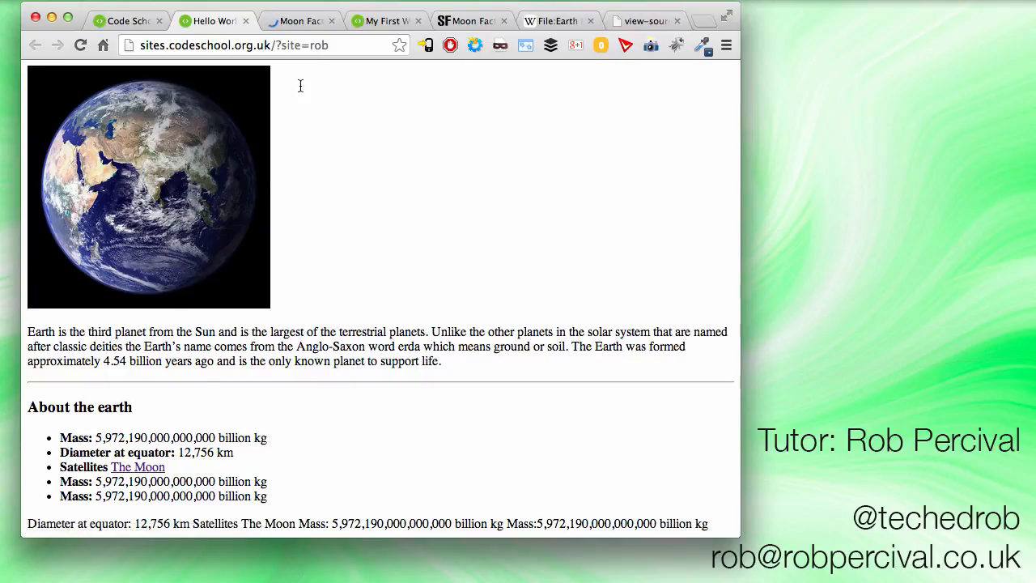
click(300, 19)
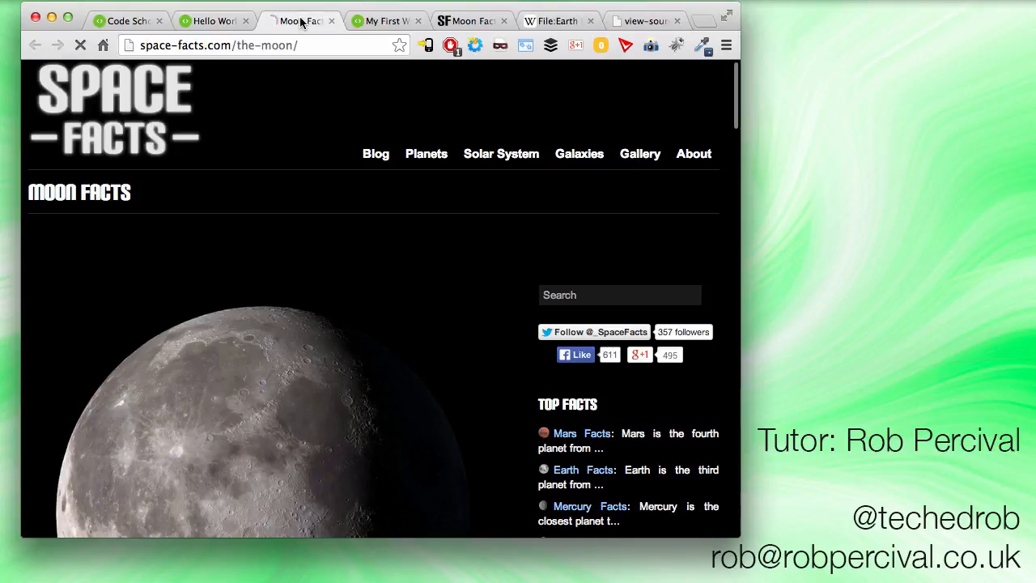
click(133, 19)
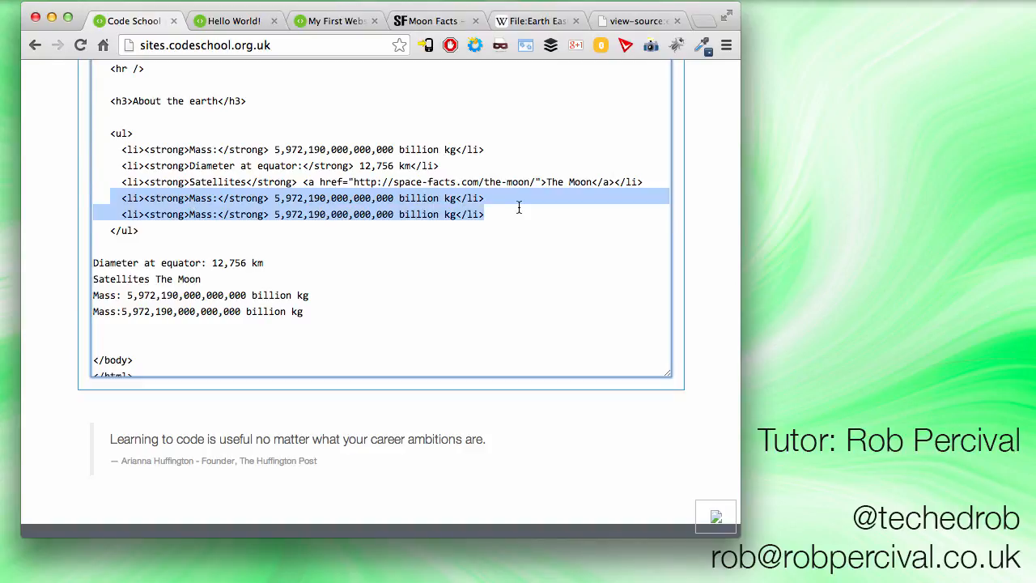
Delete the two leftover Mass items and add an <hr /> rule after the list
key(Delete)
text(: )
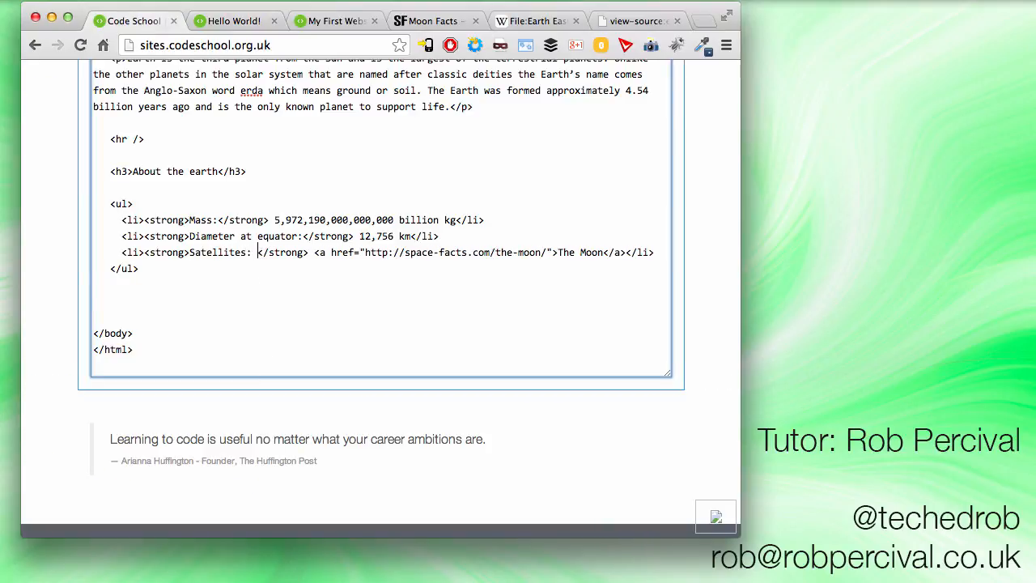
click(334, 20)
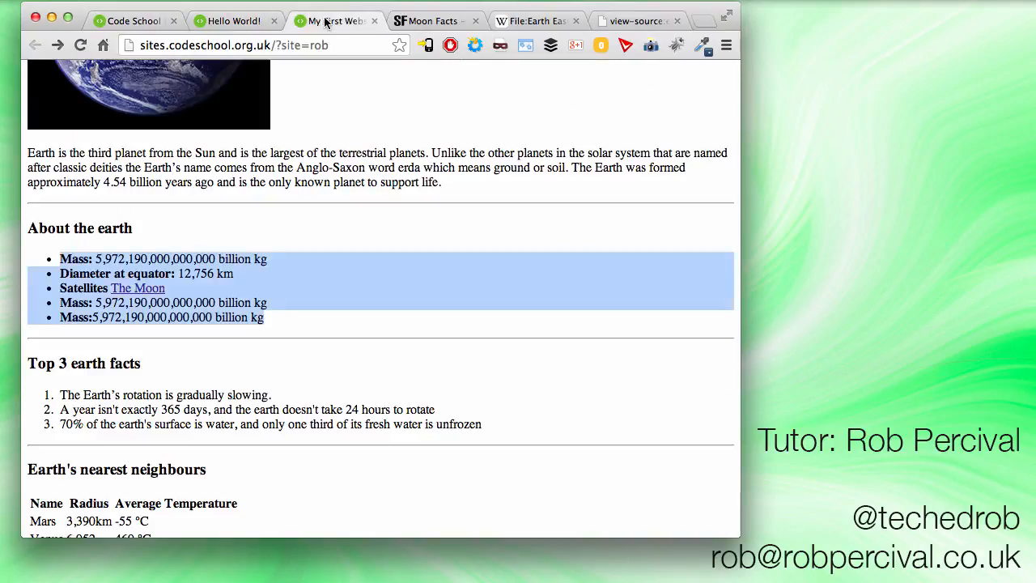
scroll(down, 3)
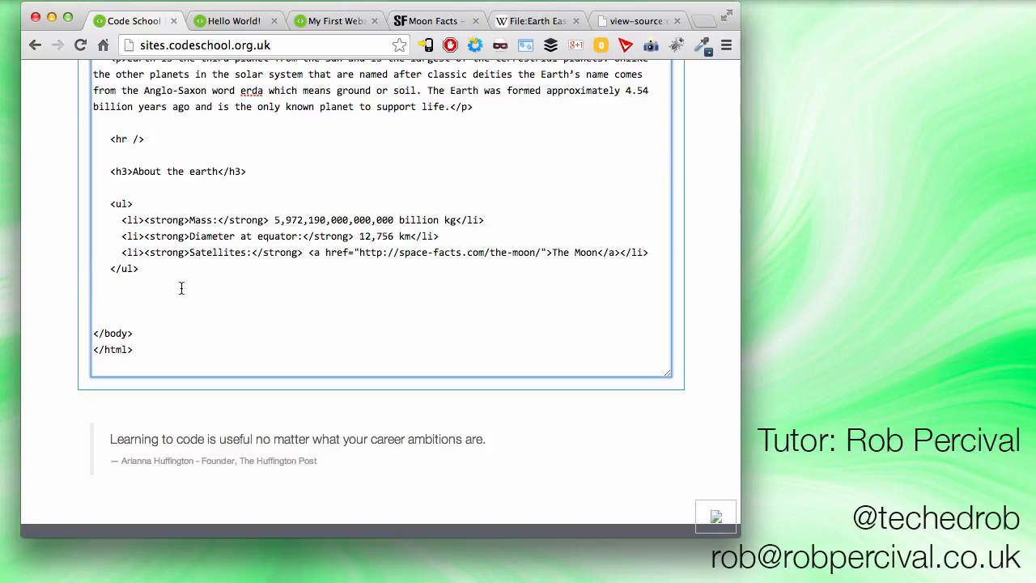
text(<hr />)
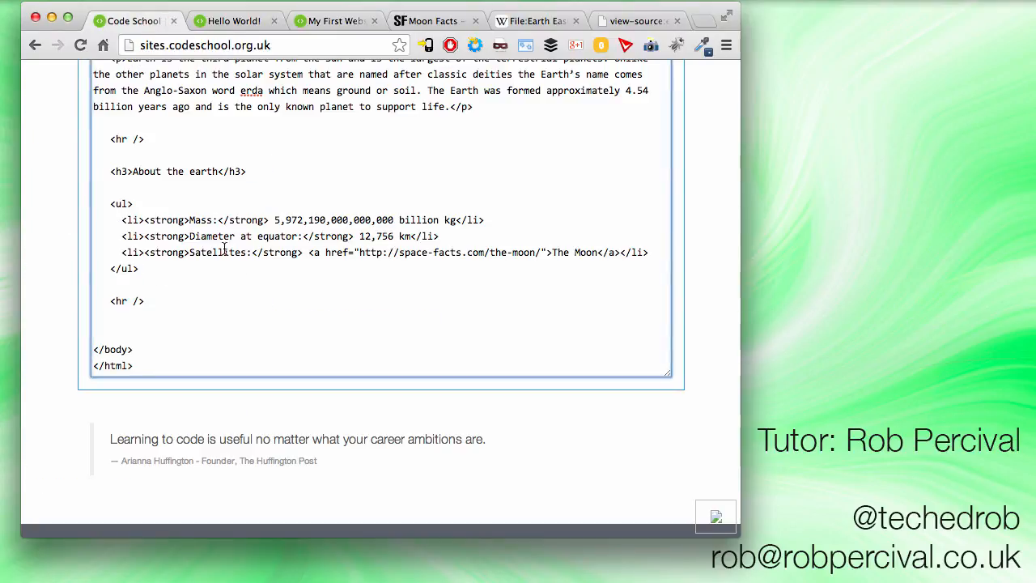
Add an <h3>Top 3 earth facts</h3> heading after the rule and preview it
scroll(down, 3)
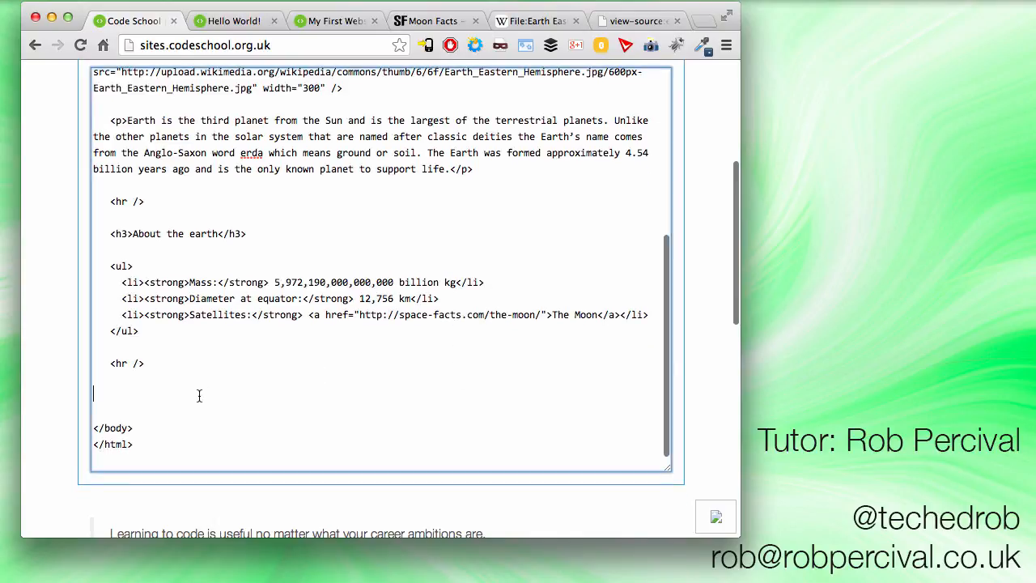
text(<h)
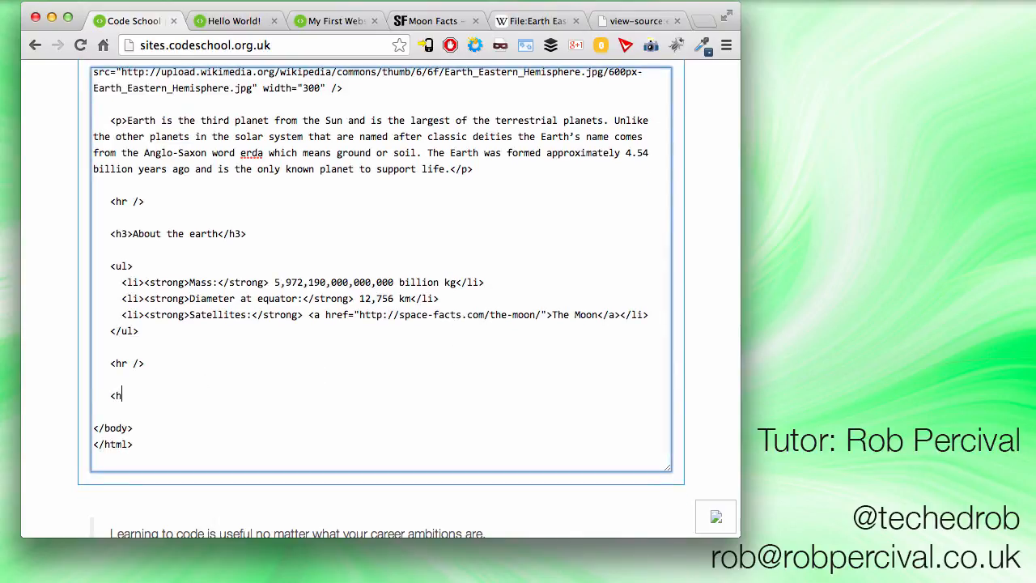
text(3>Top 3 earth facts</h)
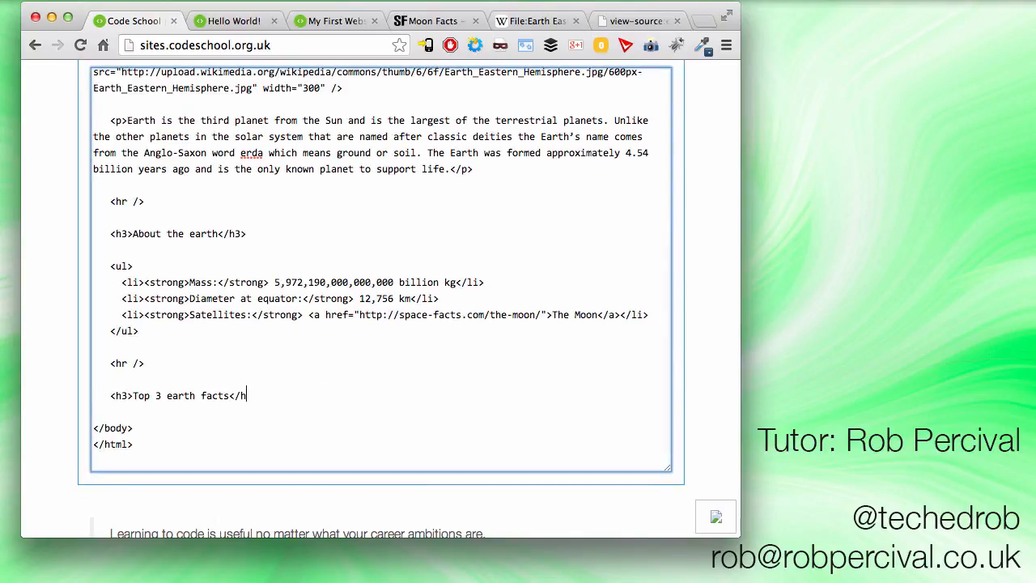
text(3>)
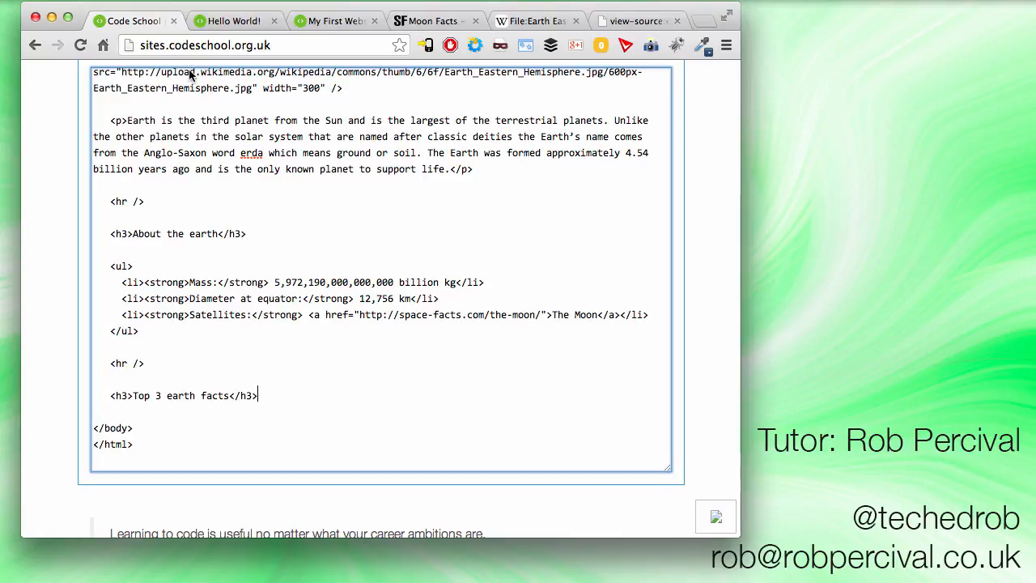
click(235, 20)
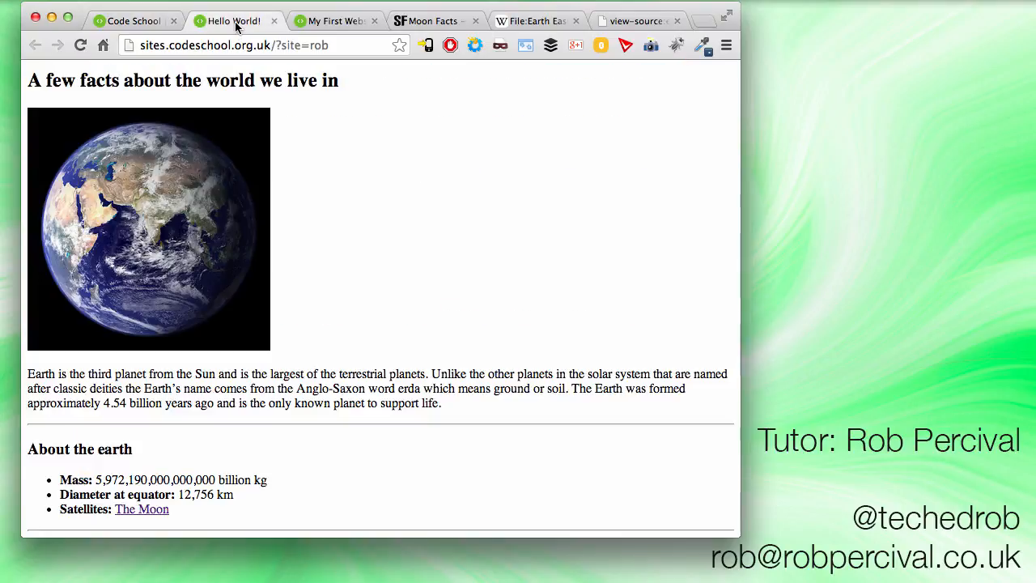
scroll(down, 3)
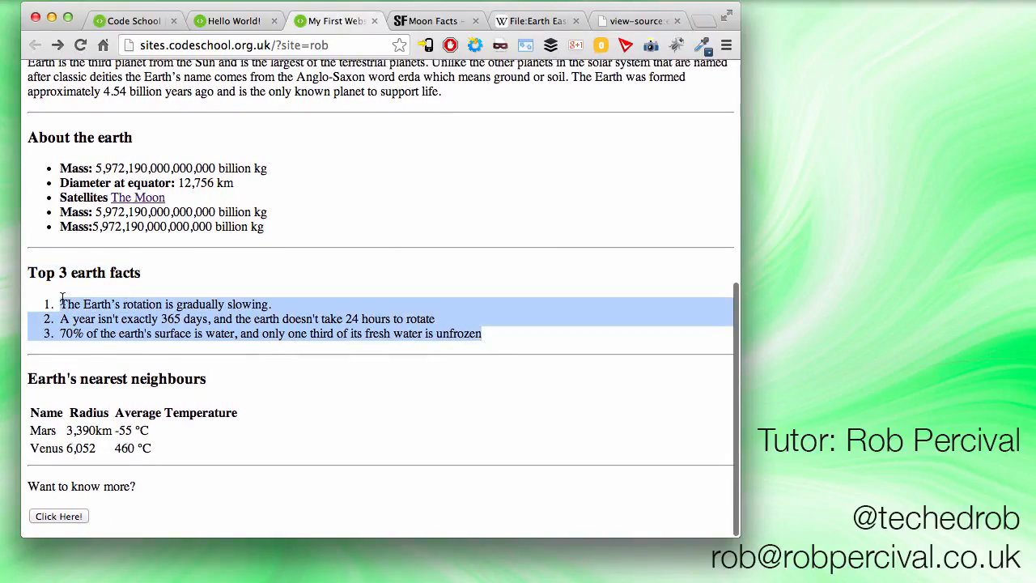
Start an <ol> numbered list around the pasted facts with the first <li> closed
click(133, 19)
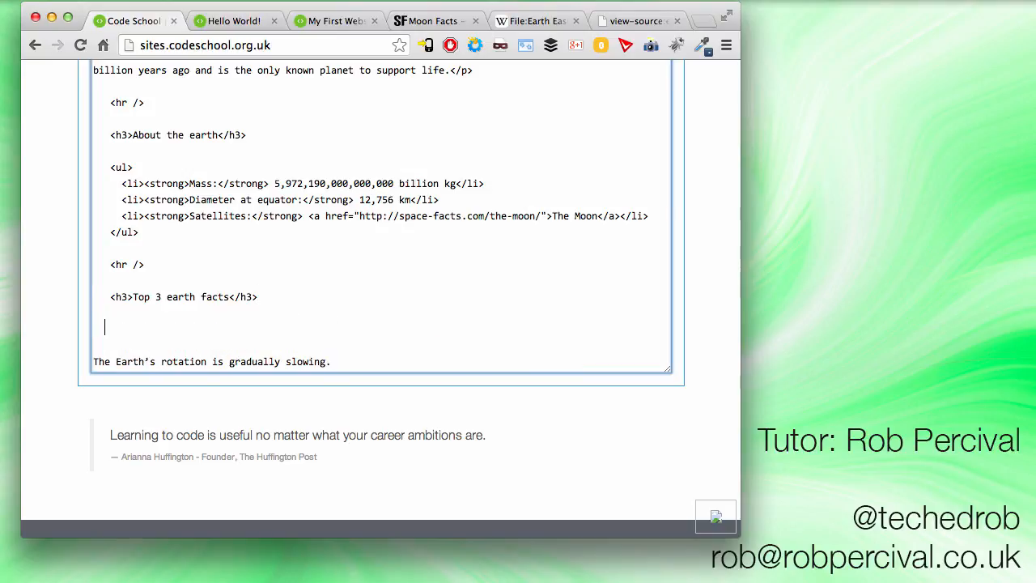
text(<)
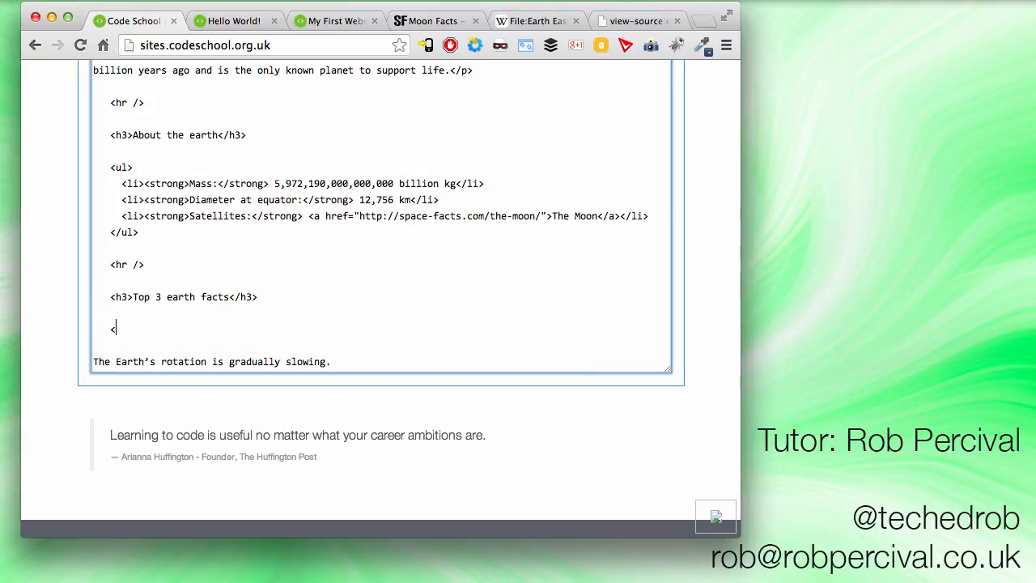
text(ol>)
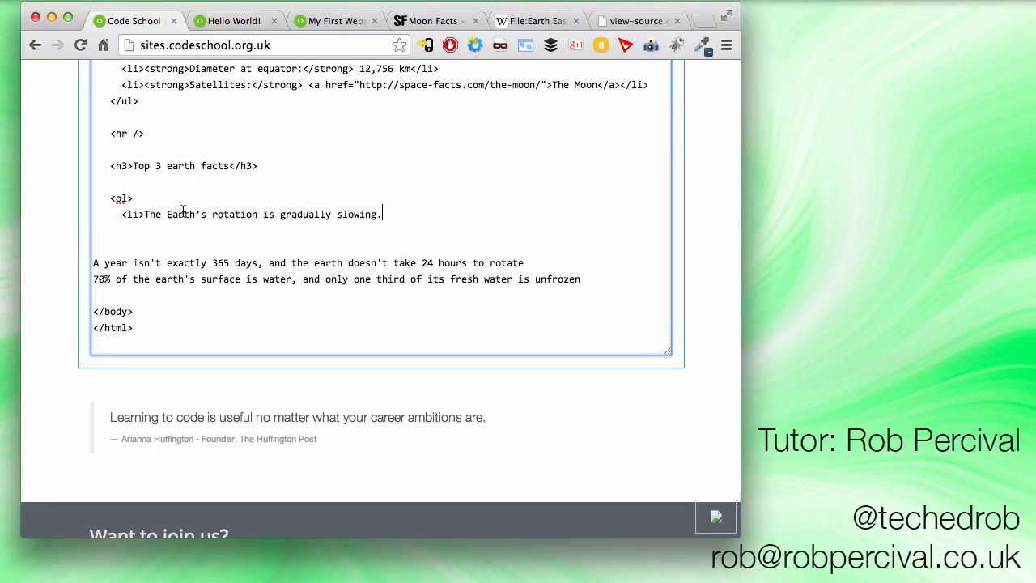
text(</li>)
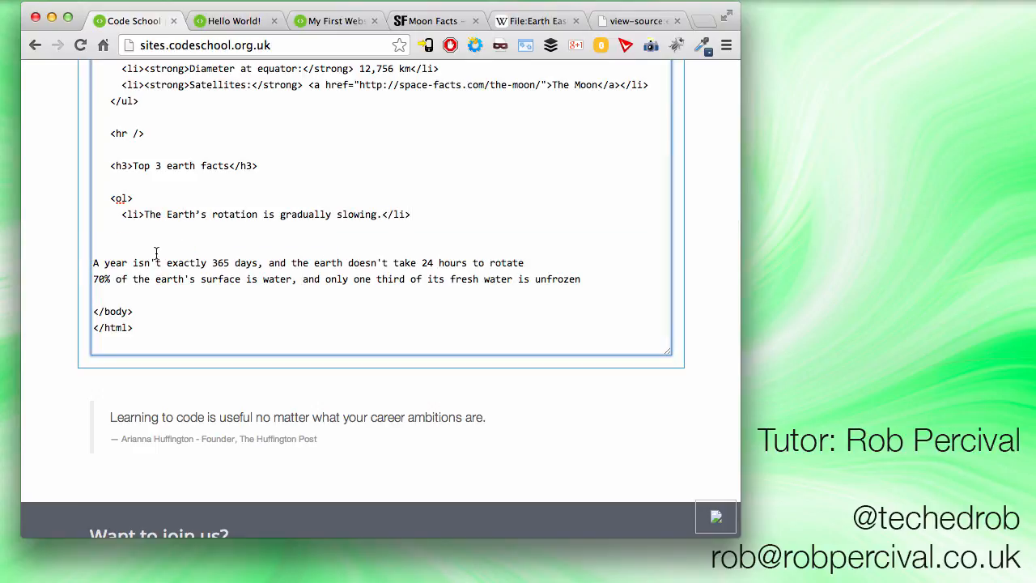
Replace the duplicate items with the year-length and water facts and close the </ol>
triple_click(265, 214)
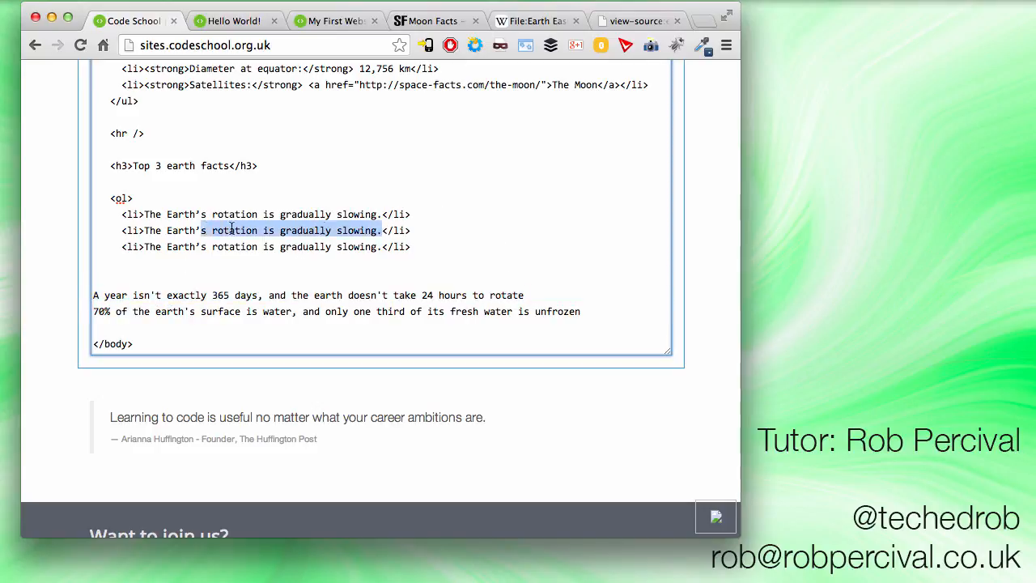
text(A year isn't exactly 365 days, and the earth doesn't take 24 hours to rotate</li>)
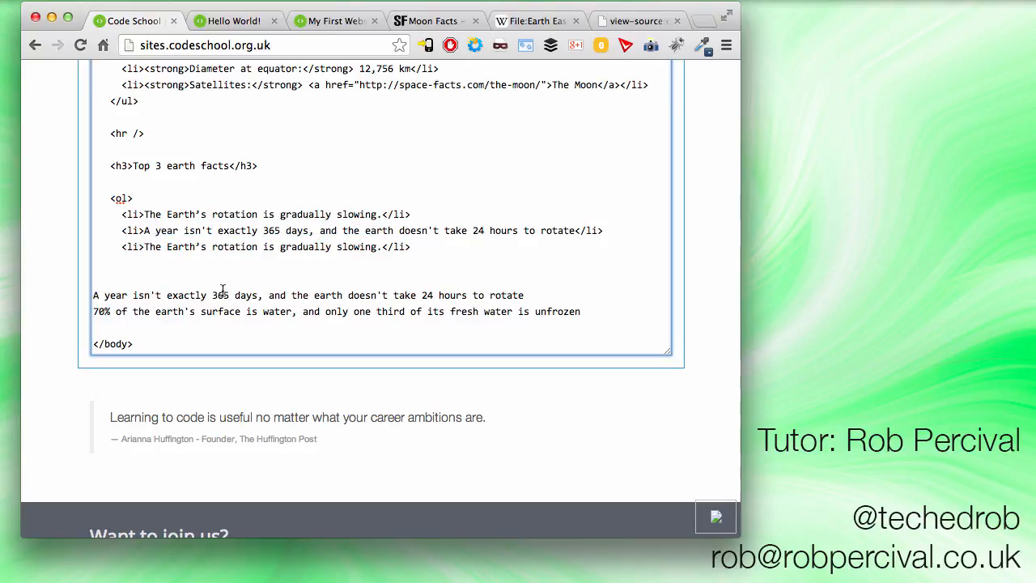
drag(92, 311, 580, 311)
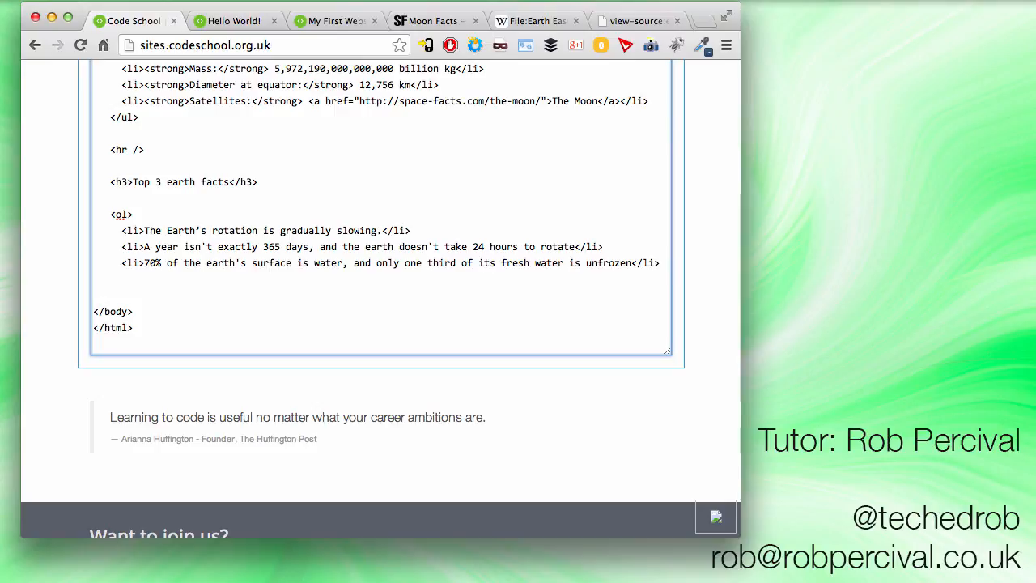
text(</ol>)
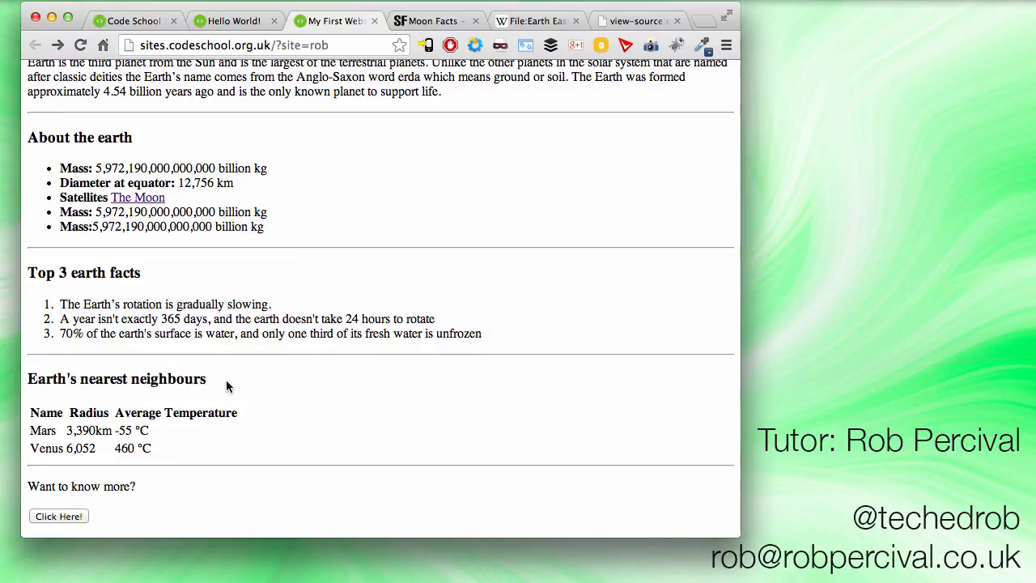
Add an <hr /> and begin a <table> with a header row below the facts list
double_click(117, 379)
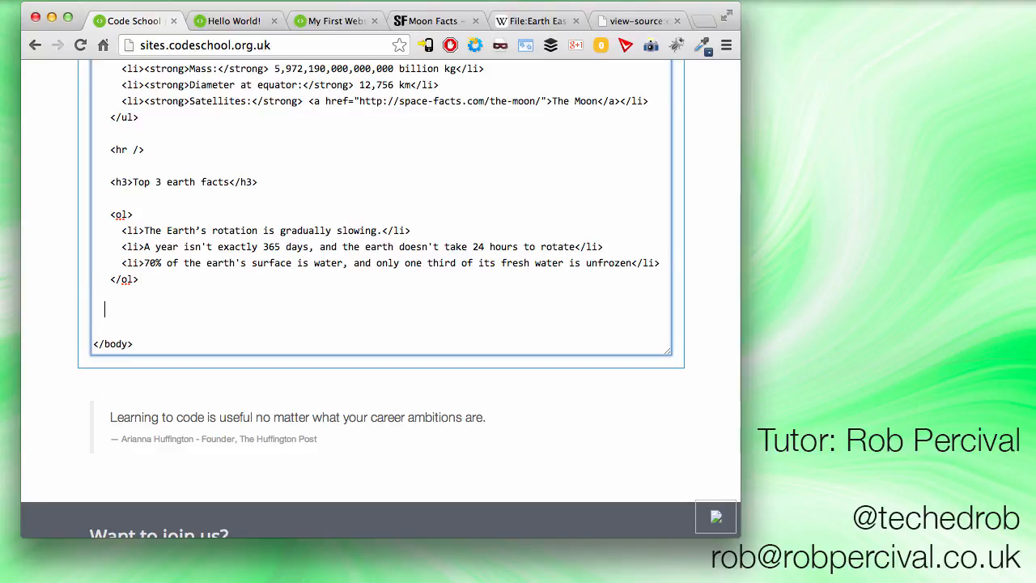
text(<hr)
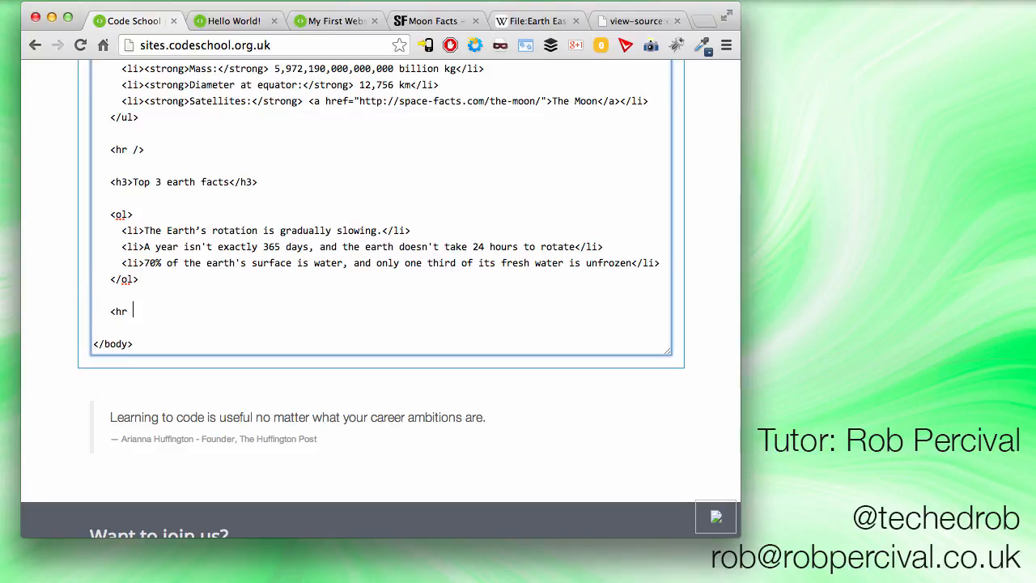
text(/>)
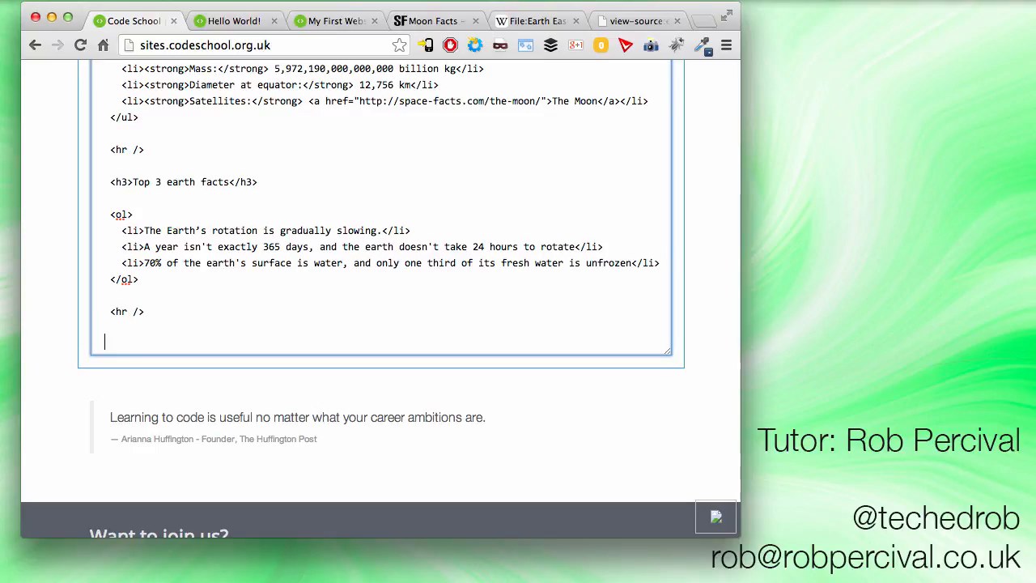
text(<ta)
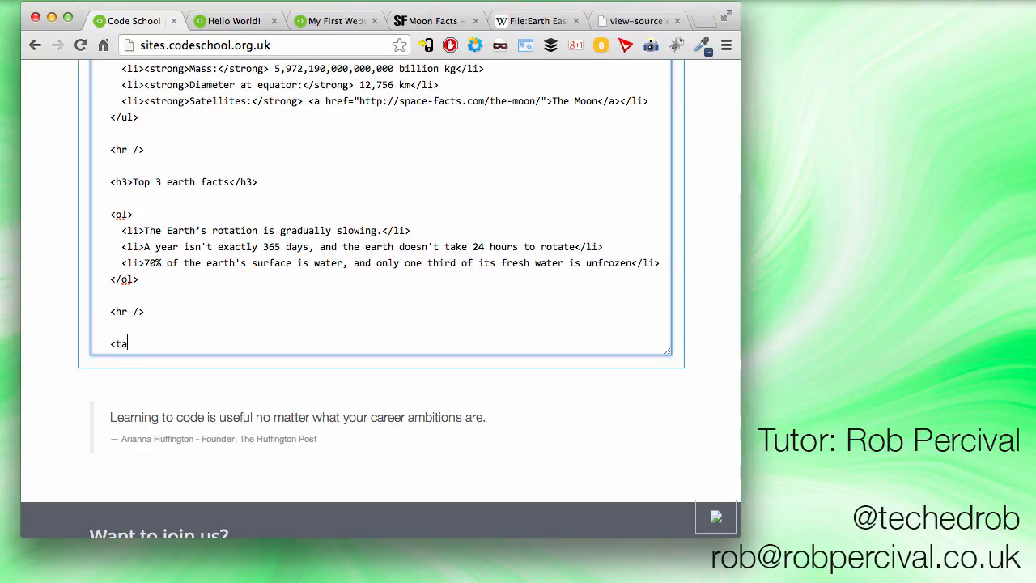
text(ble>)
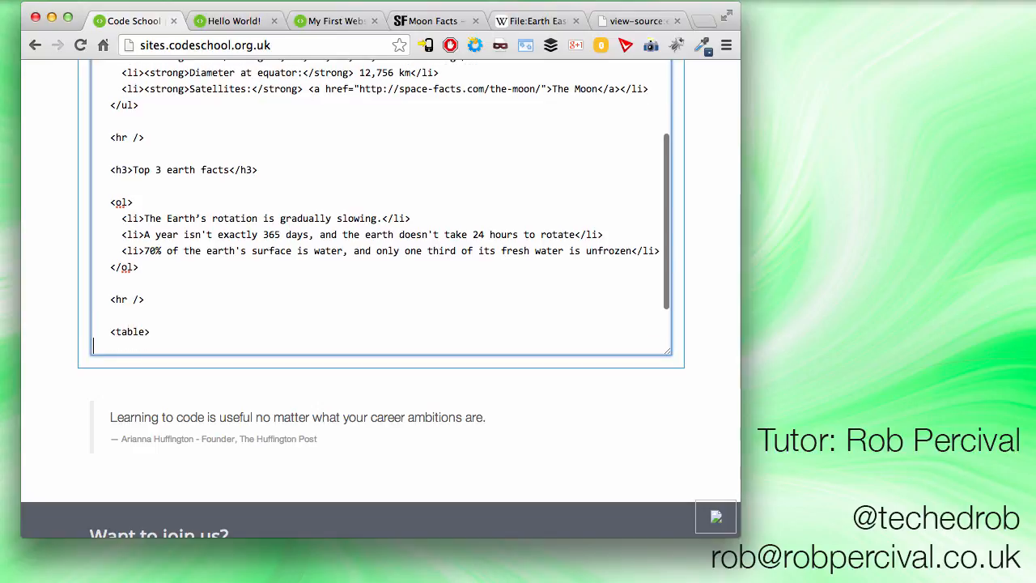
text(<)
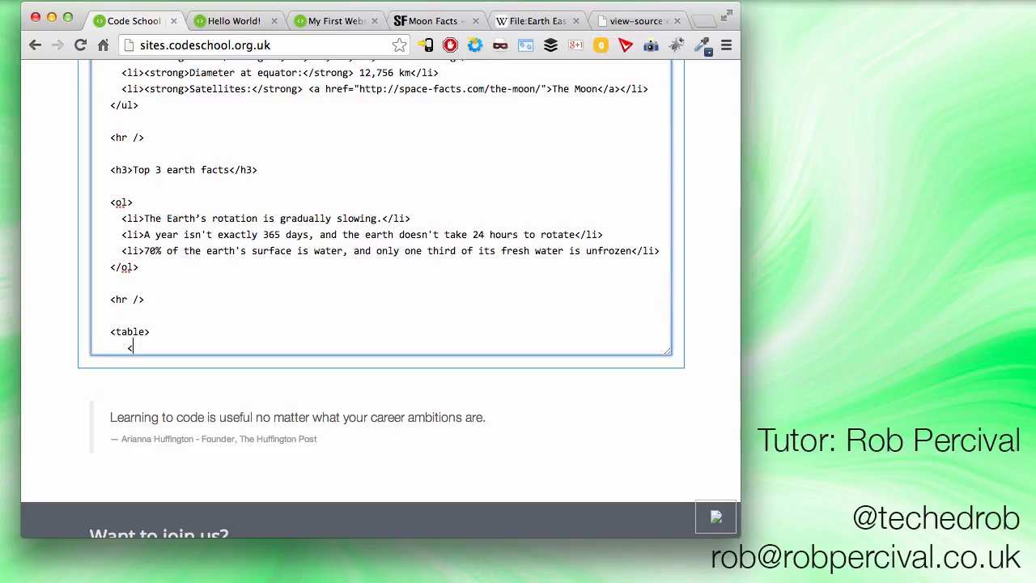
text(<tr>)
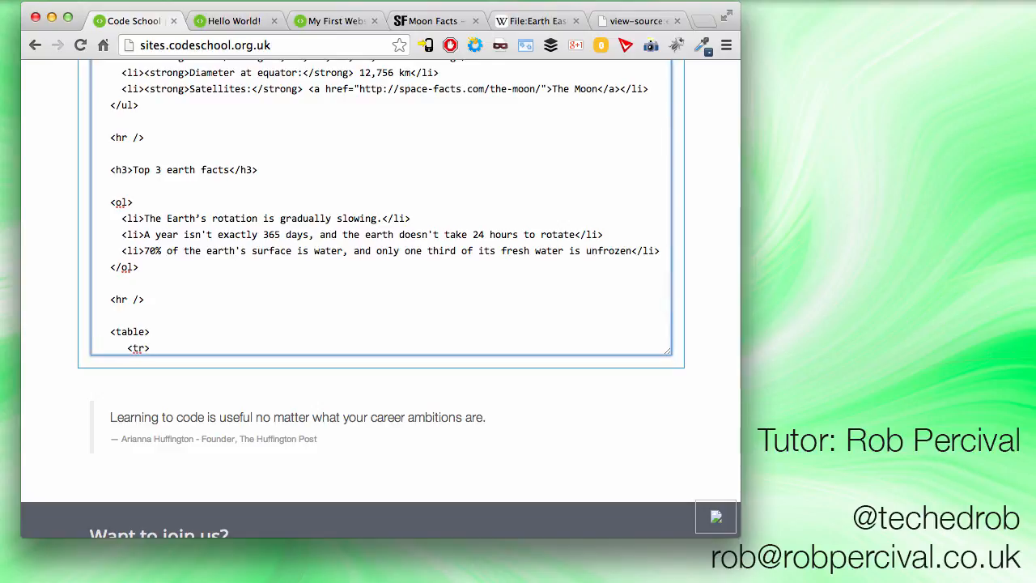
text(<th>)
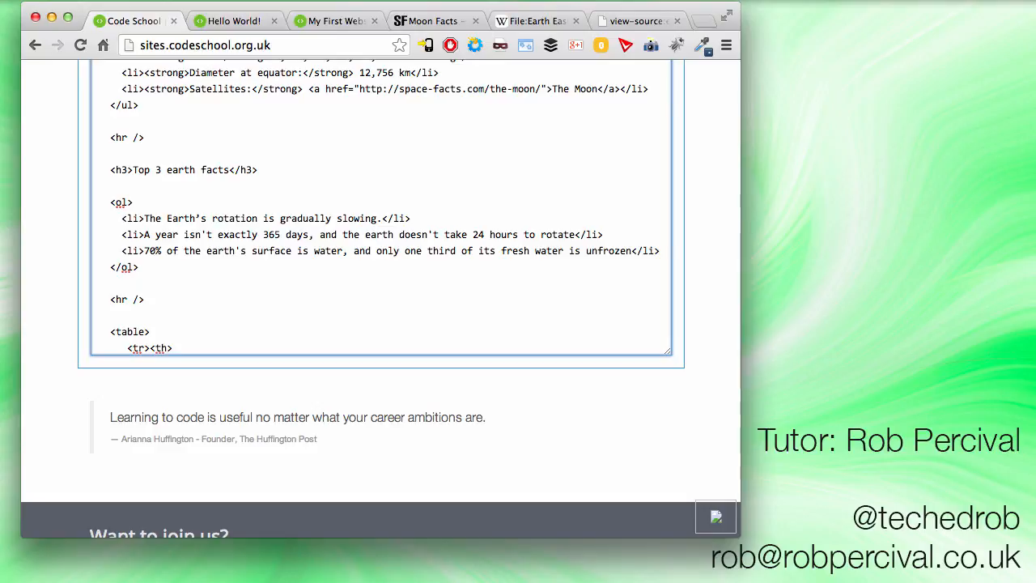
Fill the header cells Name, Radius, Average Temperature, close the table and preview
click(332, 20)
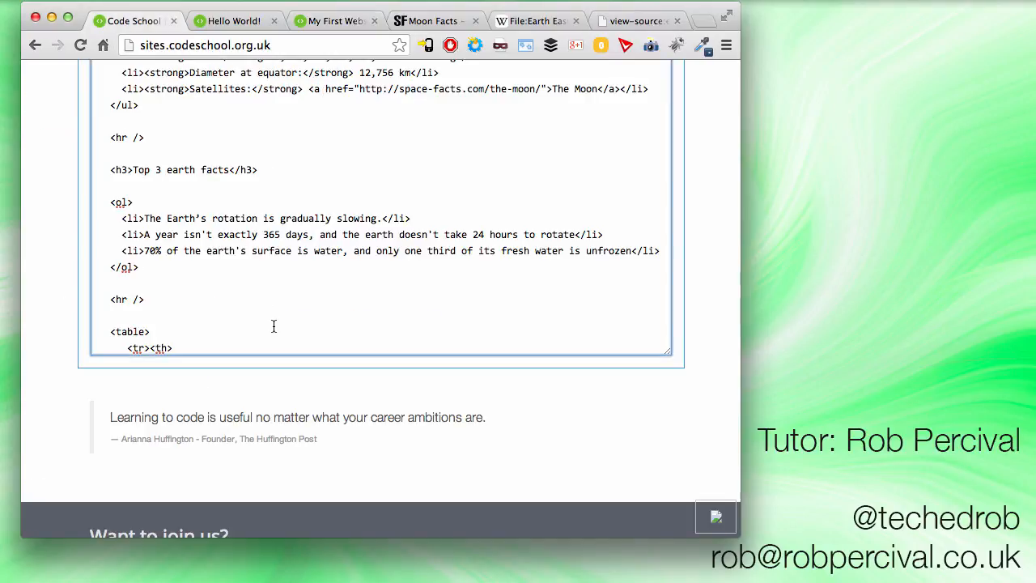
text(Name</th)
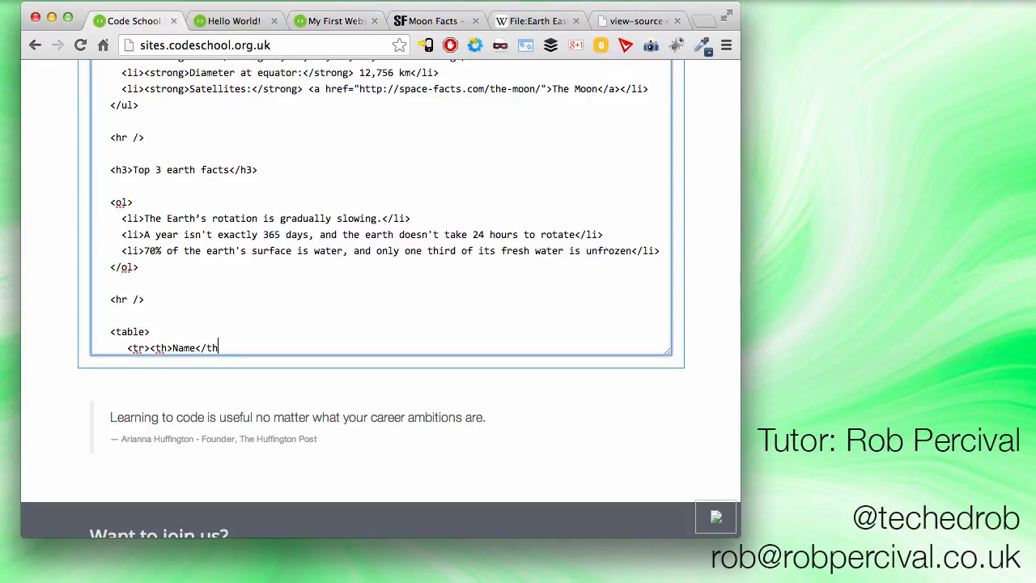
text(</th><th>Radi)
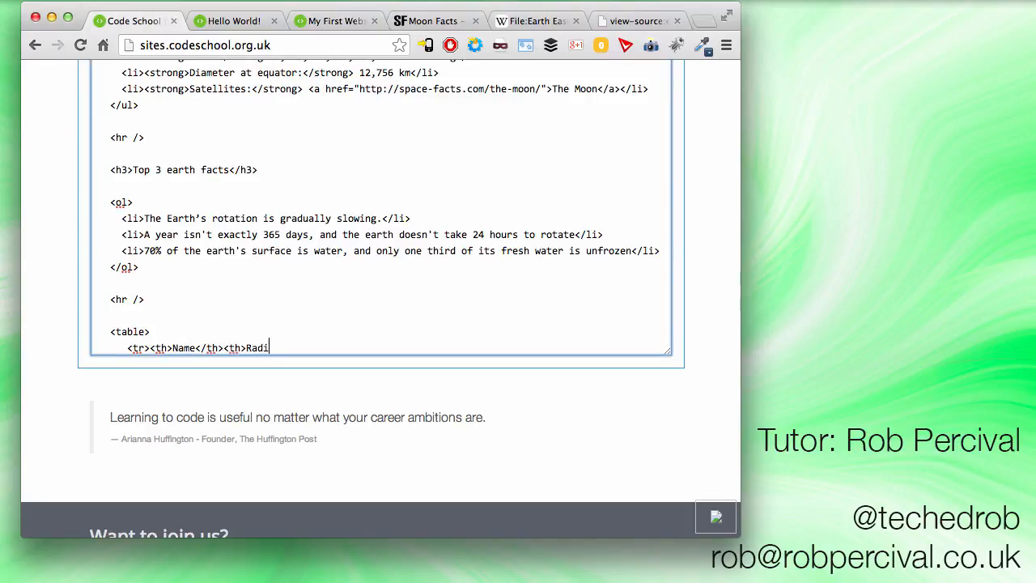
text(us</th><th>Average Tem)
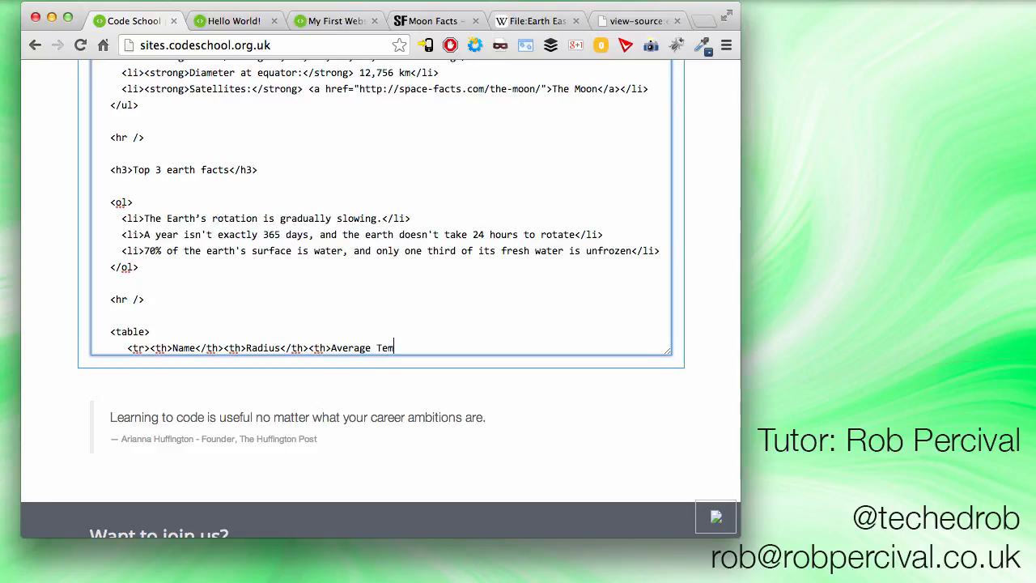
text(perature<)
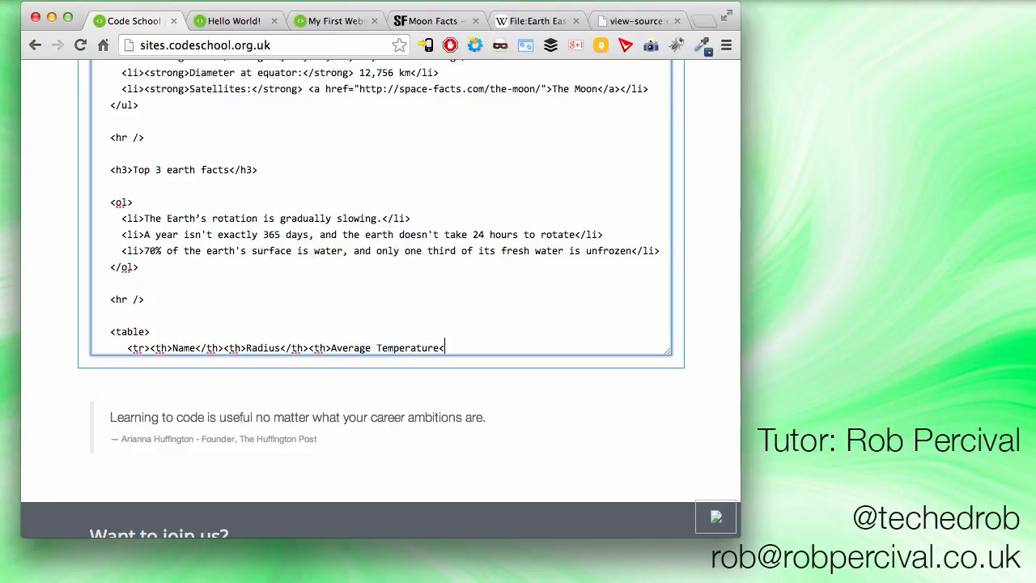
text(</th></tr>)
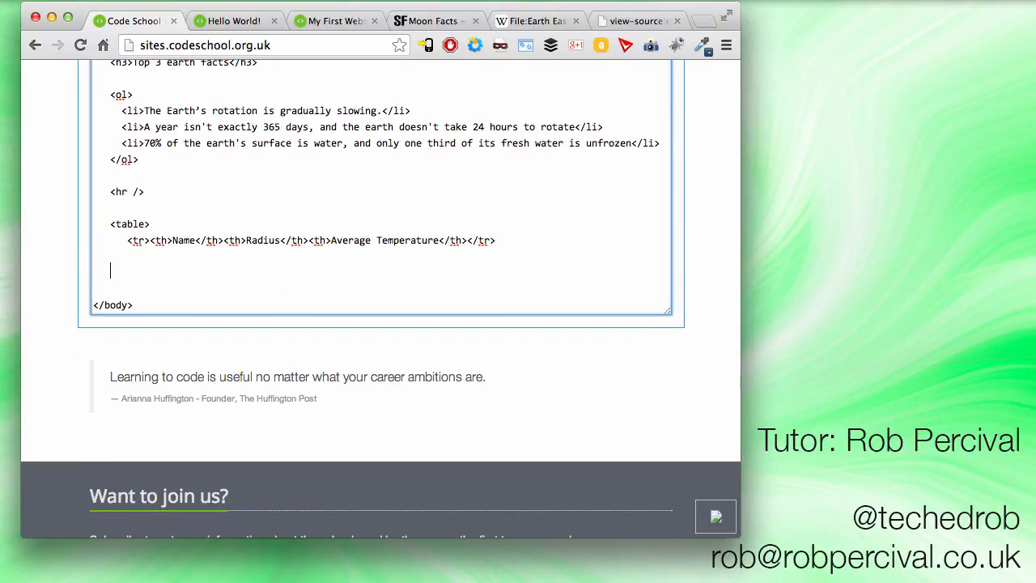
text(</ta)
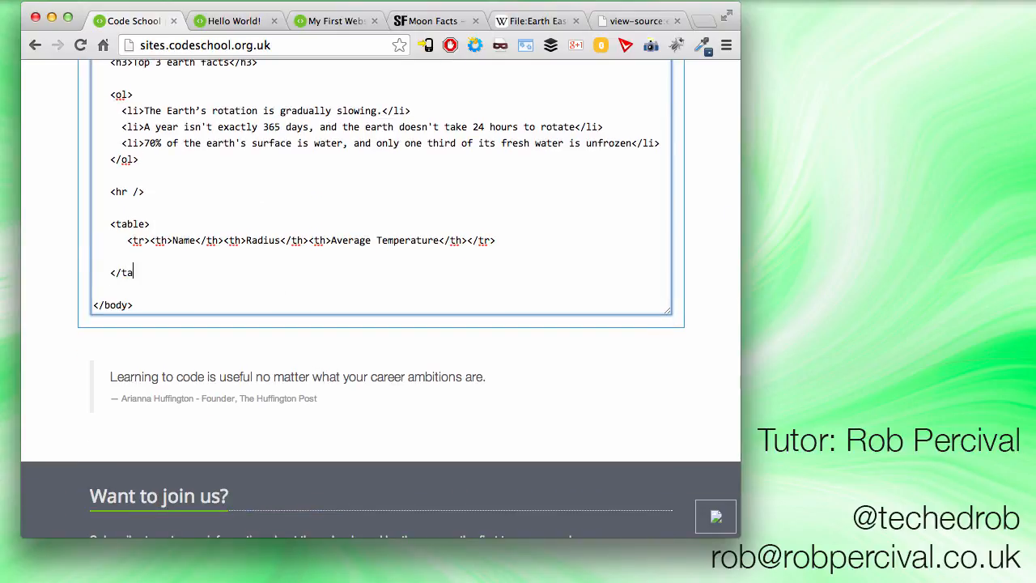
click(237, 19)
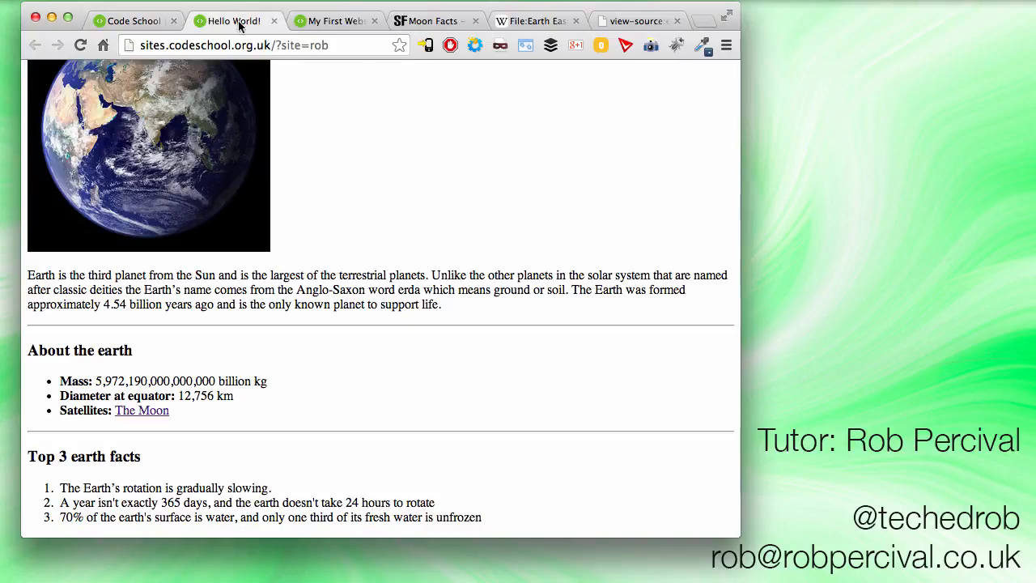
Select the neighbours table data as the spot for a new row
scroll(down, 3)
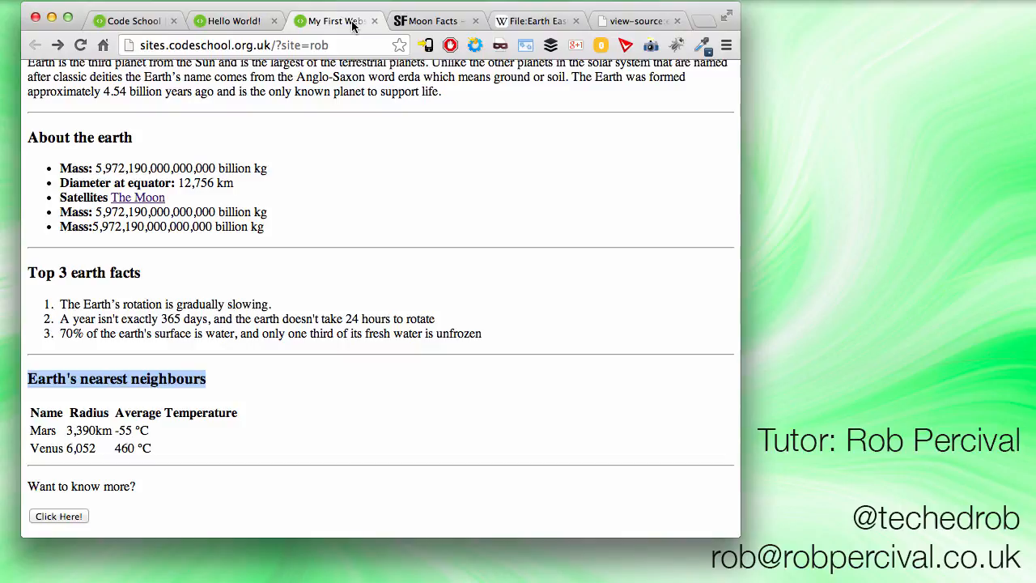
drag(30, 378, 149, 431)
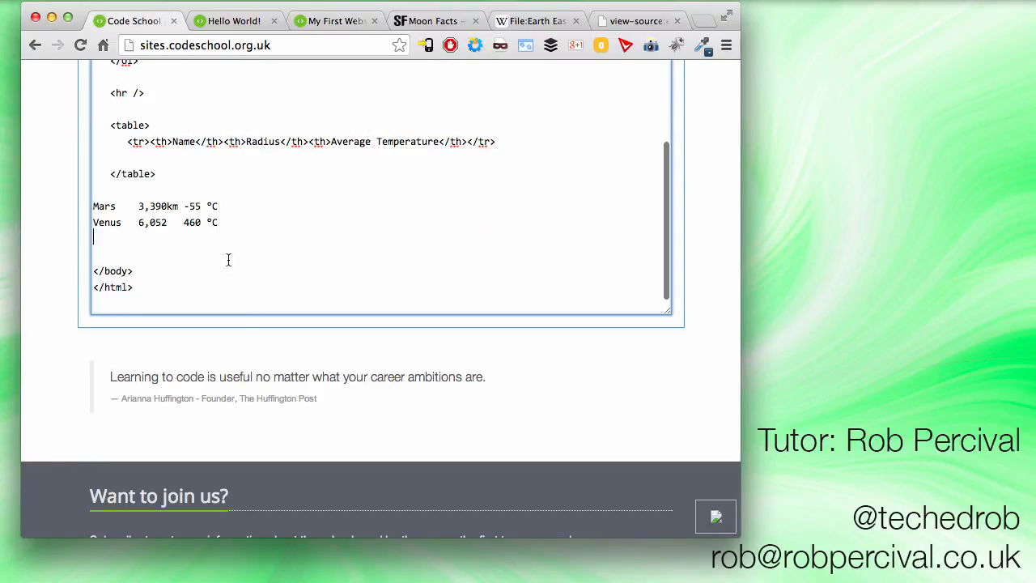
drag(278, 143, 495, 142)
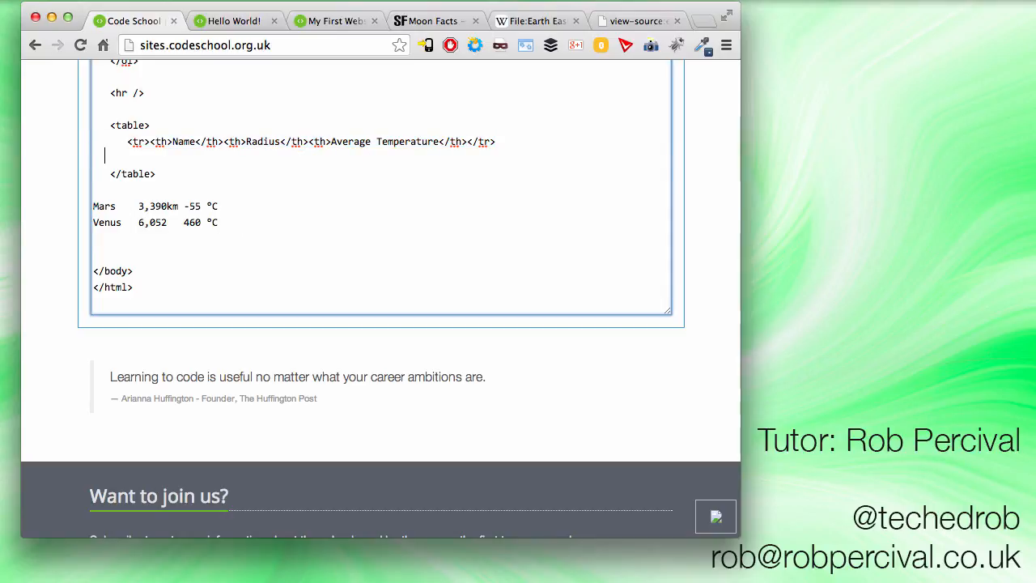
Write the Mars row markup with cells Mars, 3,390km and a started -55 cell
text(<t)
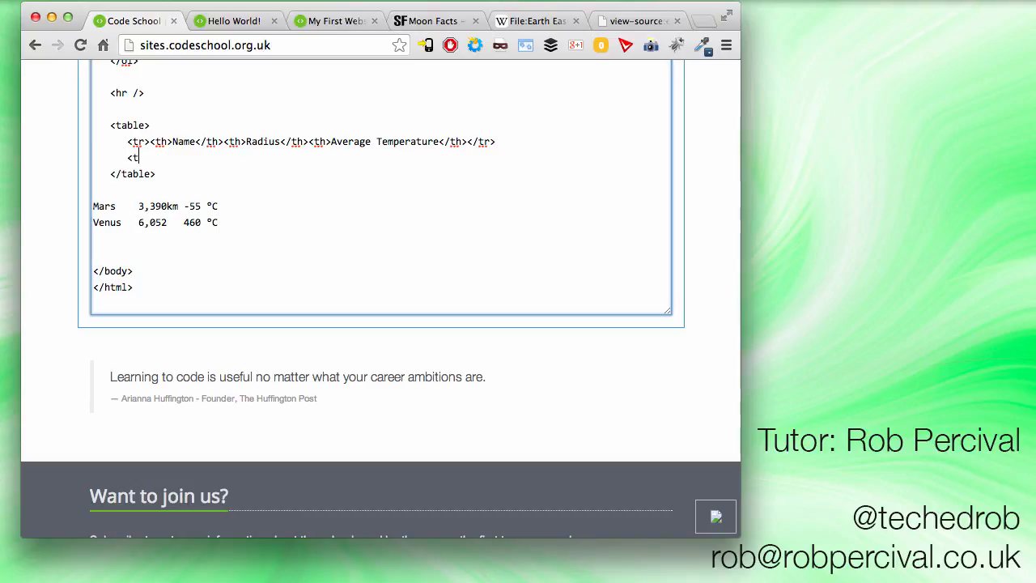
text(r><td)
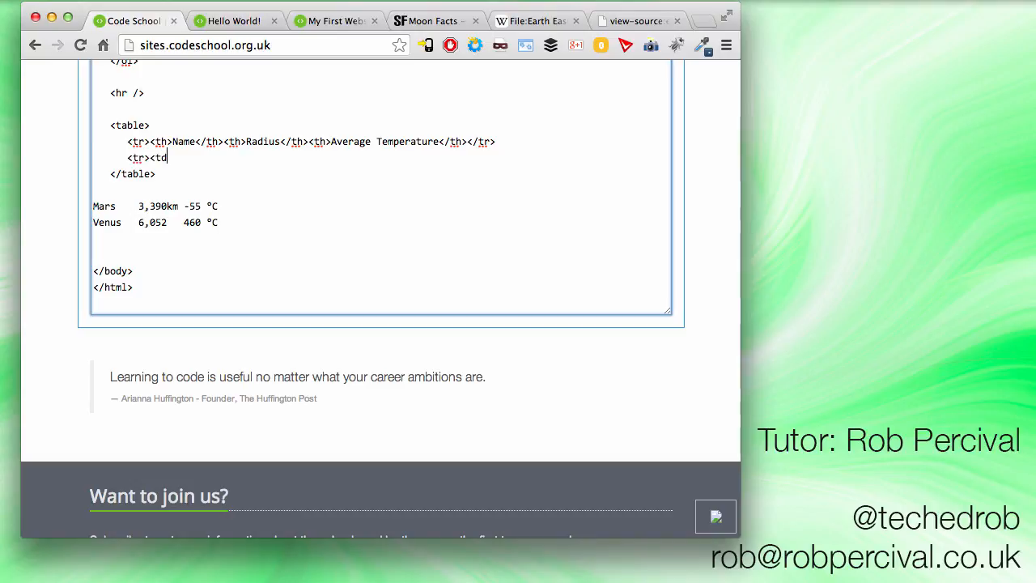
text(Mars)
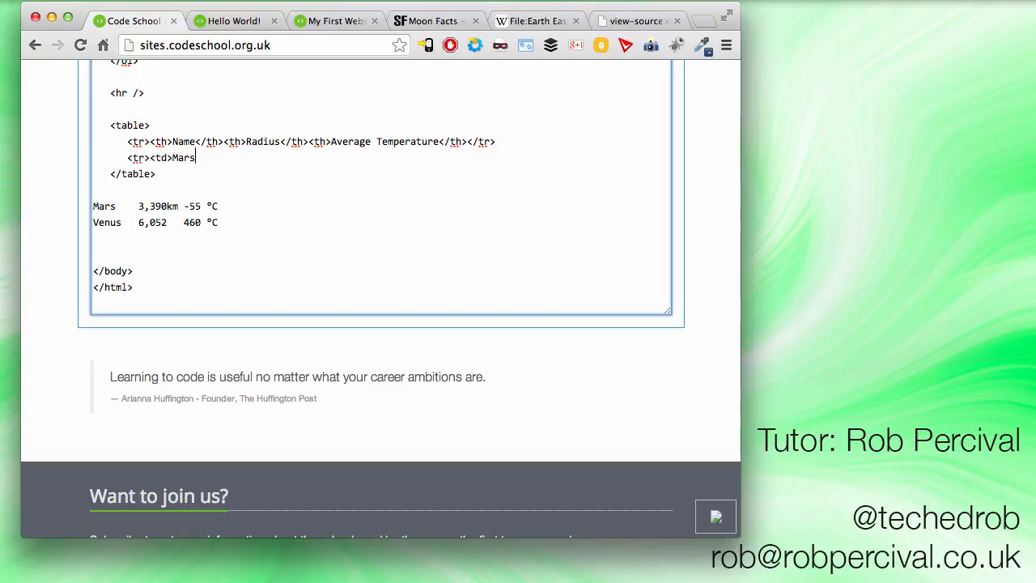
text(</td><)
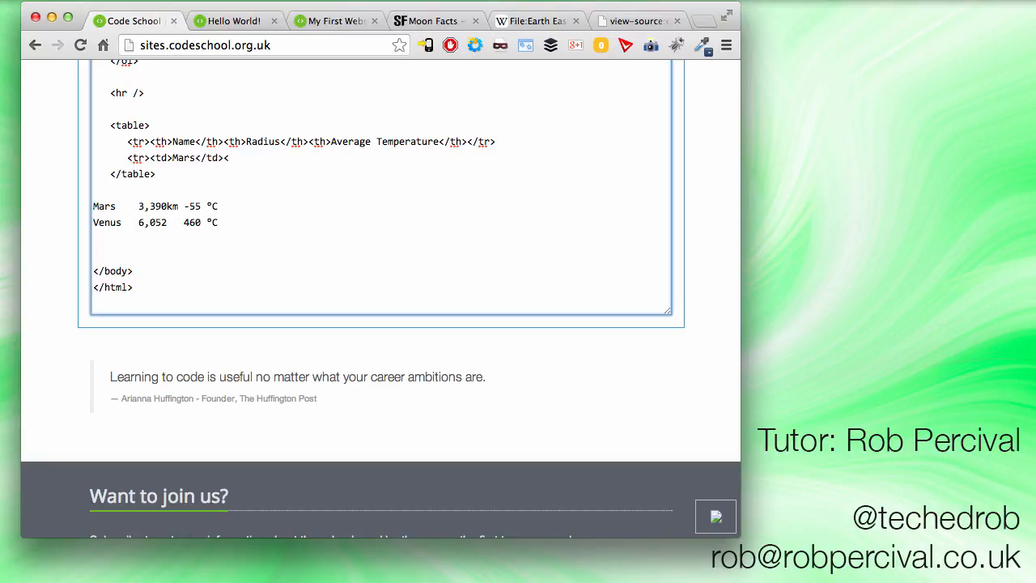
text(td>)
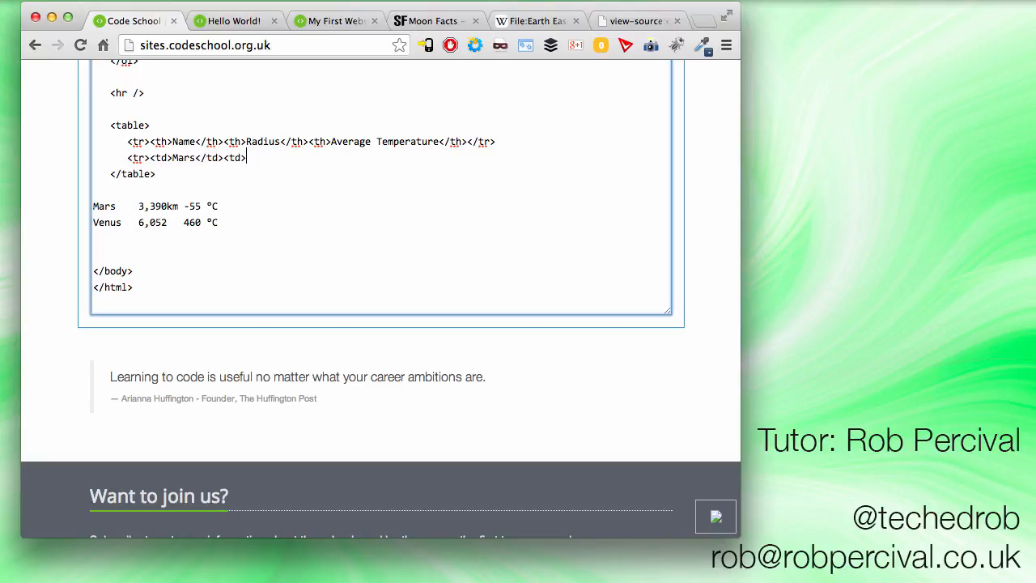
text(3,)
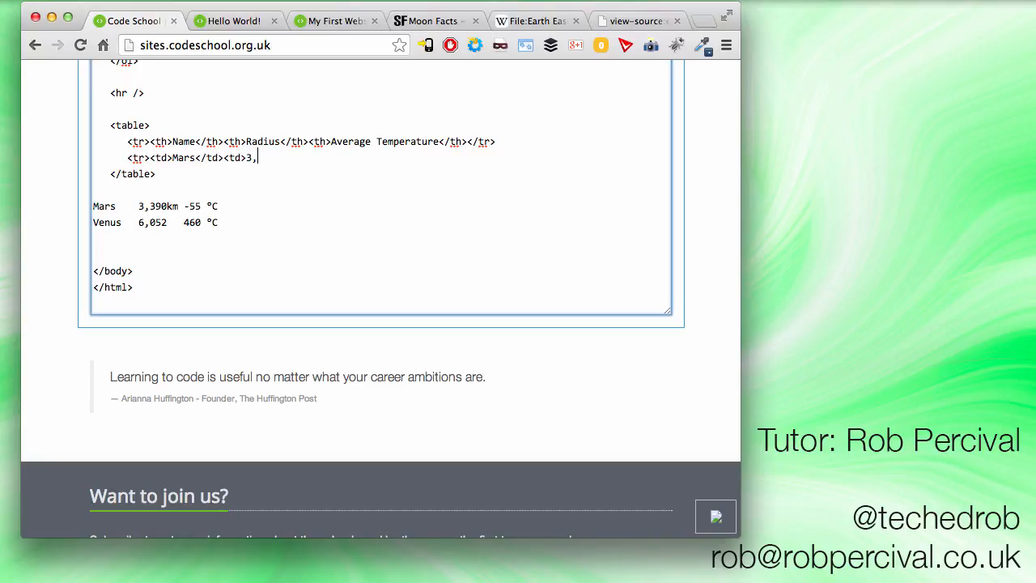
text(390km)
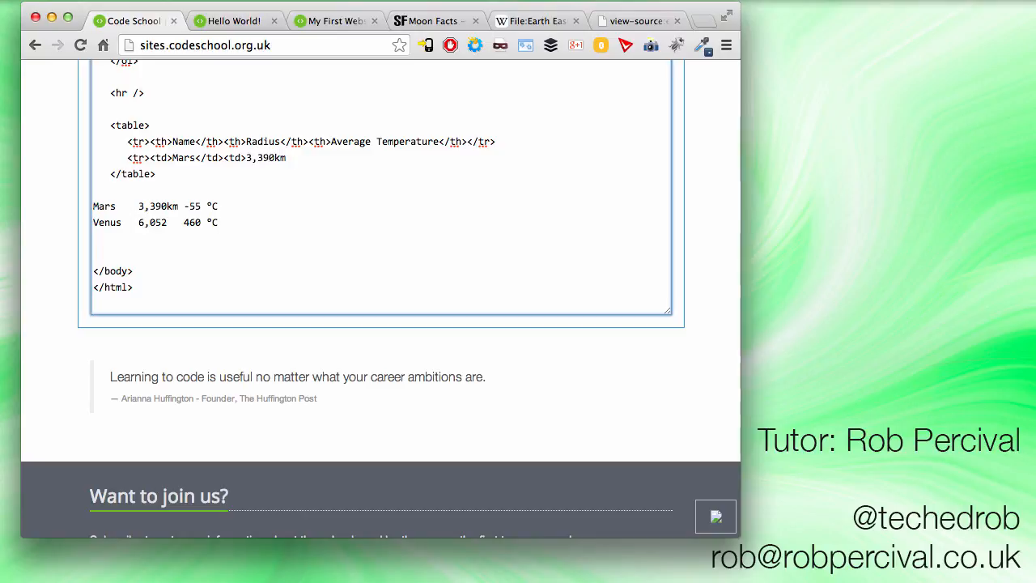
text(</td><td)
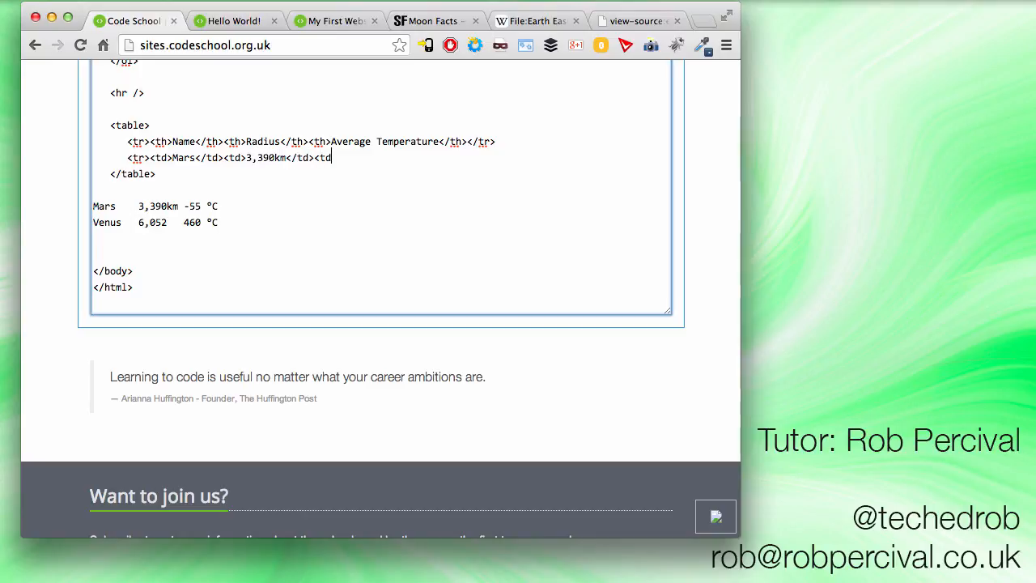
text(--55)
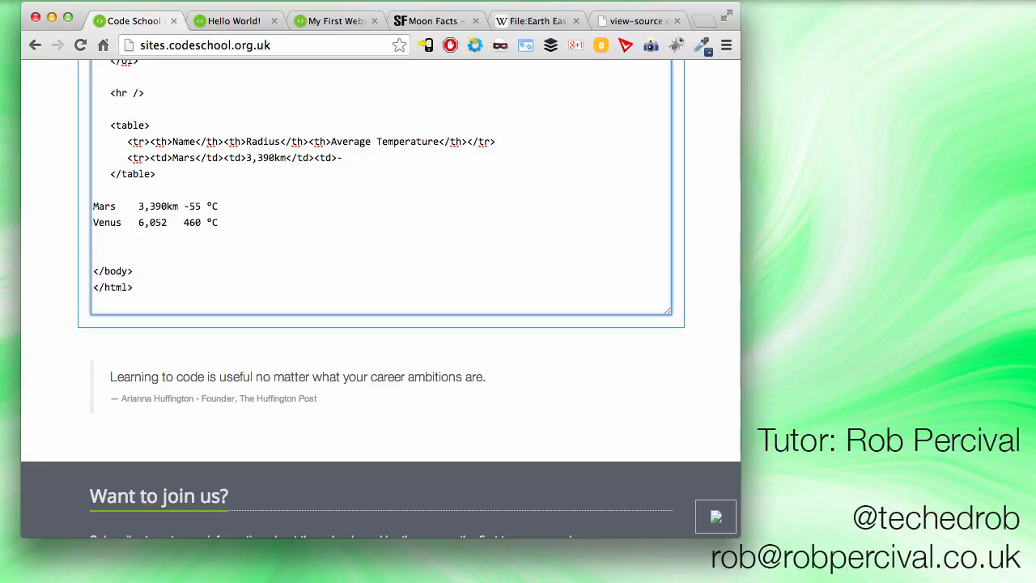
text(-55)
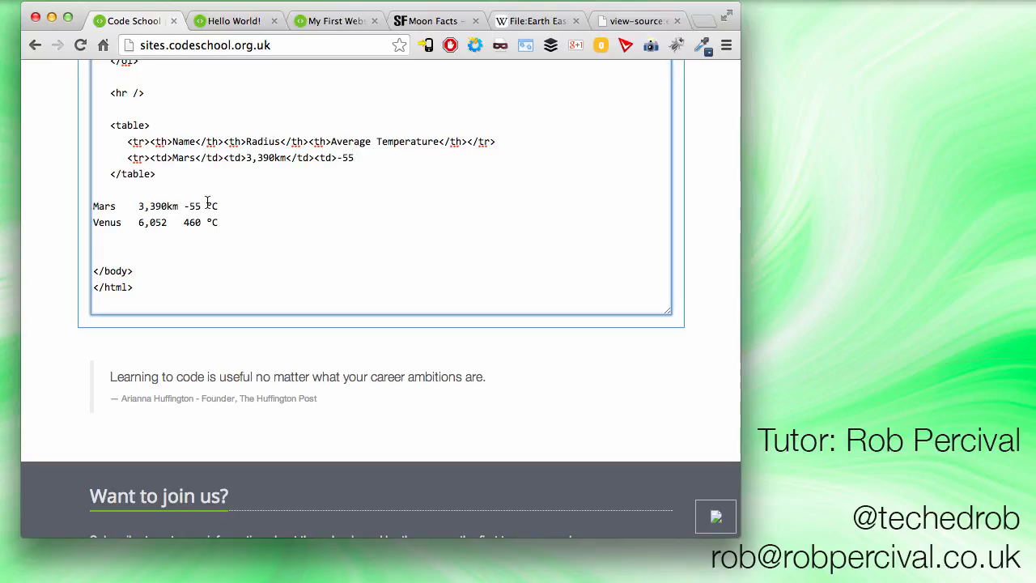
mouse_move(212, 207)
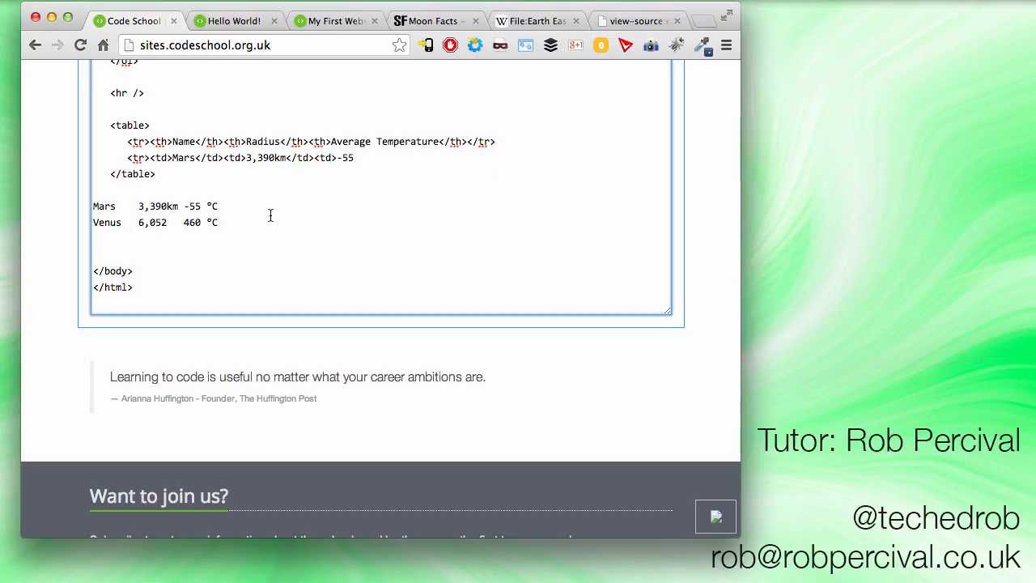
Search Google for 'degree sign html entity' in a spare tab
click(634, 19)
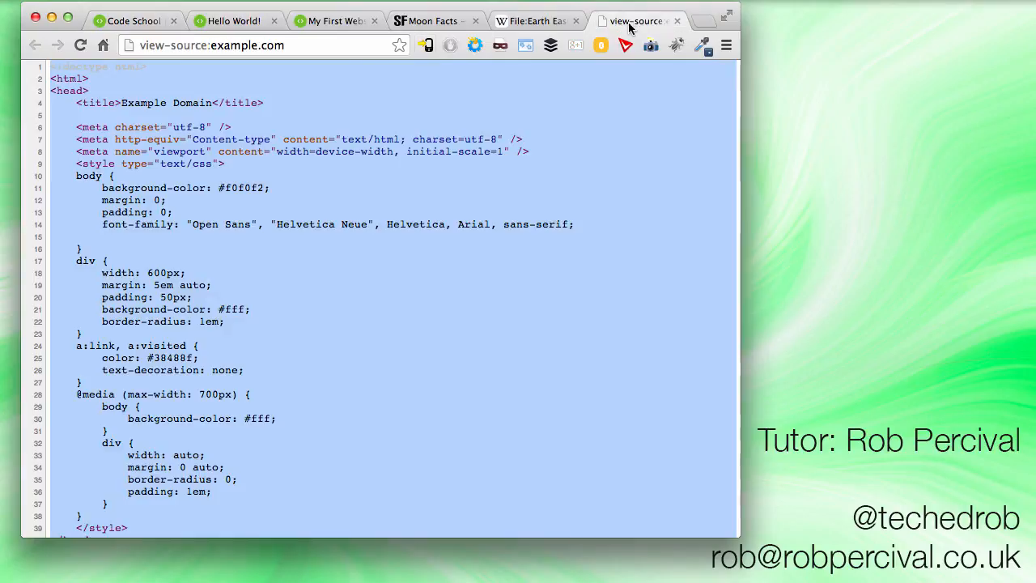
text(degree sign)
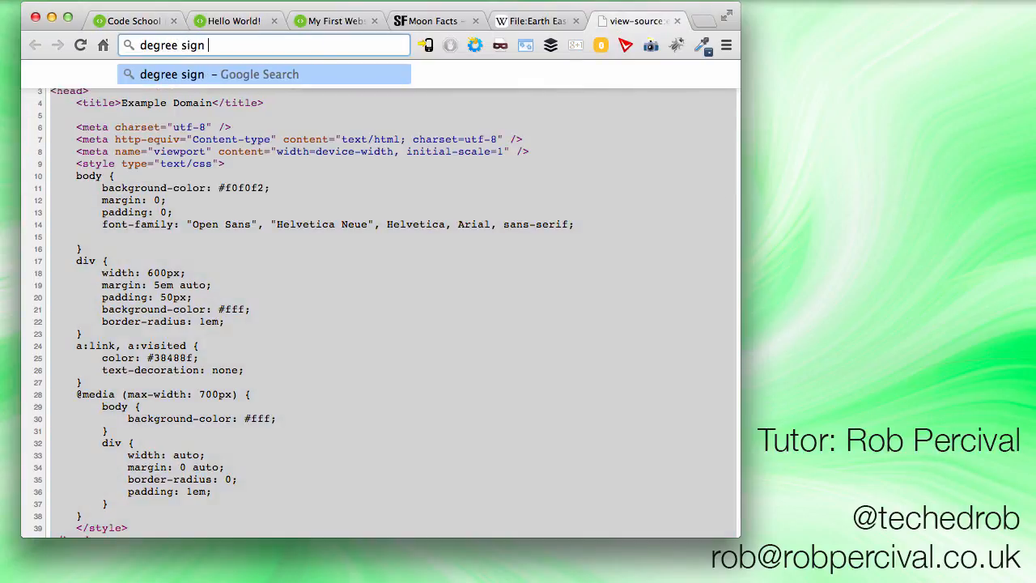
text(html)
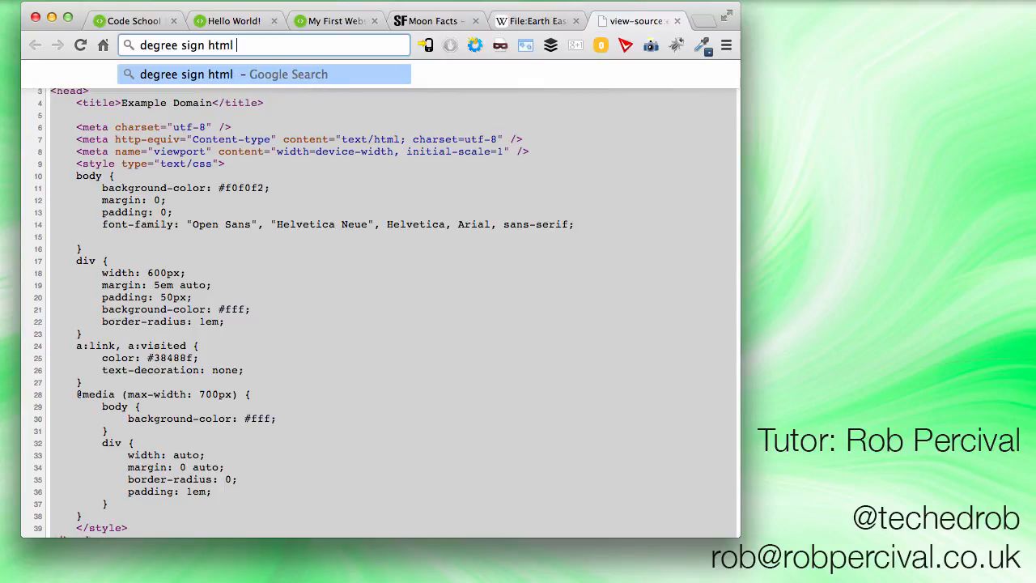
text(entity)
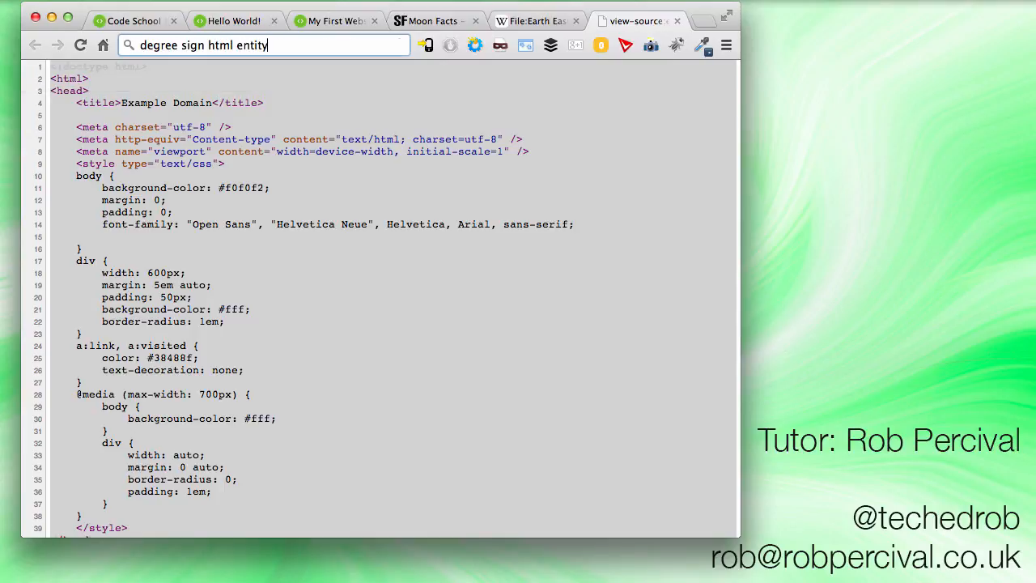
key(Return)
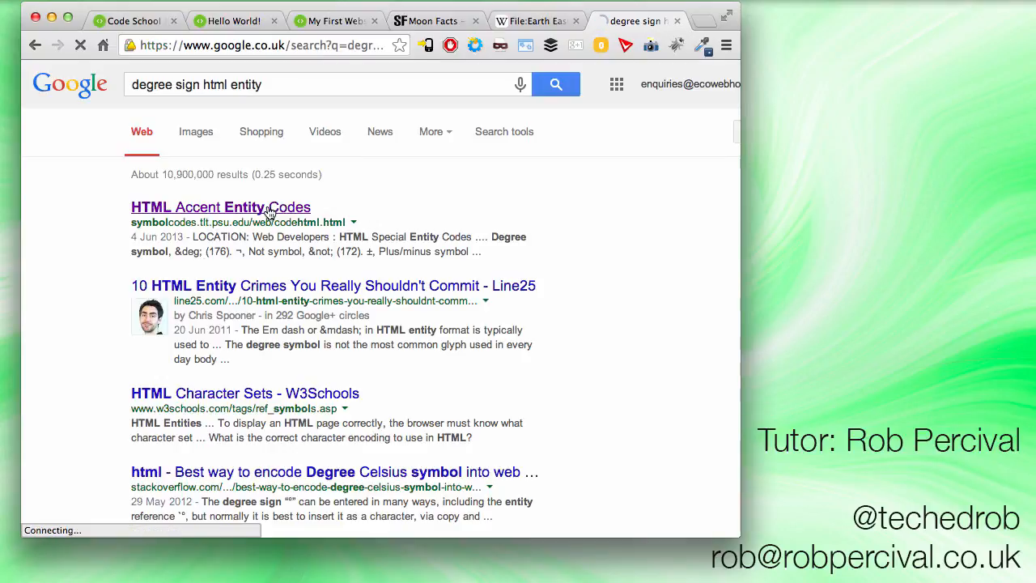
Load the HTML entity codes result and find the degree entry giving &deg;
click(220, 207)
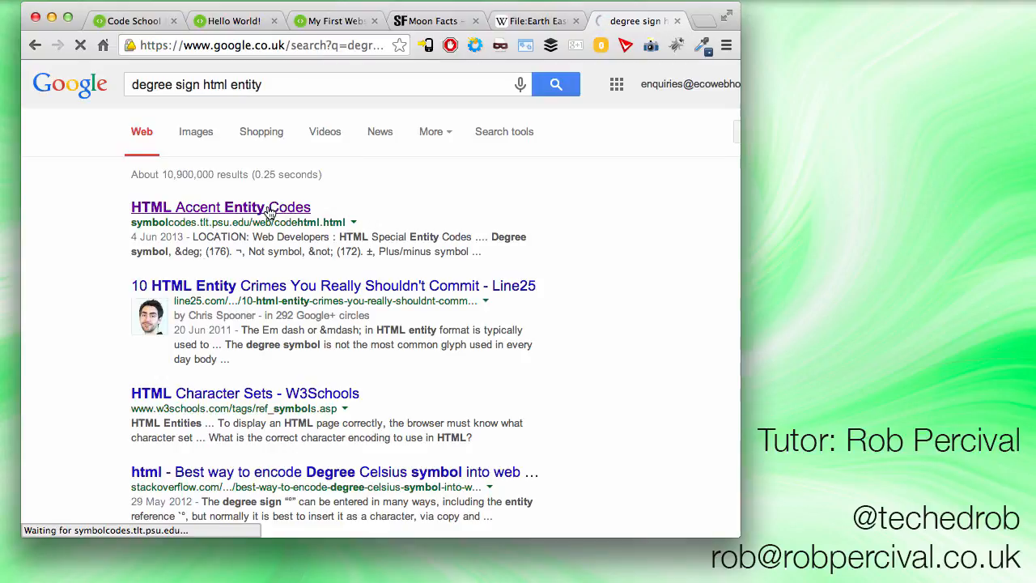
click(220, 208)
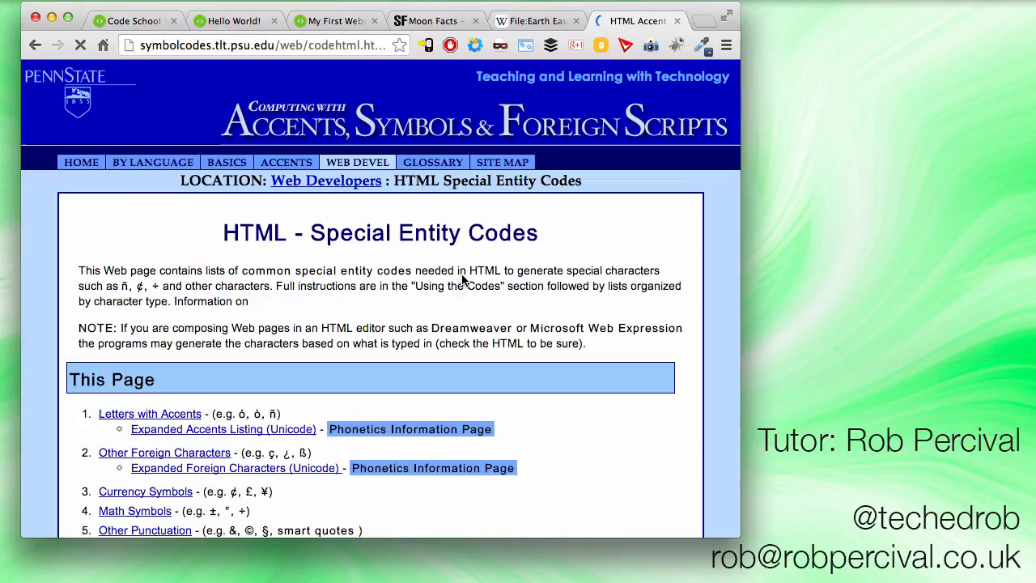
text(degree)
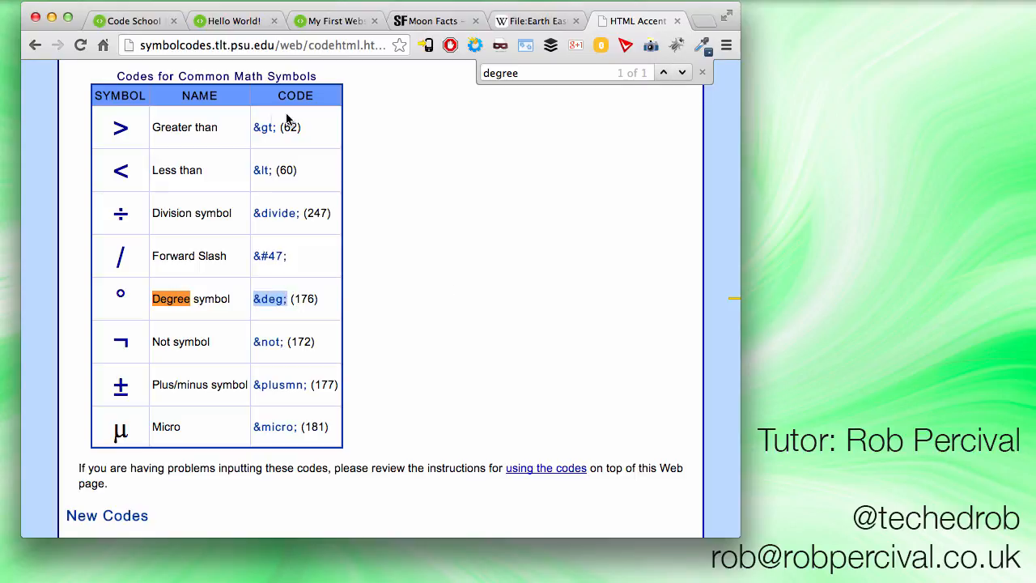
Finish the Mars row with &deg;C and close the cell and row
click(133, 19)
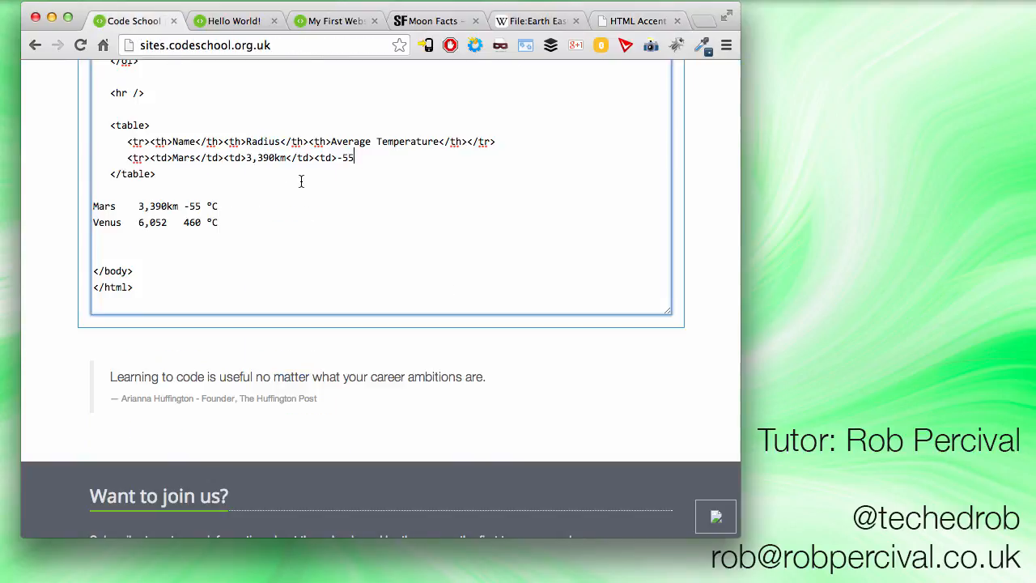
text(&deg;XC)
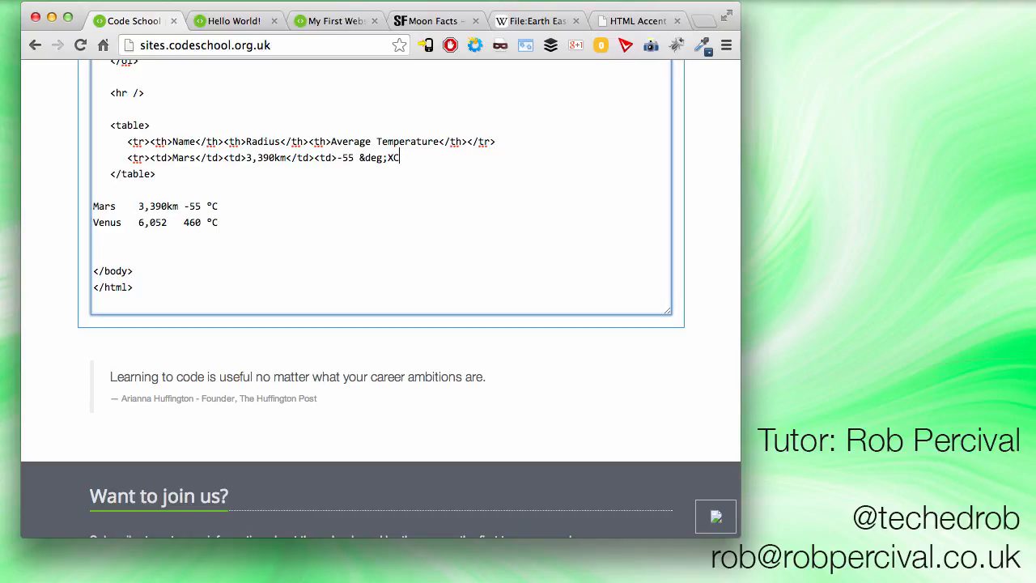
text(C</td>)
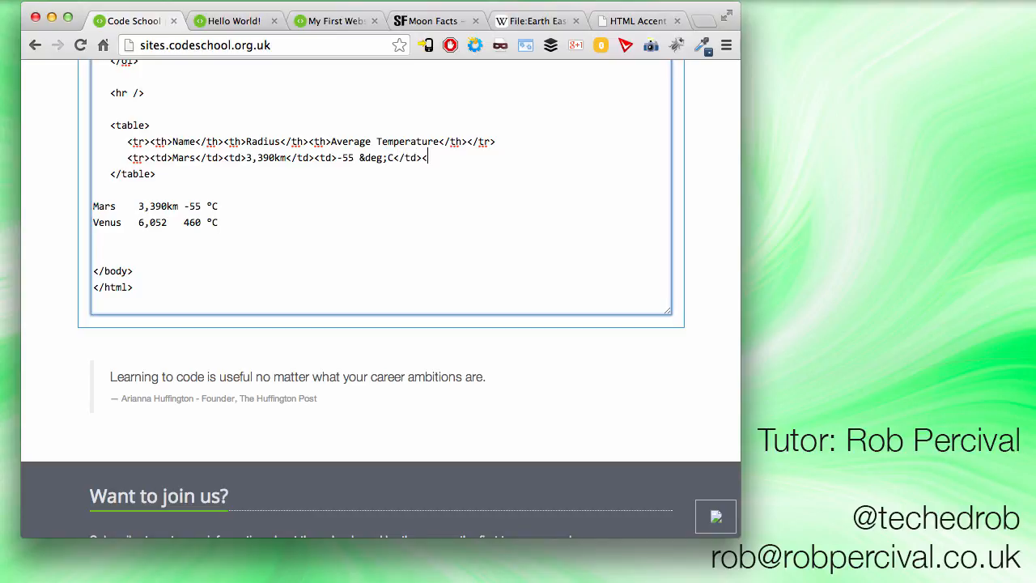
text(</tr>)
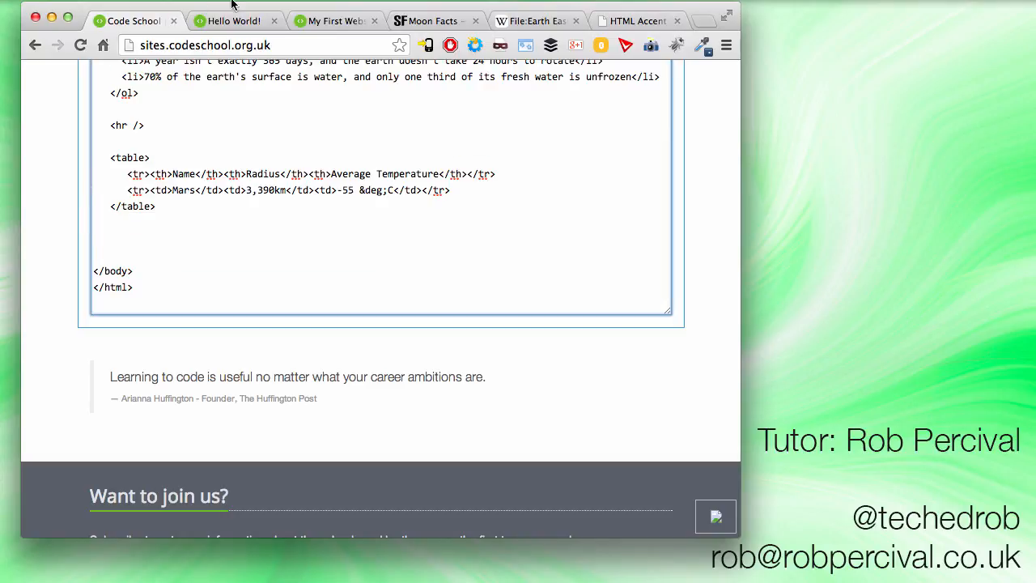
Paste a copy of the Mars row below and edit it to Venus, 6,052km, 460
click(235, 19)
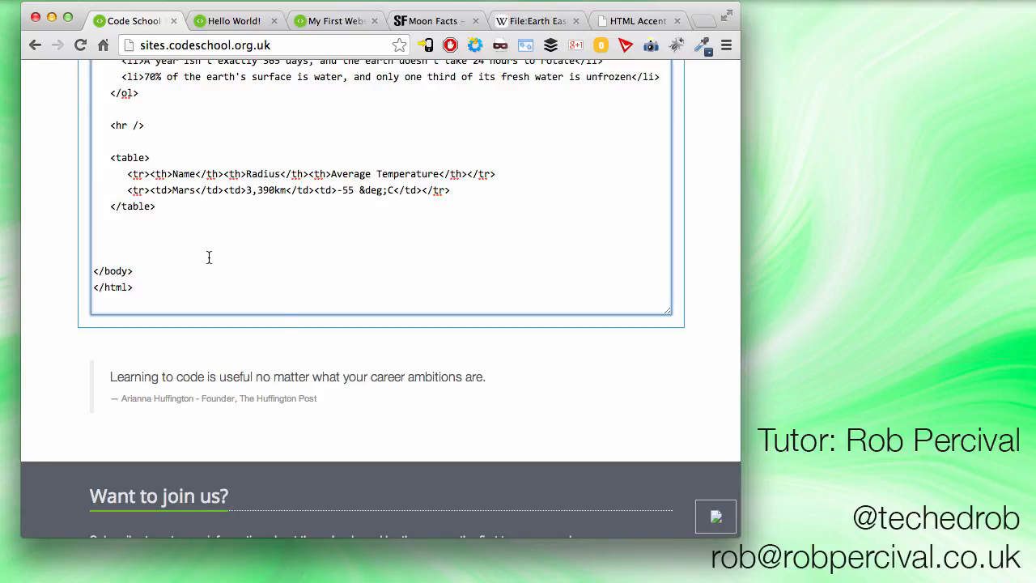
text(Mars	3,390km	-55 °C)
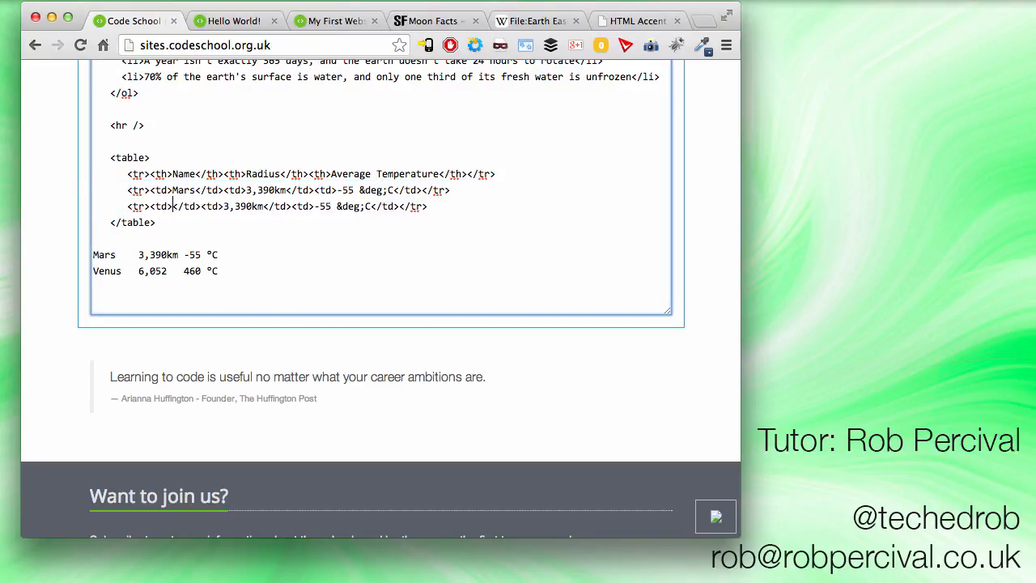
text(Venus)
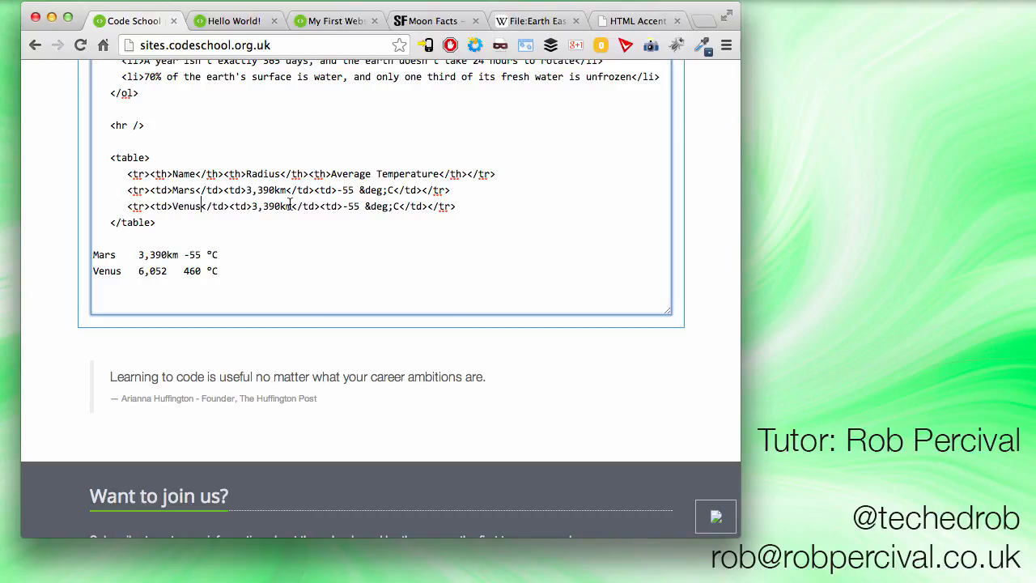
double_click(267, 206)
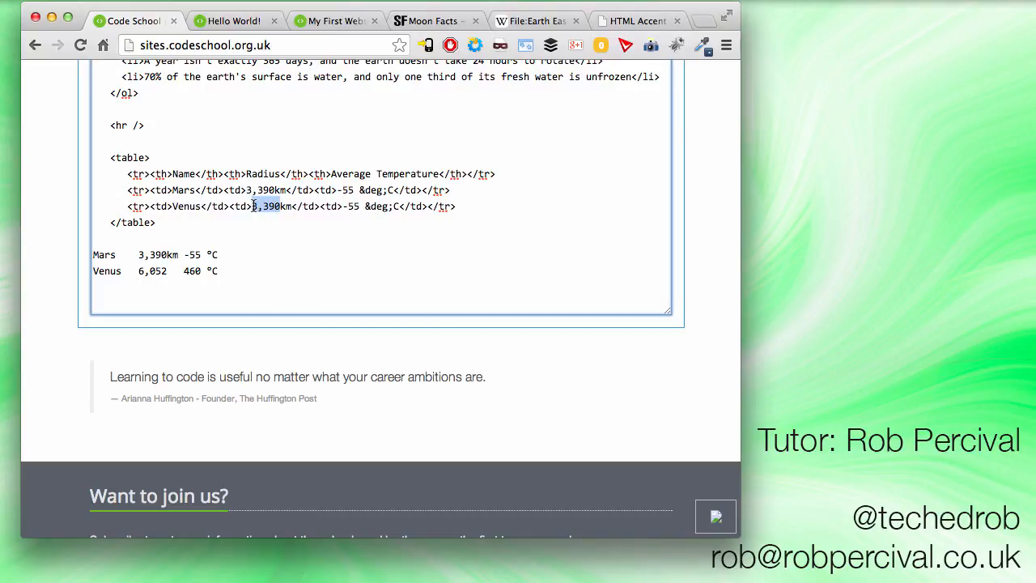
text(6,052)
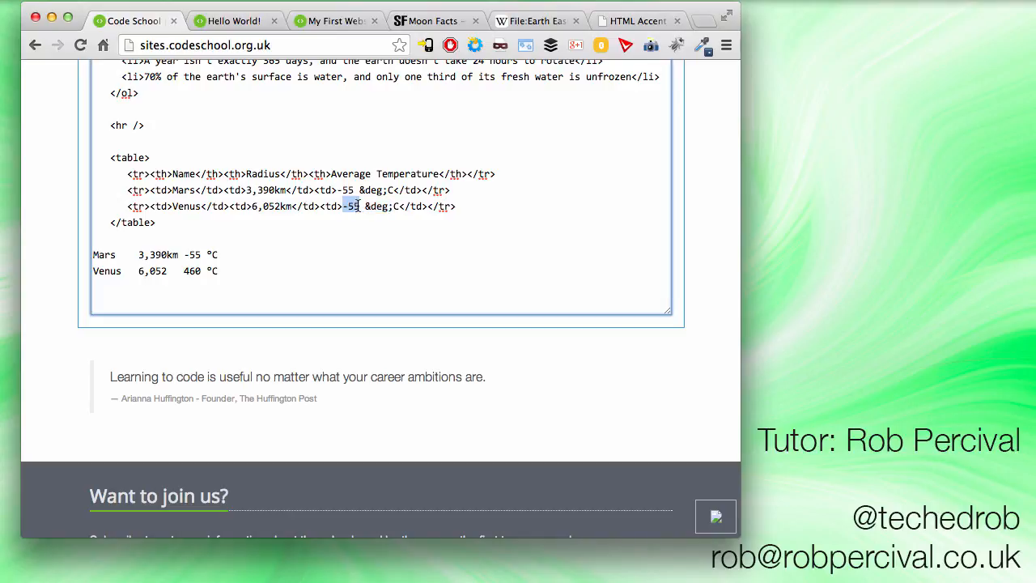
text(460)
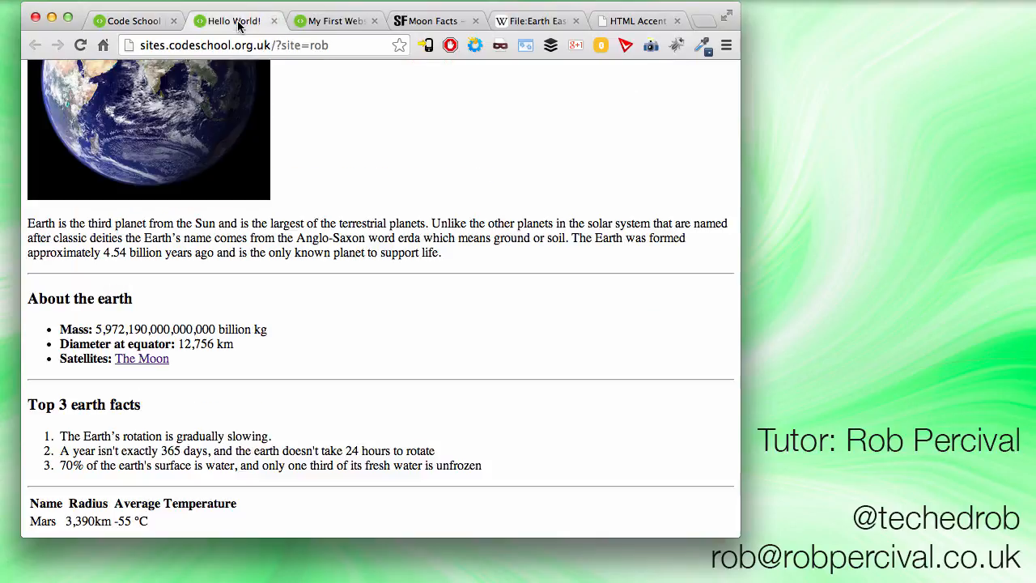
scroll(down, 3)
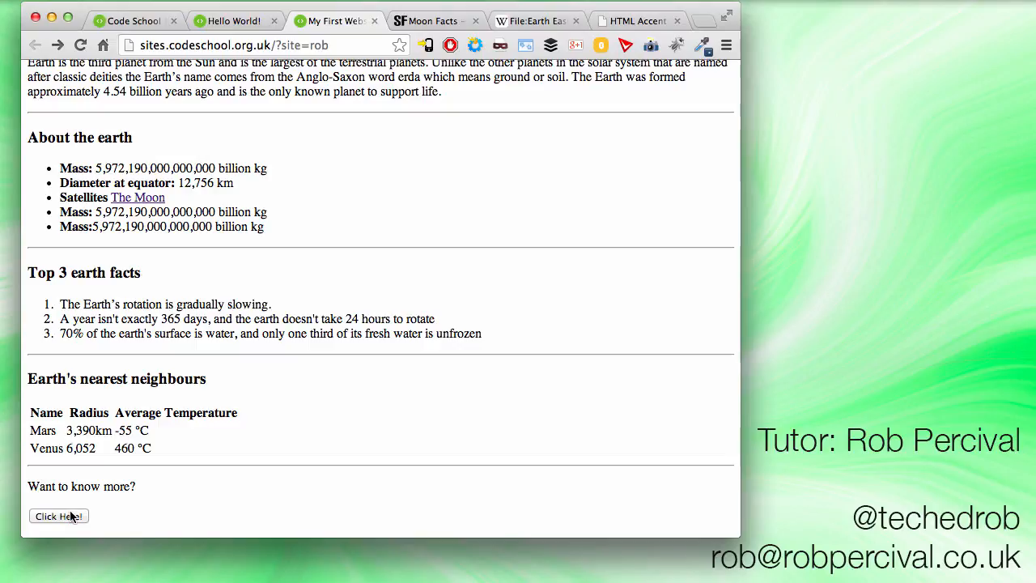
click(133, 19)
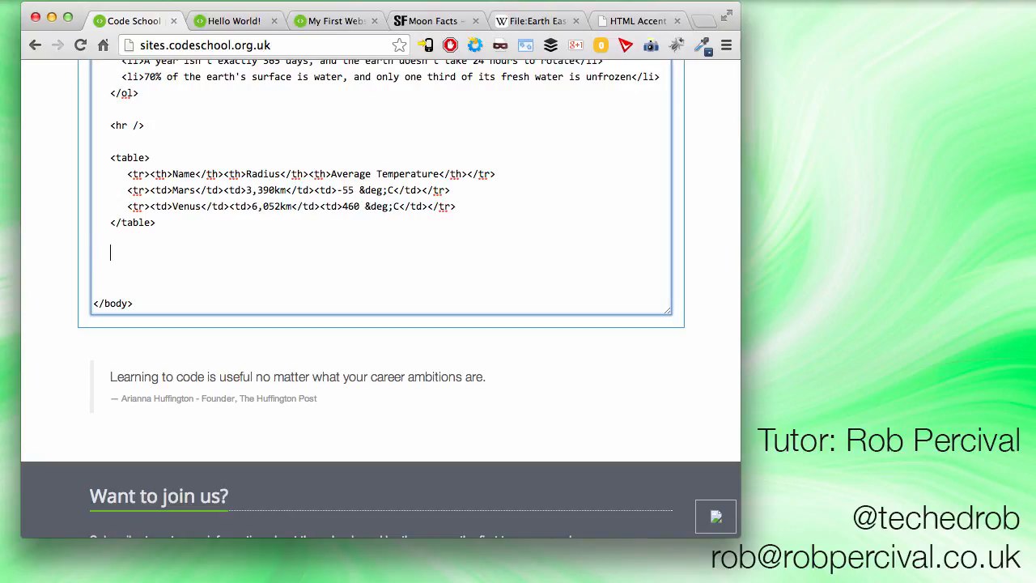
Add an hr and a form containing an input of type submit with value "Click Here!"
text(<hr />)
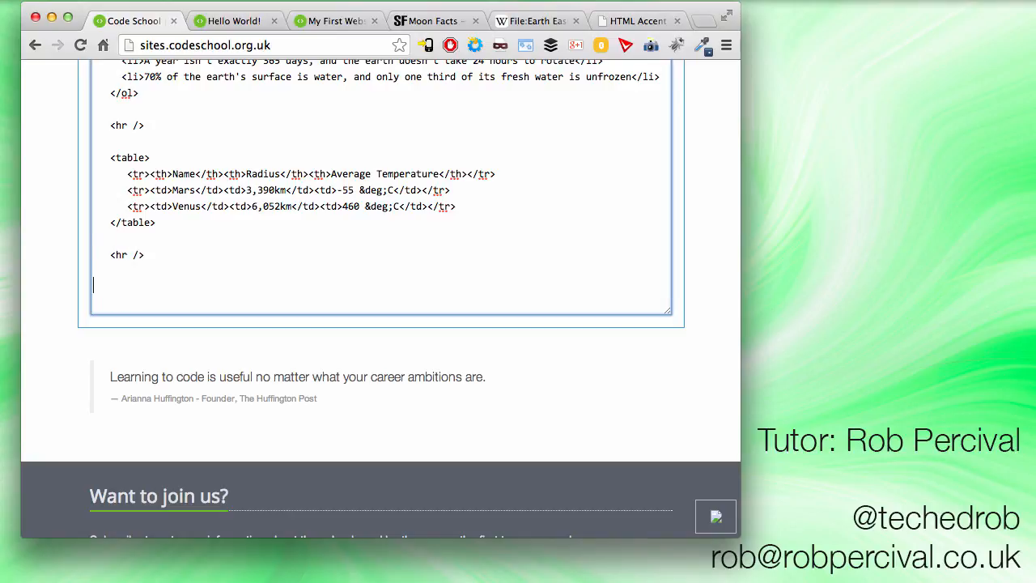
text(<fo)
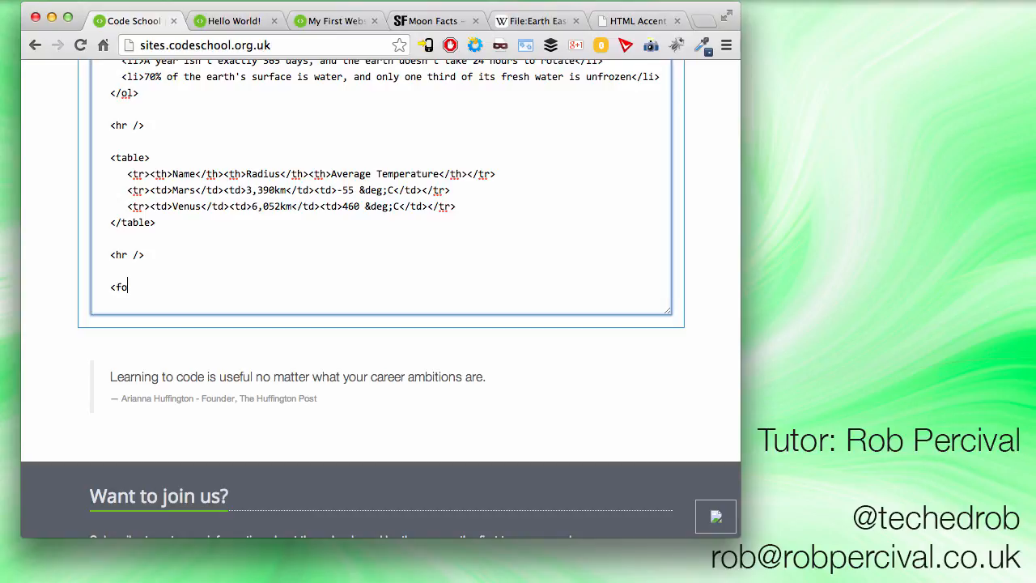
text(rm>)
text(</fo)
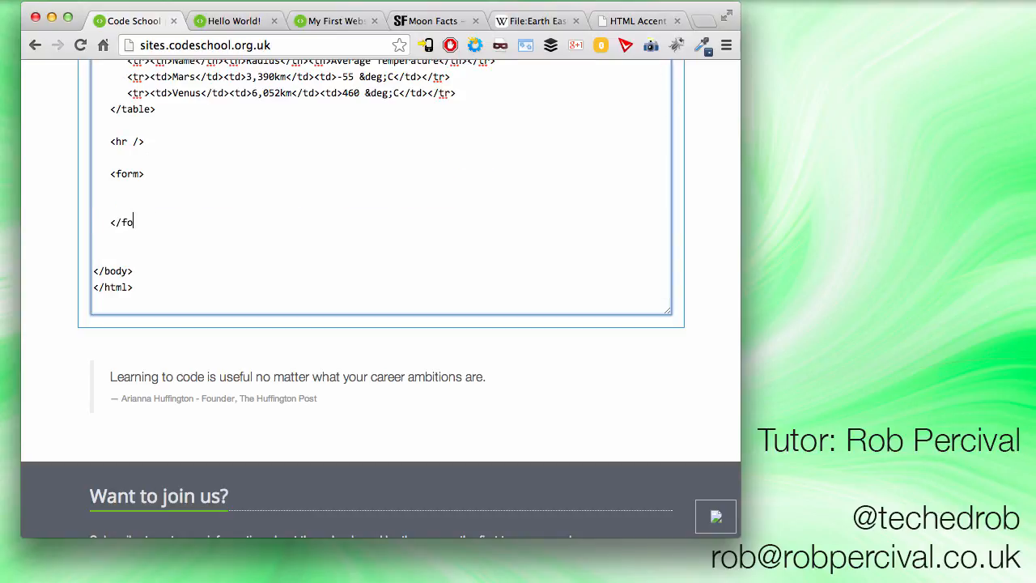
text(rm>)
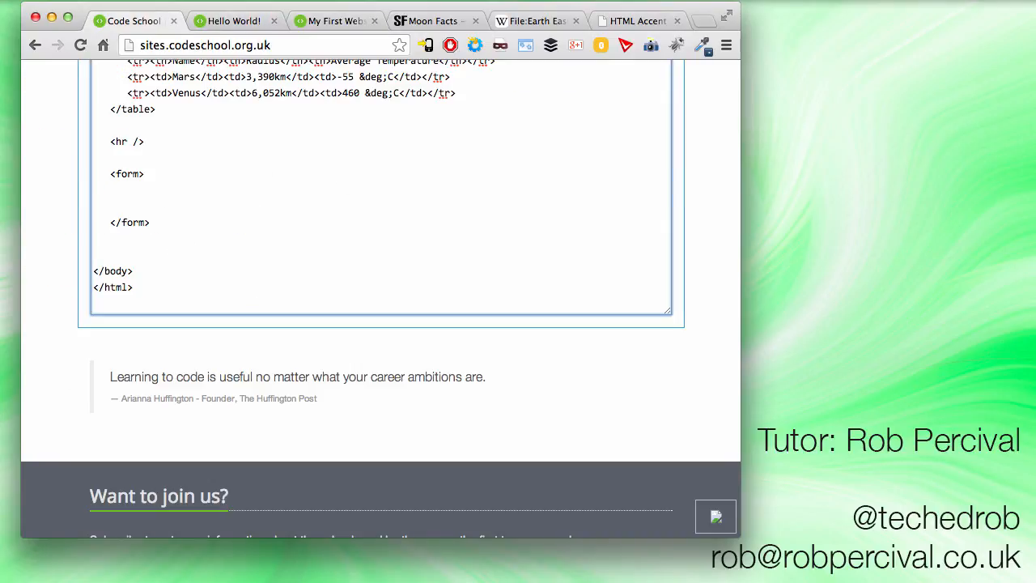
text(<imput)
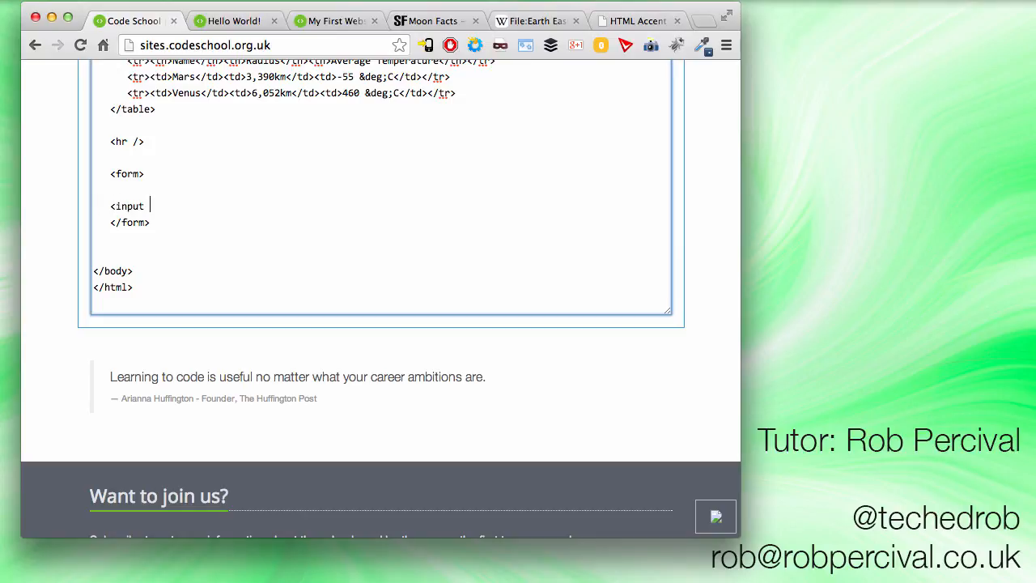
text(type="submit)
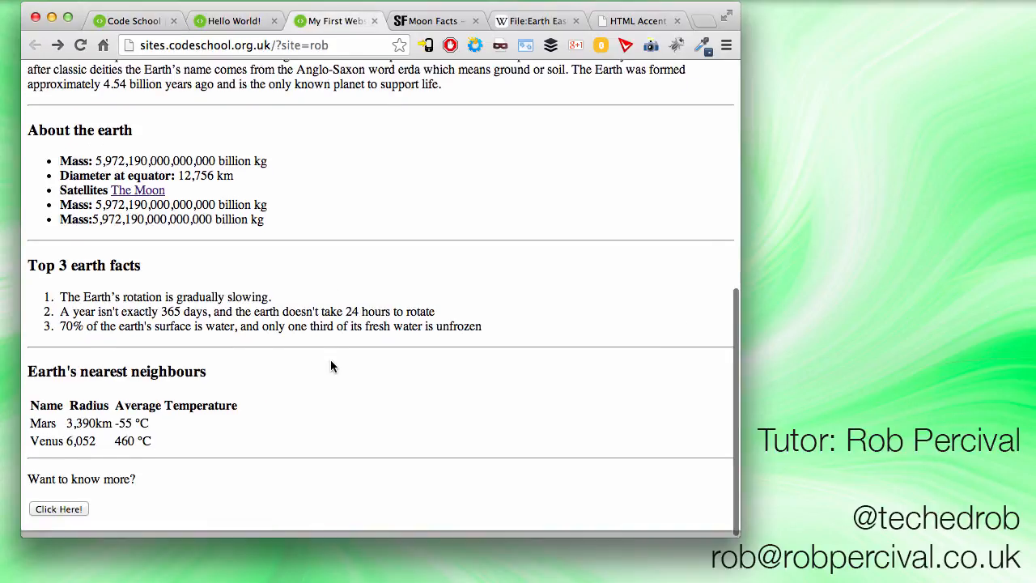
click(133, 19)
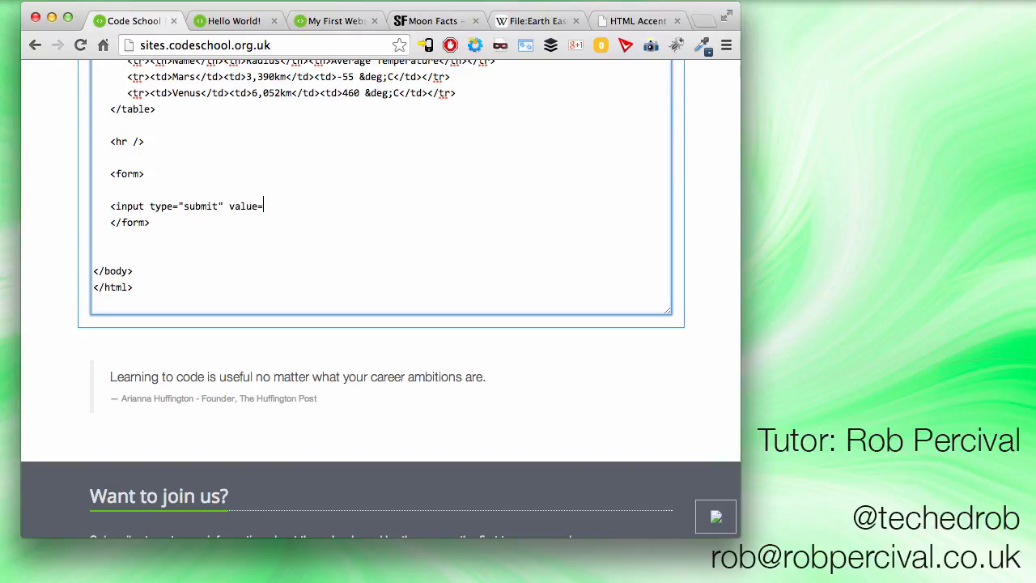
text("Click H)
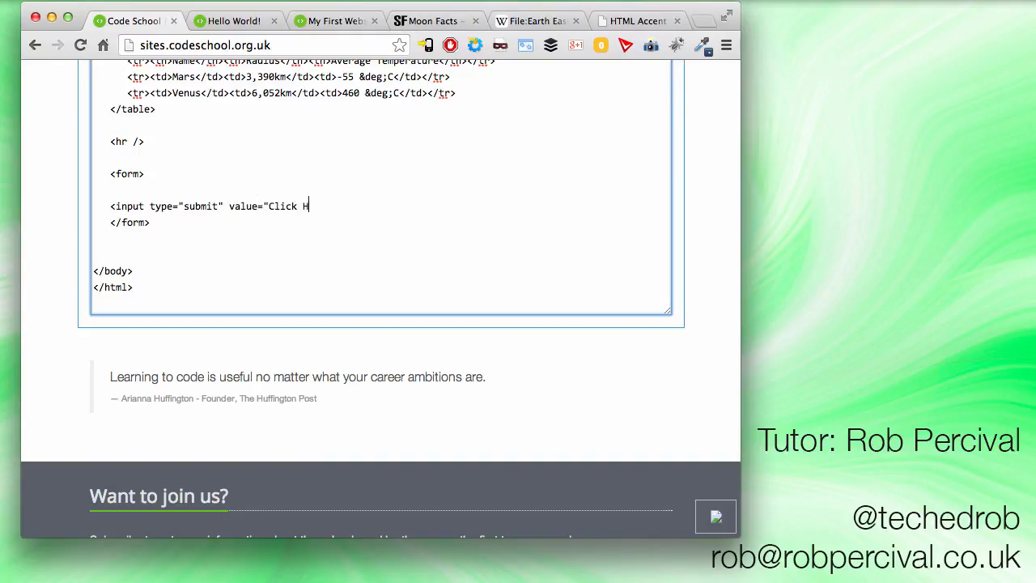
text(ere!")
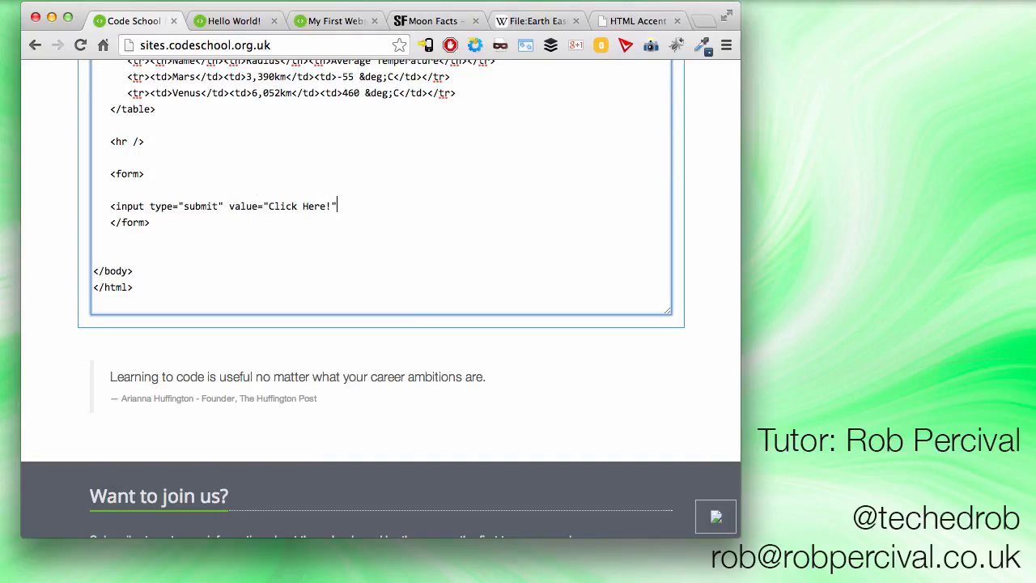
text(/>)
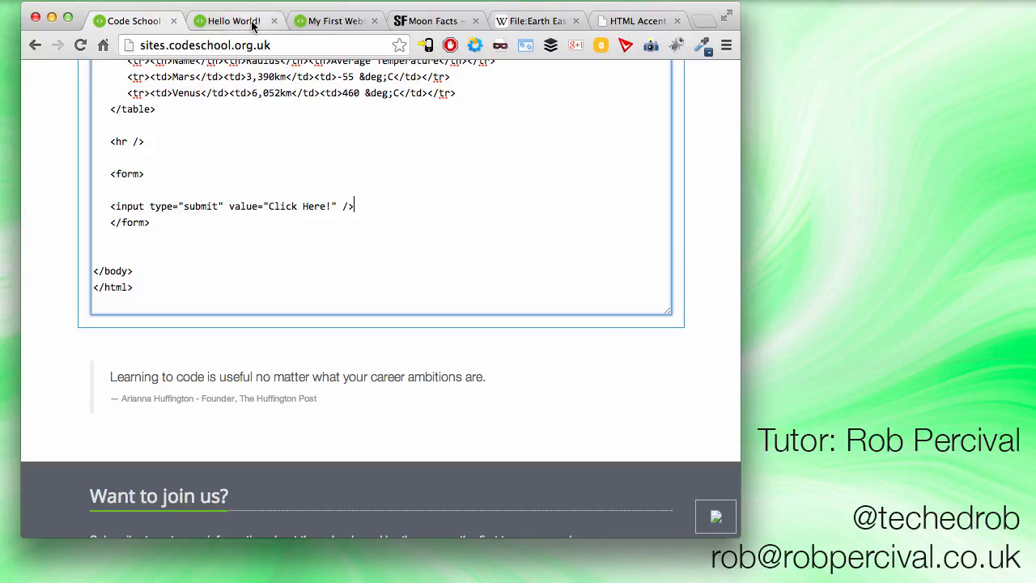
Check the button in the preview, then add a <p>Want to know more?</p> above the form
click(335, 19)
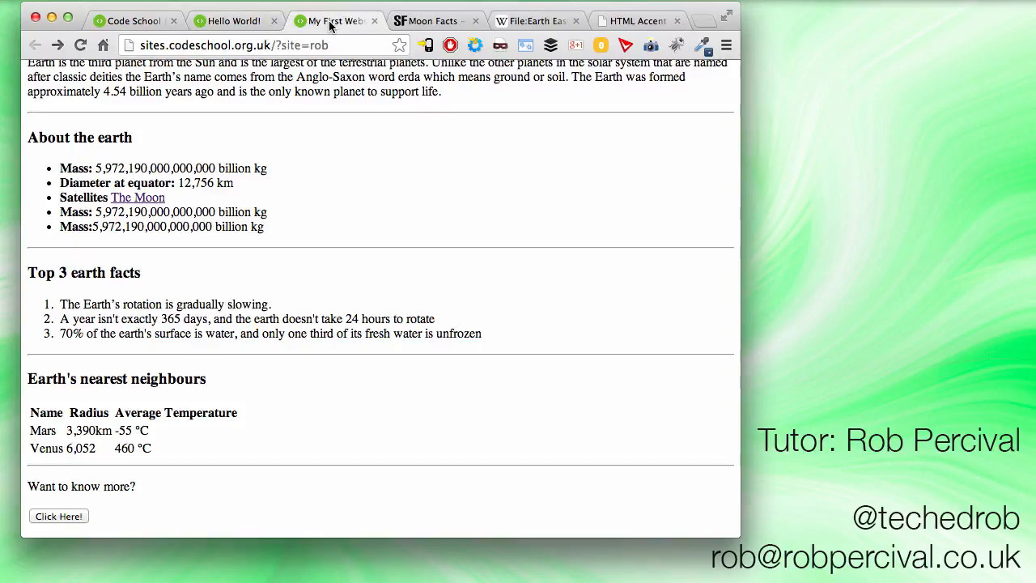
triple_click(81, 485)
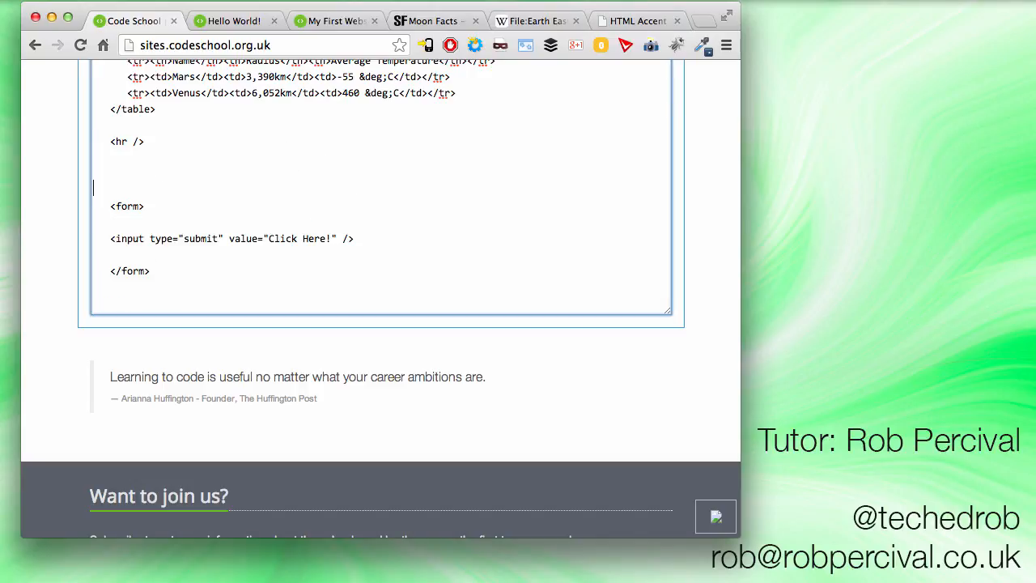
text(<p)
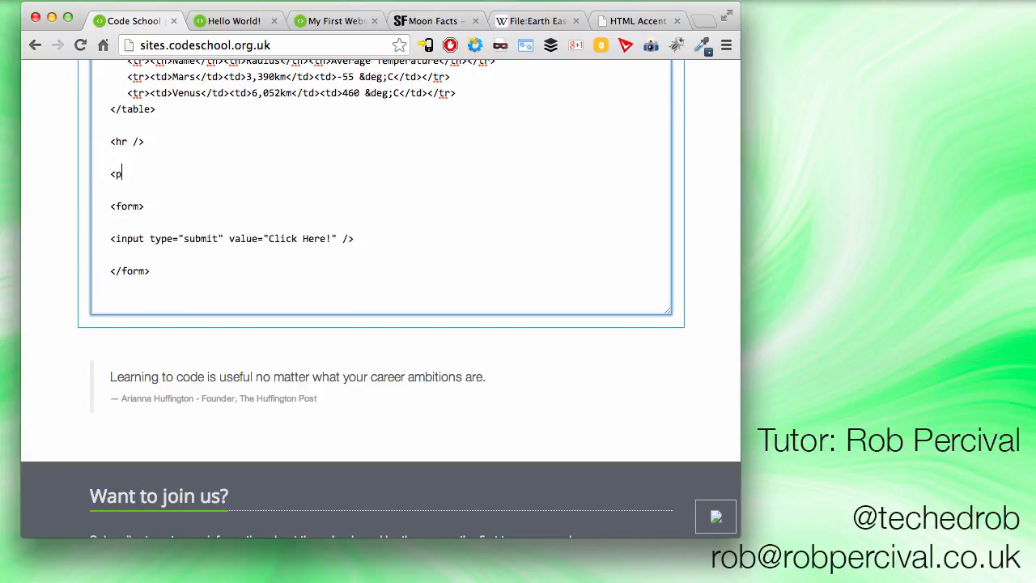
text(Want to know more?<.)
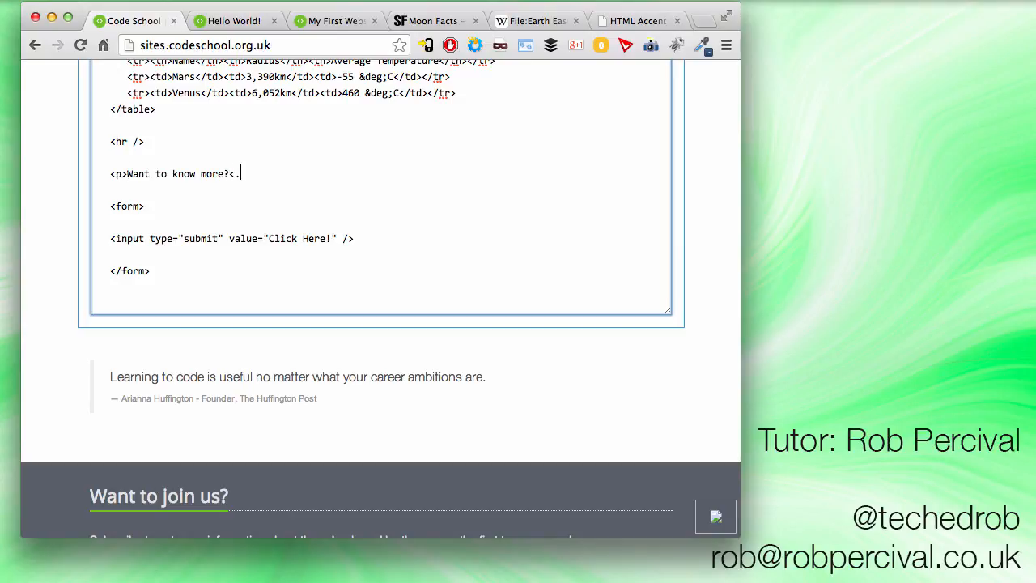
text(/p)
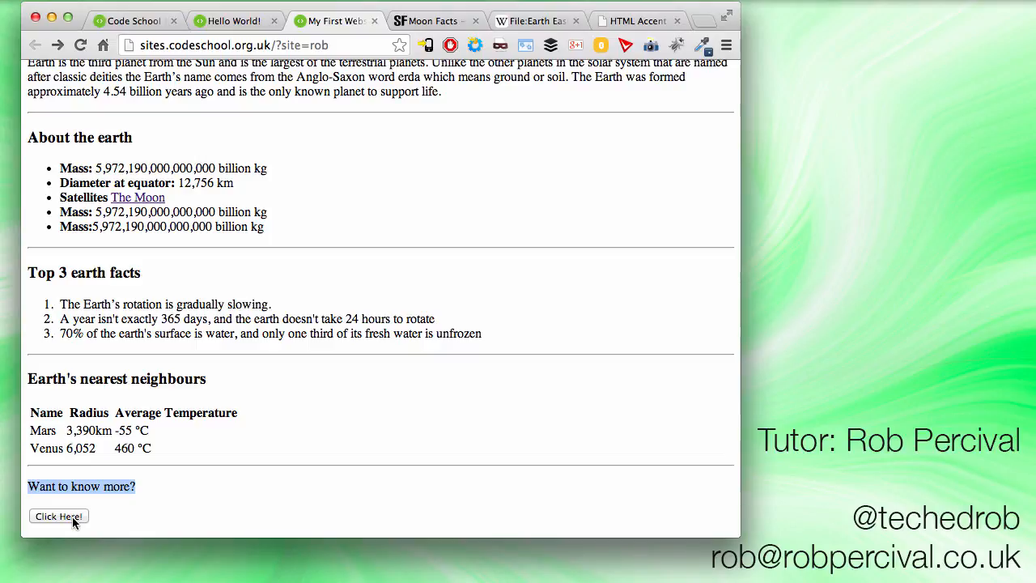
Test the Click Here! button in the preview, landing on Space Facts, then return to the code
click(58, 515)
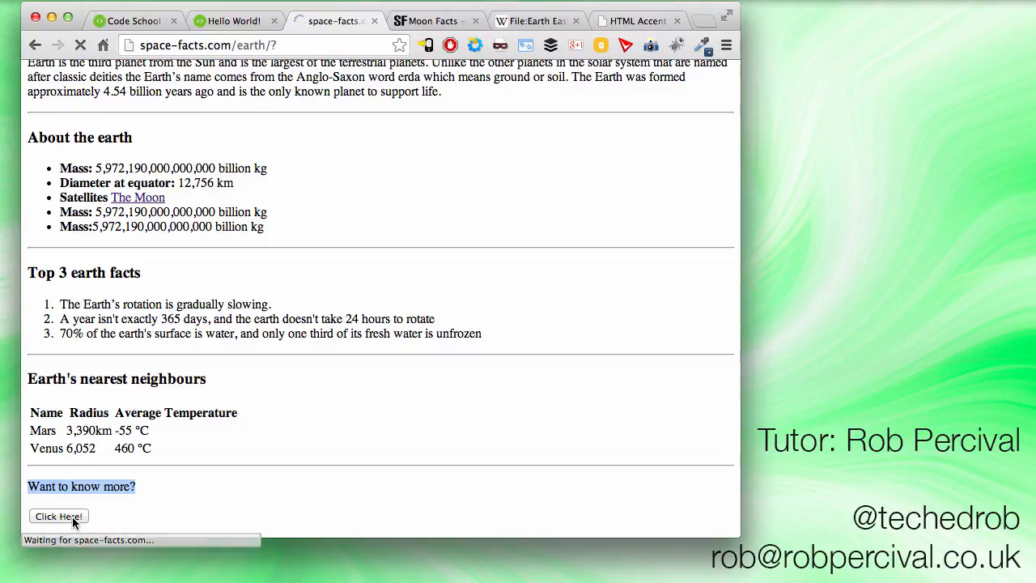
click(59, 515)
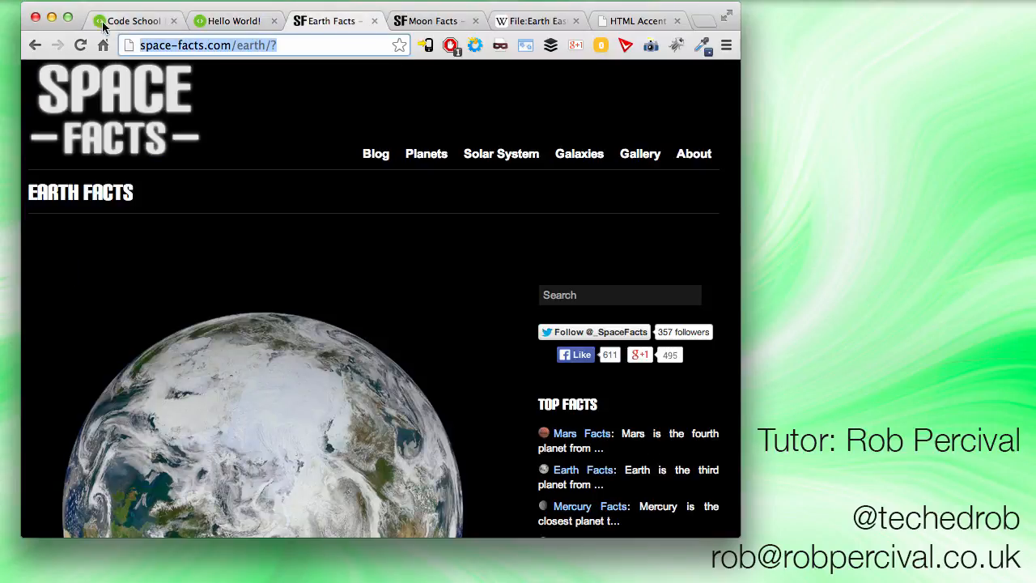
click(133, 20)
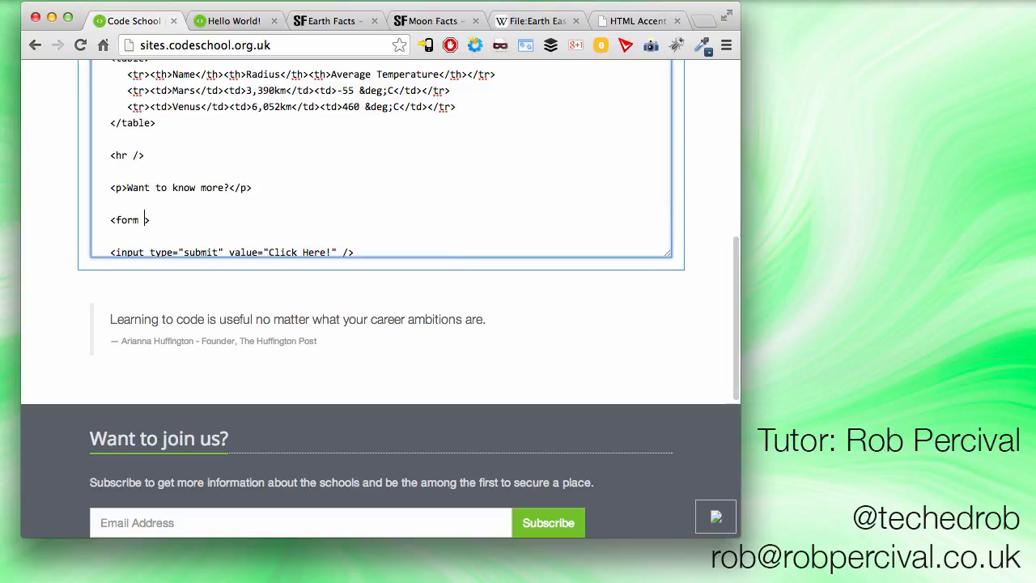
text(target=)
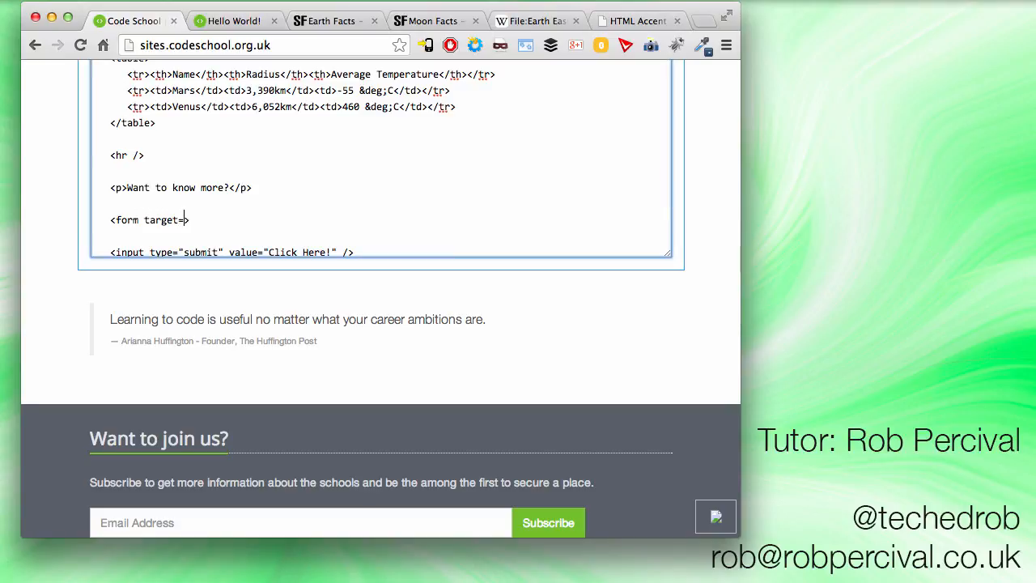
text("http://space-facts.com/earth/?")
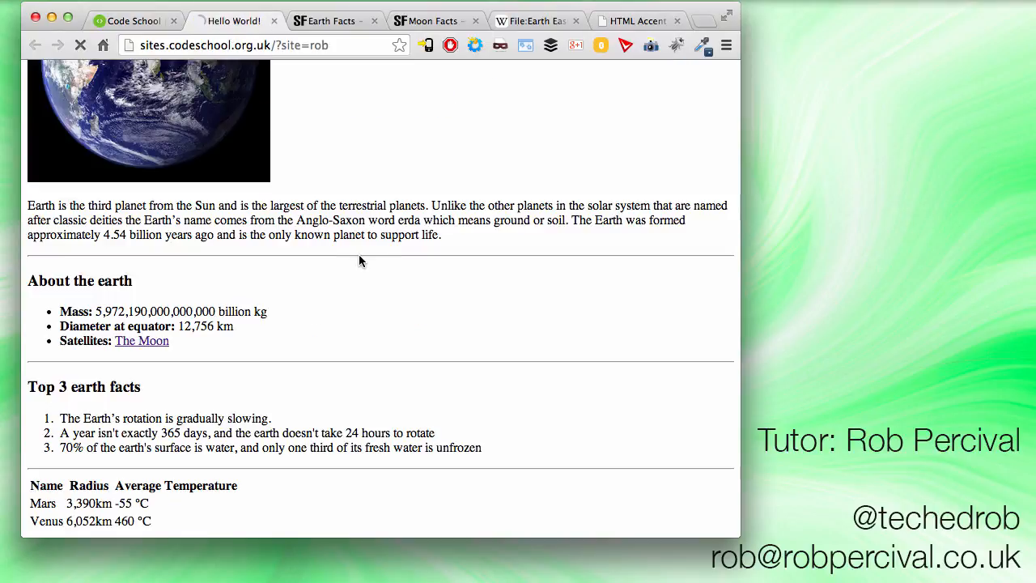
scroll(down, 3)
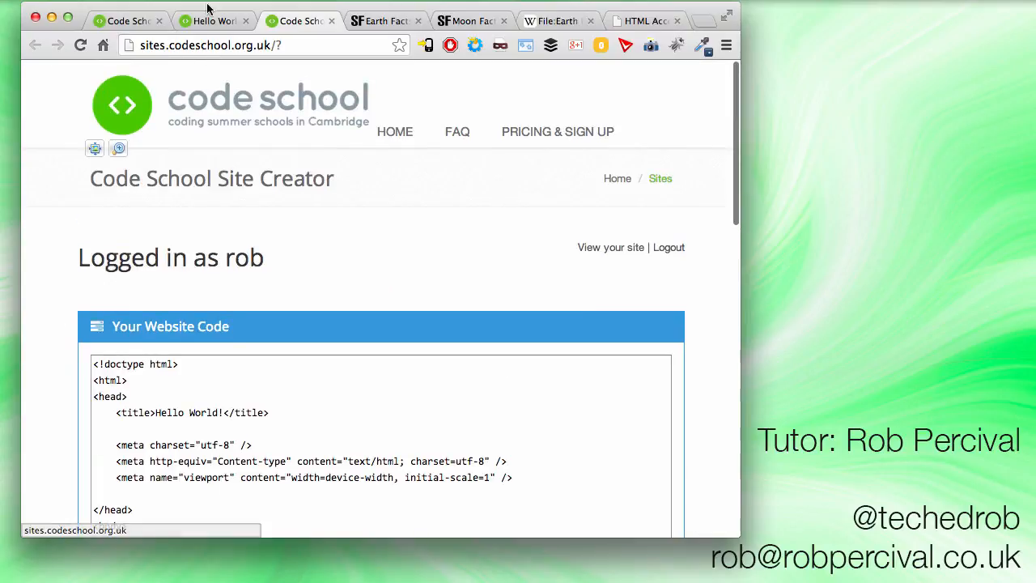
Search Google for 'html form target' to check the attribute
scroll(down, 3)
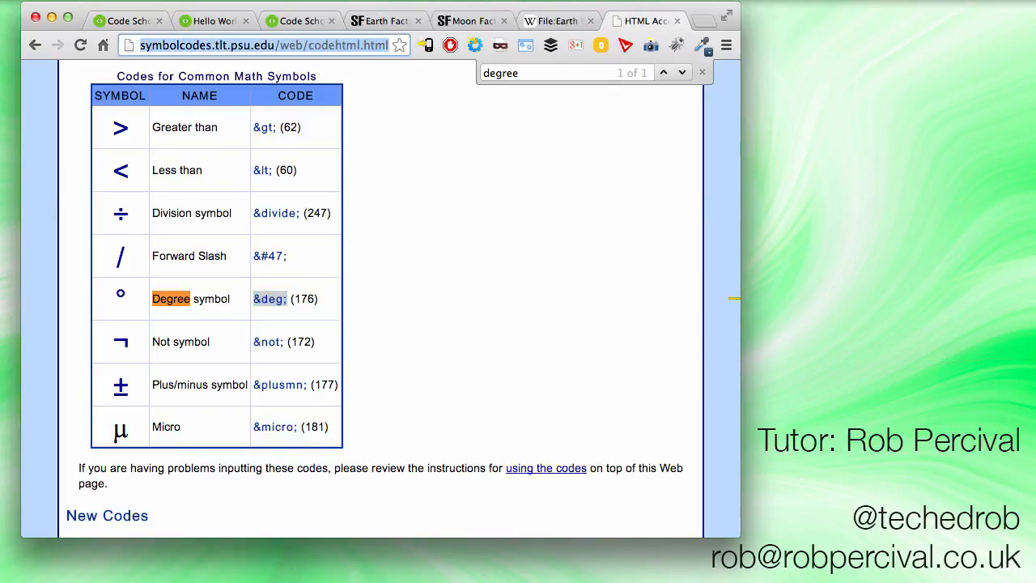
text(html form targ)
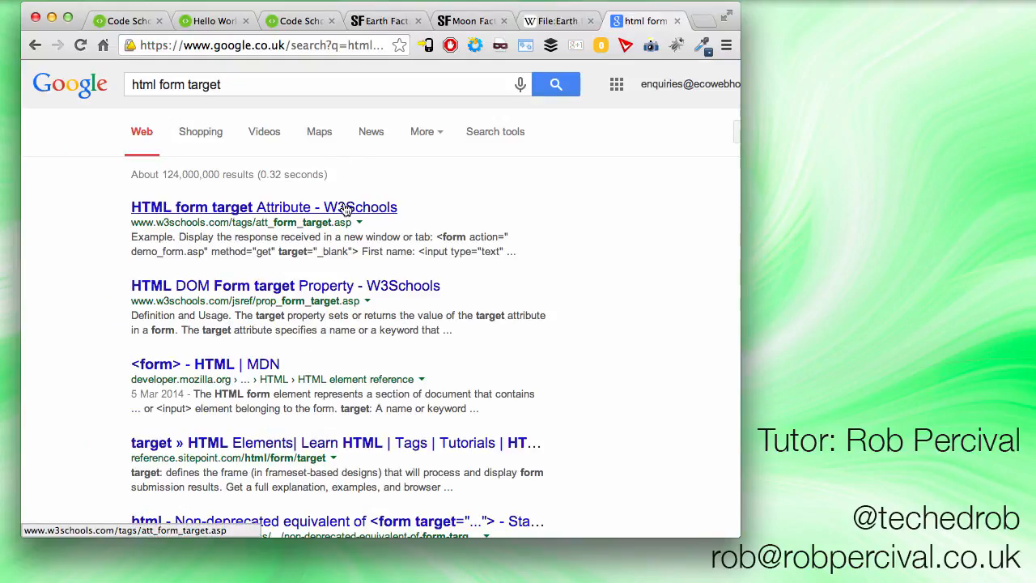
mouse_move(212, 19)
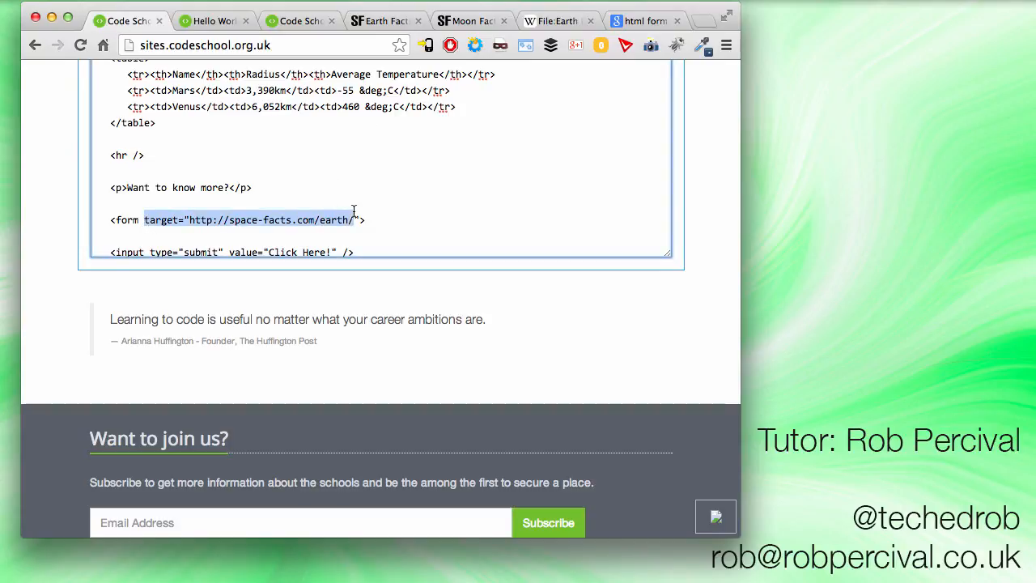
key(Delete)
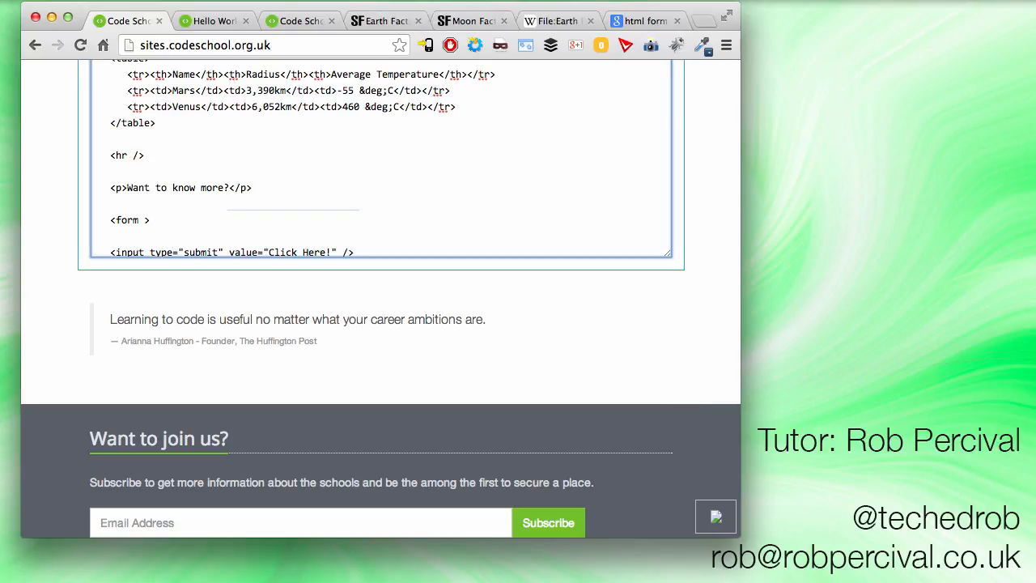
text(action)
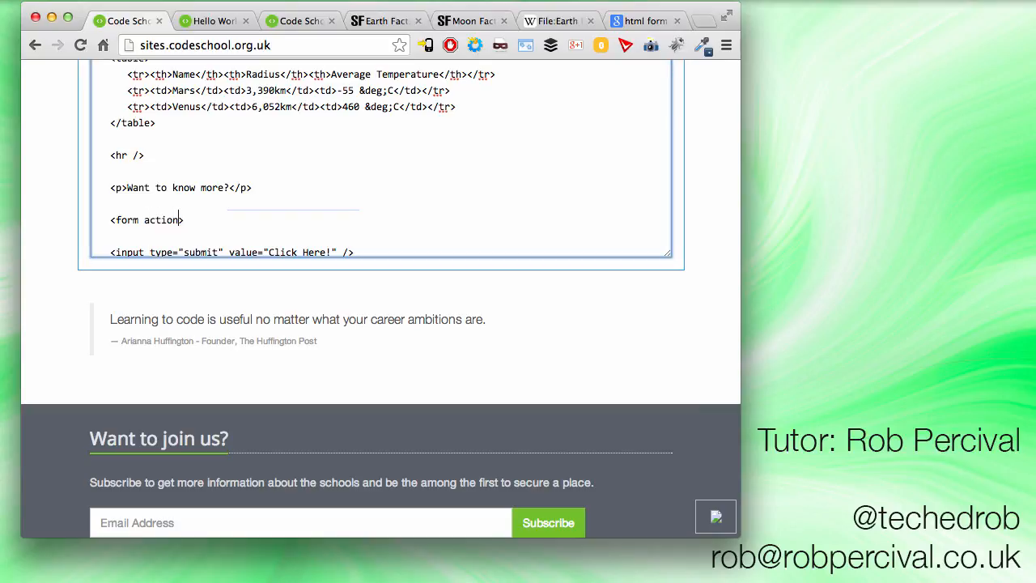
text(=")
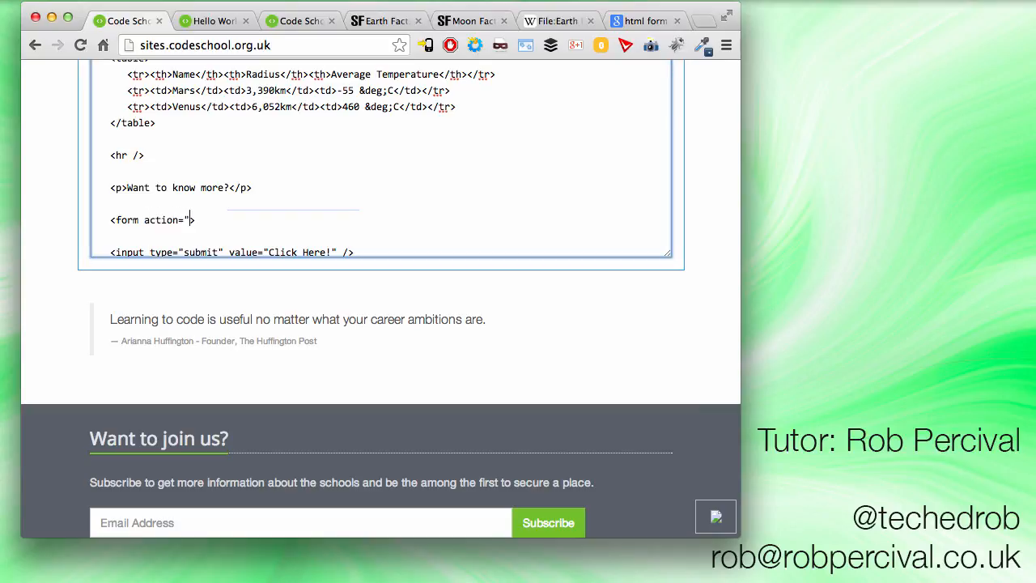
text(http://space-facts.com/earth/?)
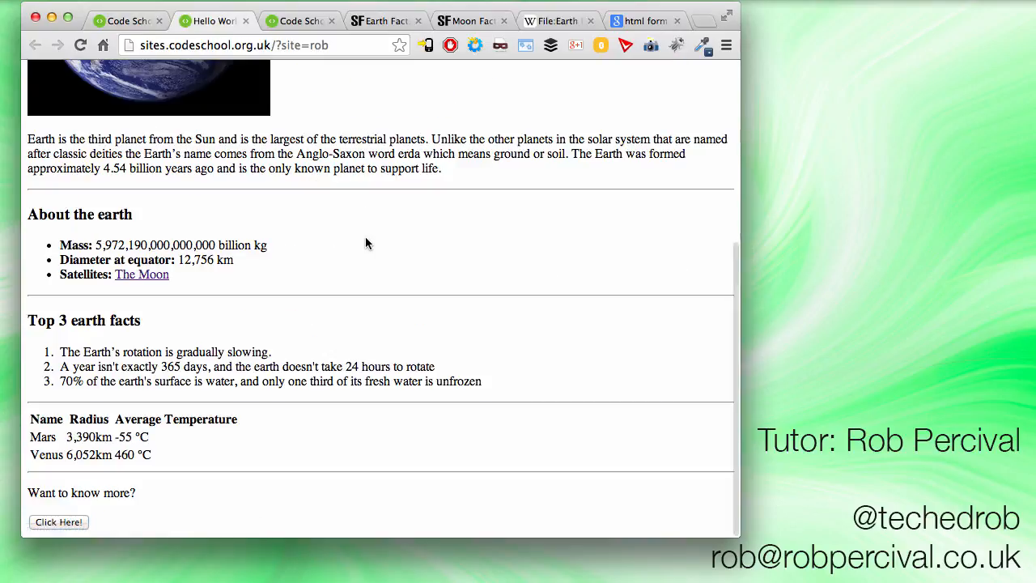
click(59, 521)
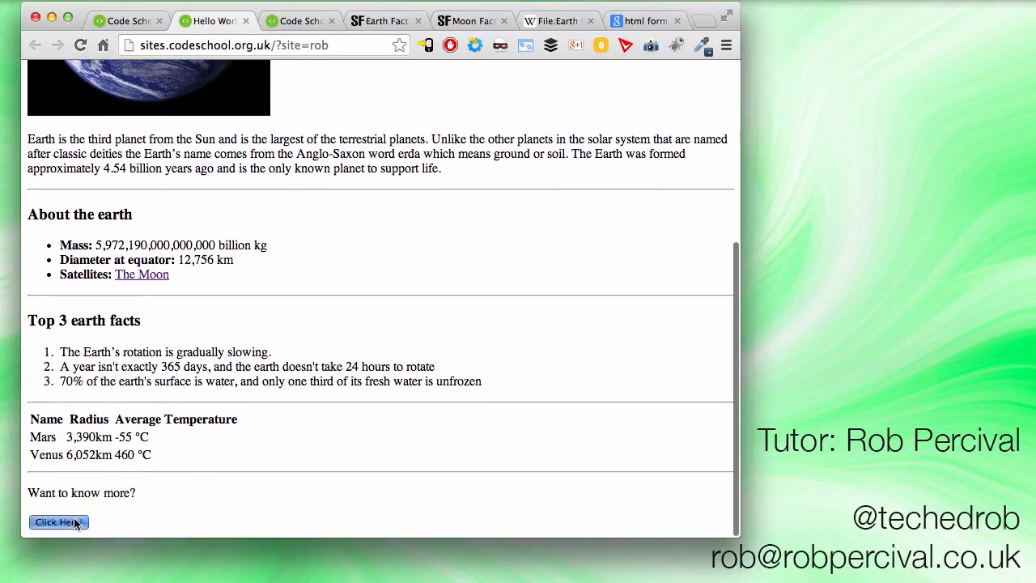
click(58, 521)
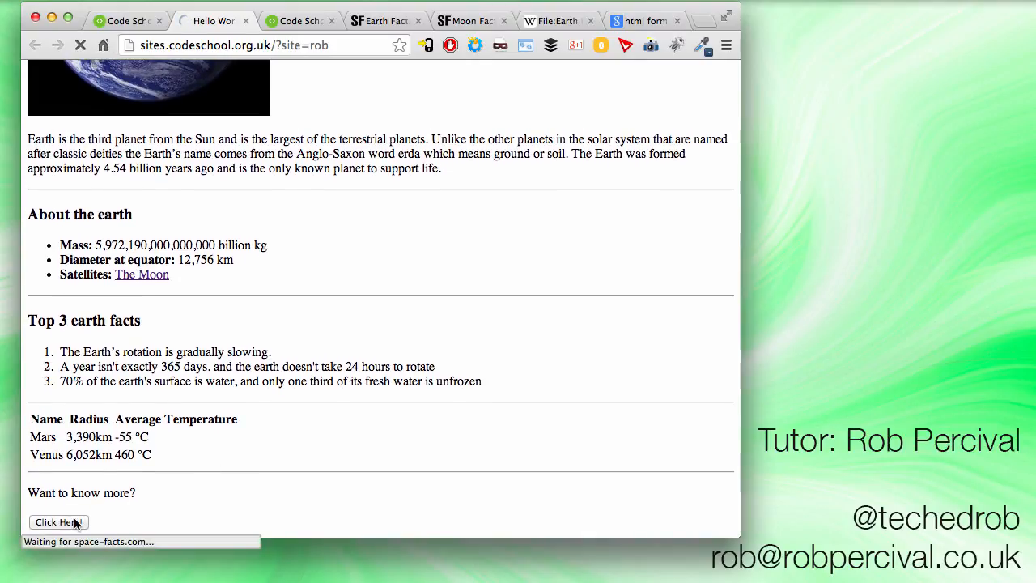
click(58, 522)
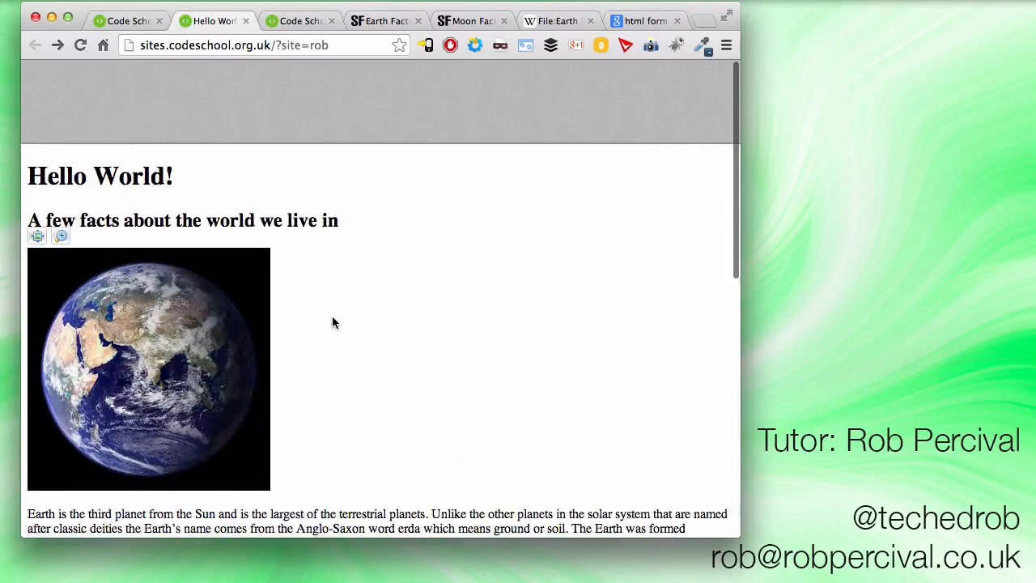
scroll(down, 3)
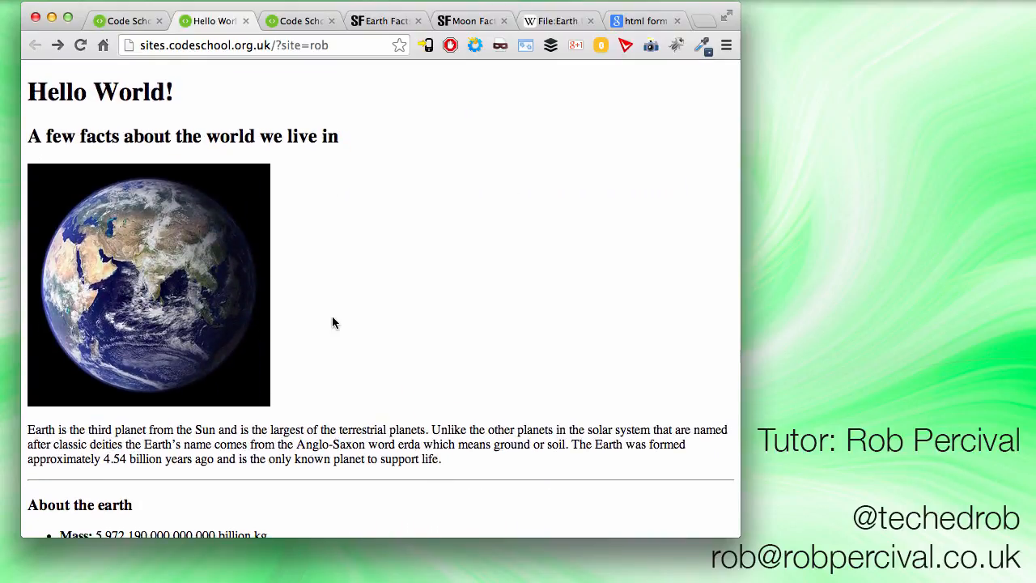
mouse_move(450, 95)
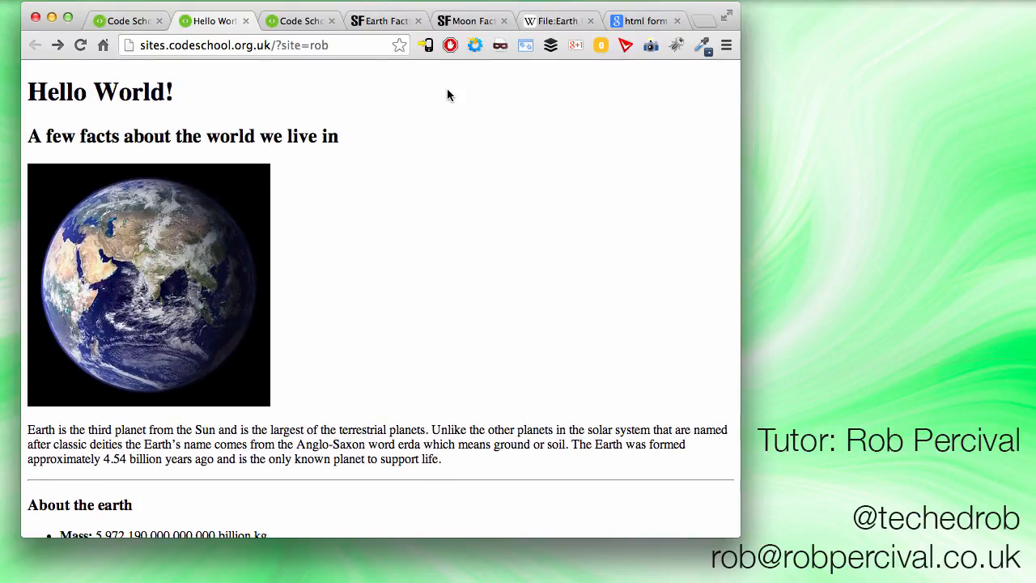
Search YouTube for spinning earth, play The Earth rotating from space? and pause it
click(554, 20)
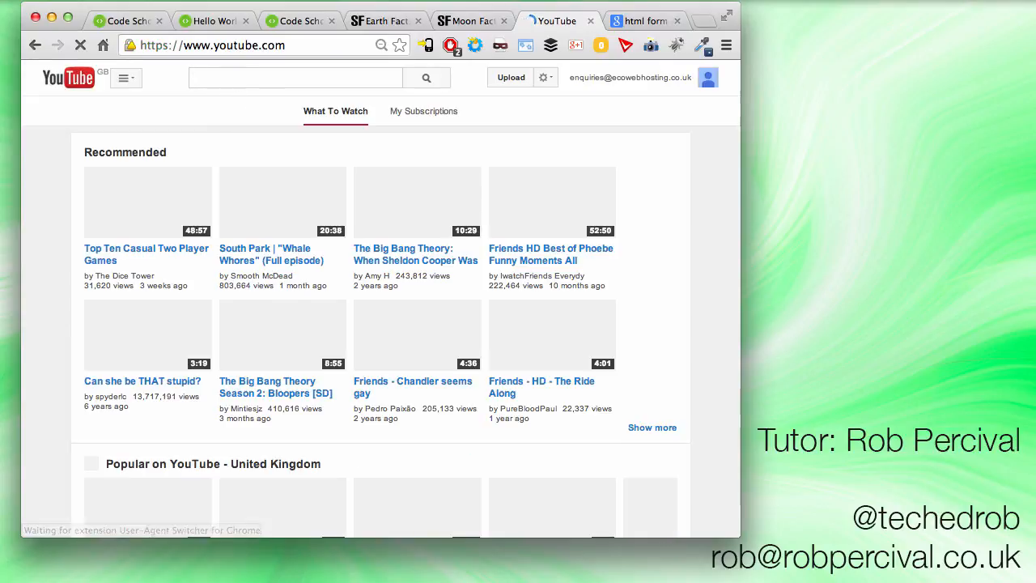
text(spinning earth)
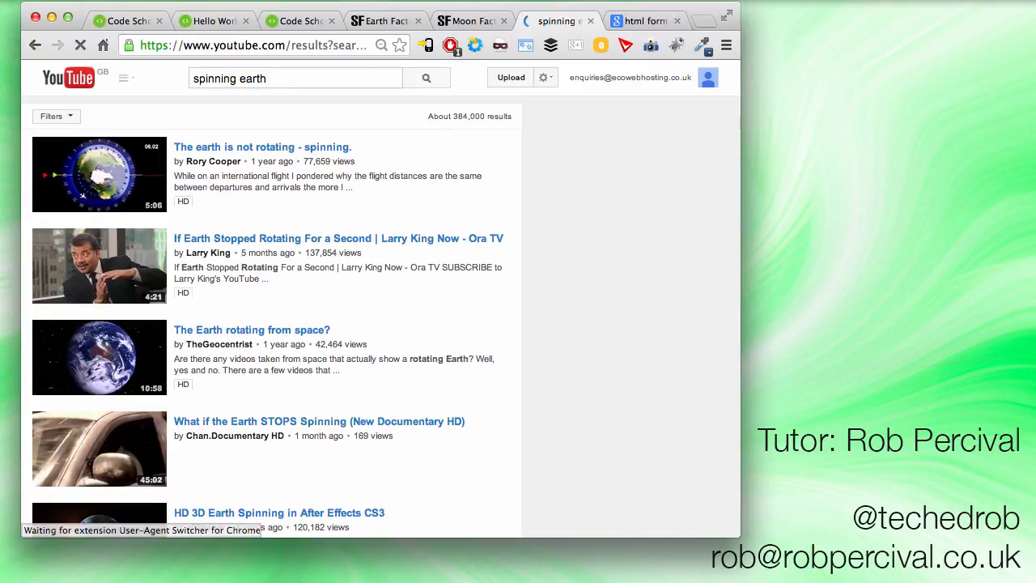
scroll(down, 3)
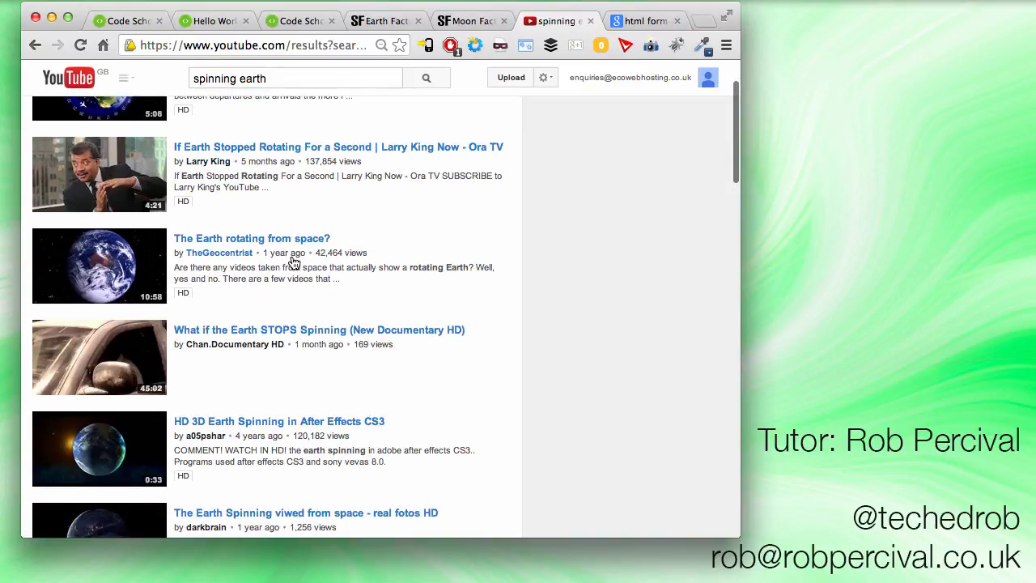
scroll(down, 3)
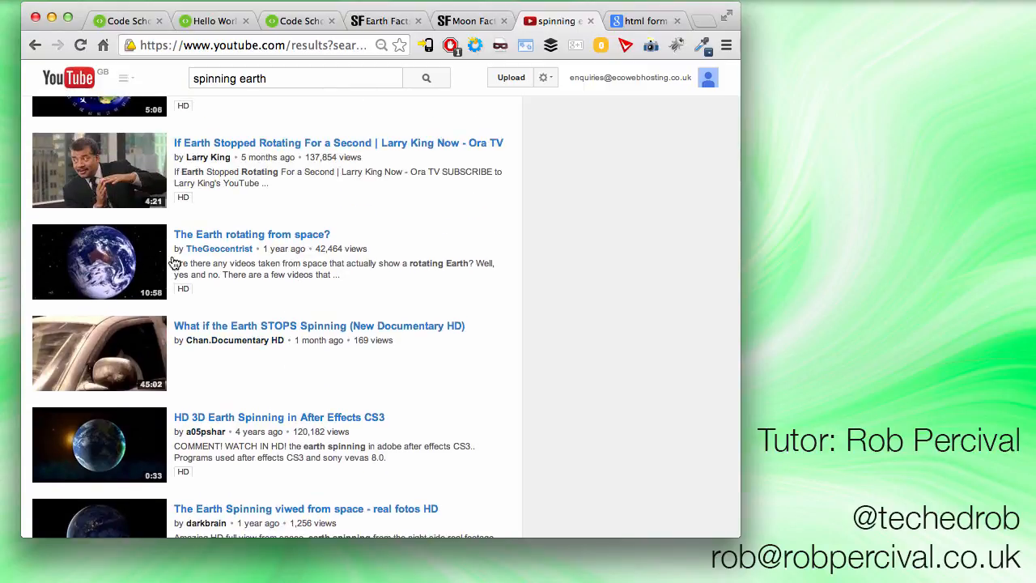
click(252, 233)
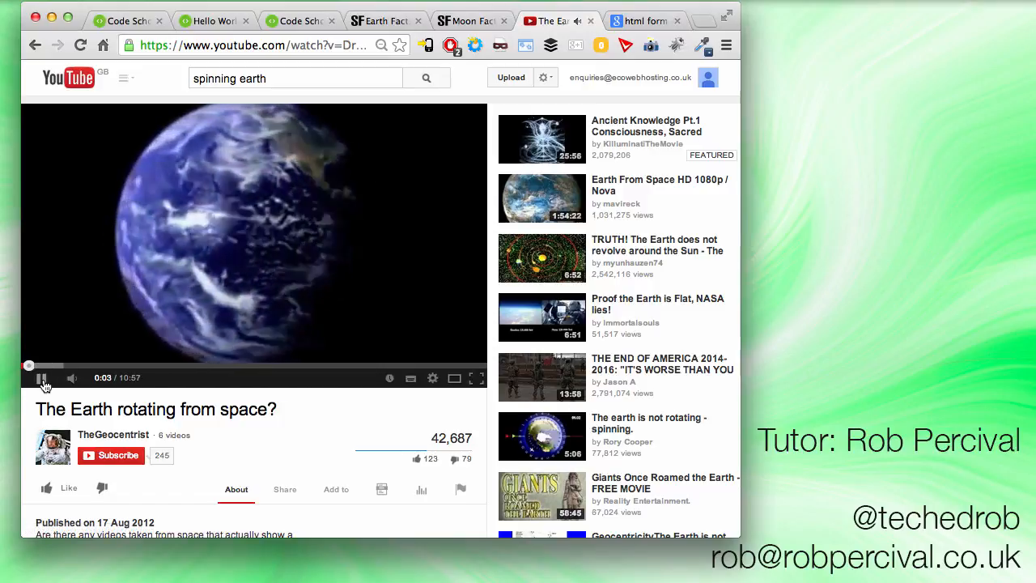
click(43, 378)
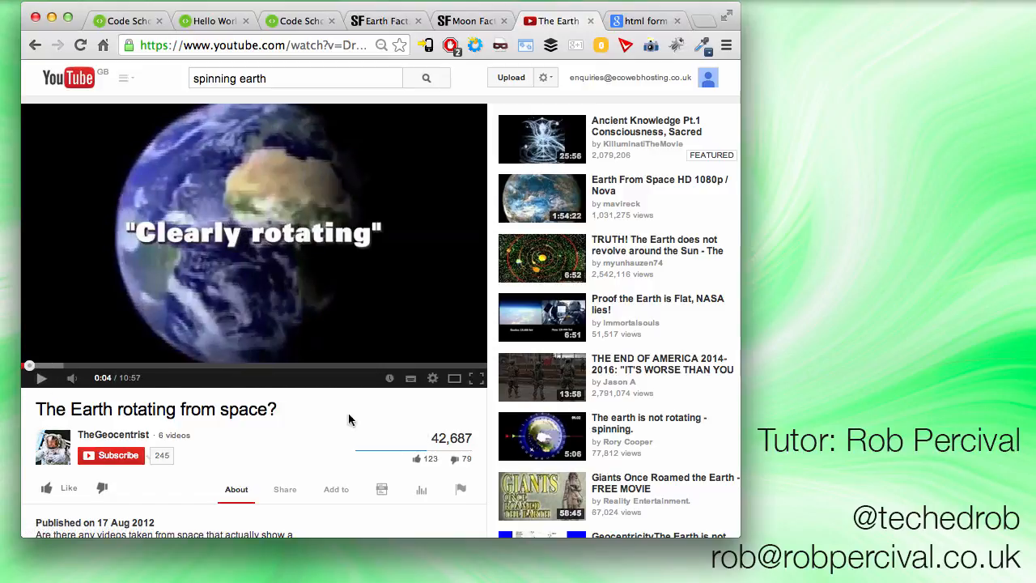
mouse_move(385, 371)
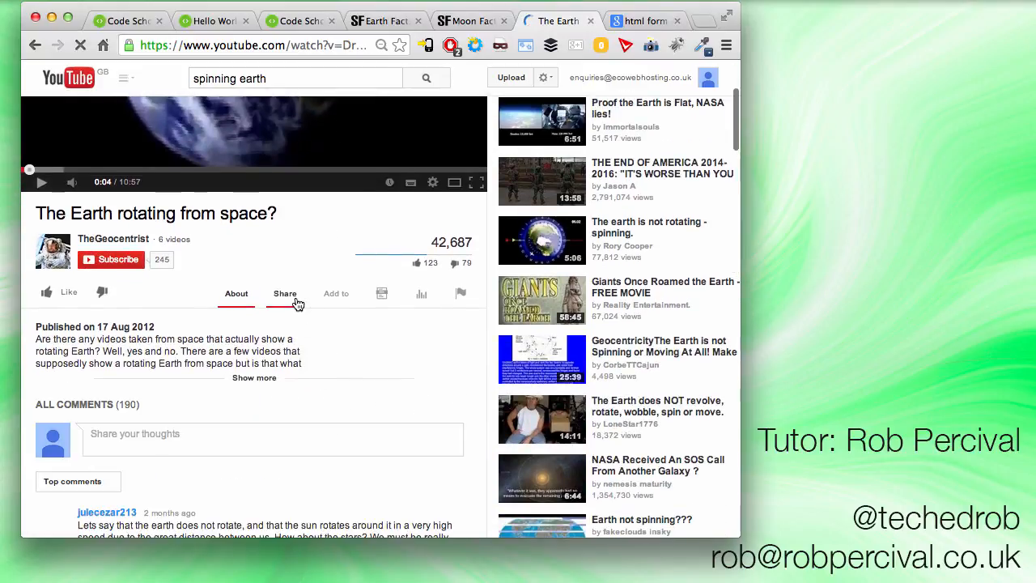
Bring up the video's Share > Embed iframe code and select it for copying
click(285, 293)
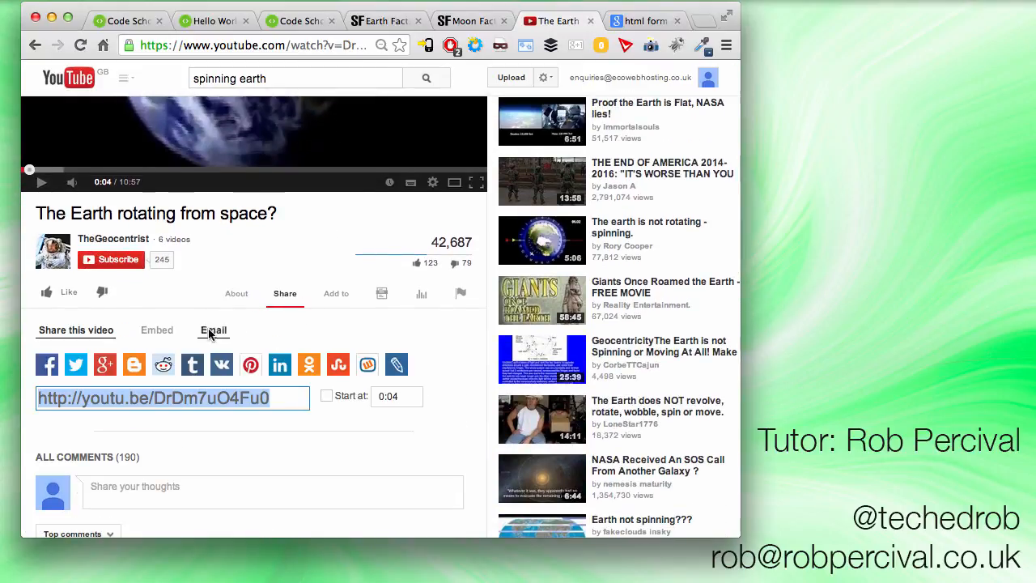
click(155, 330)
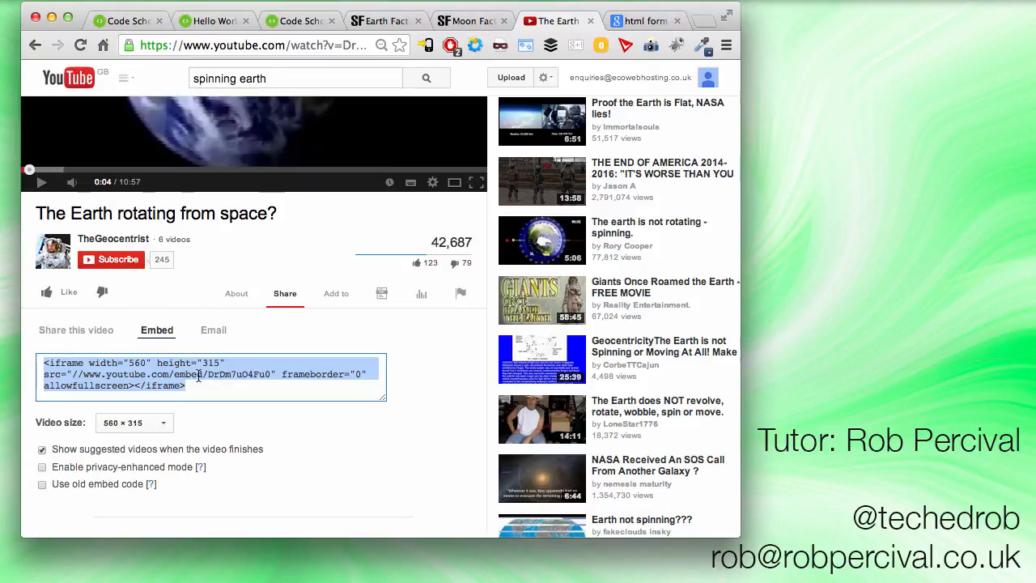
click(127, 19)
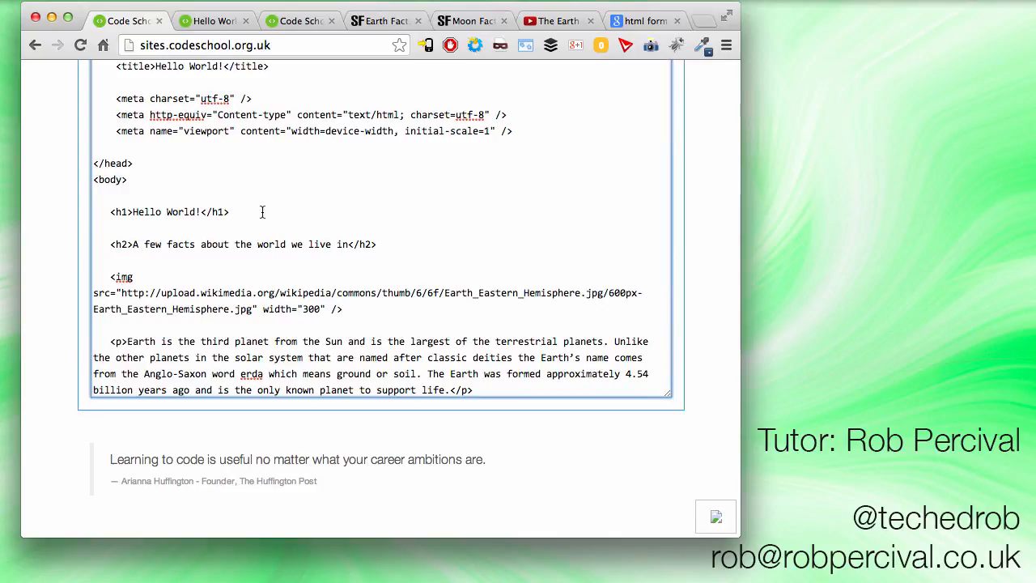
mouse_move(334, 227)
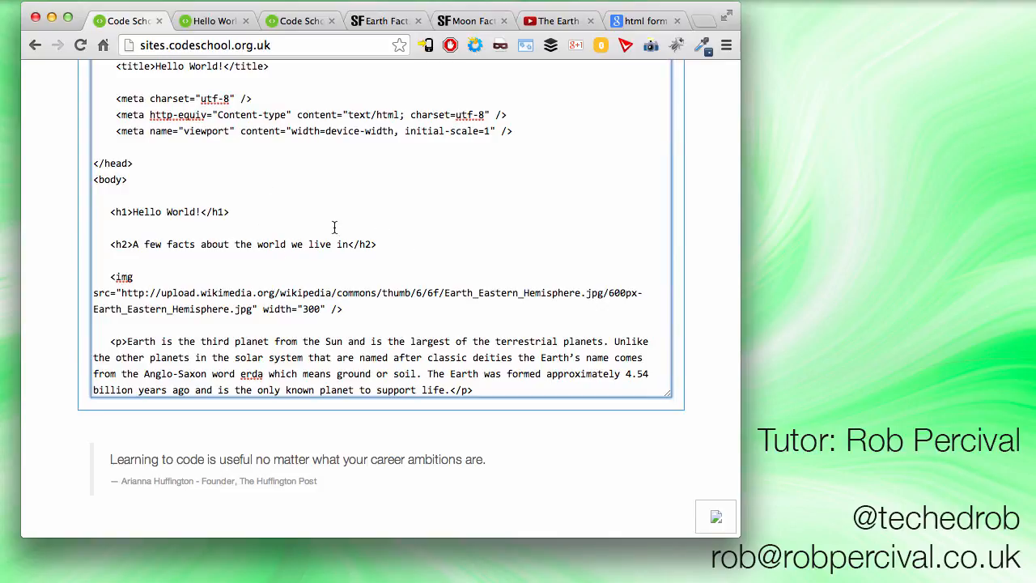
Paste the 560x315 YouTube iframe embed for DrDm7uO4Fu0 right after <body> and preview it
key(enter)
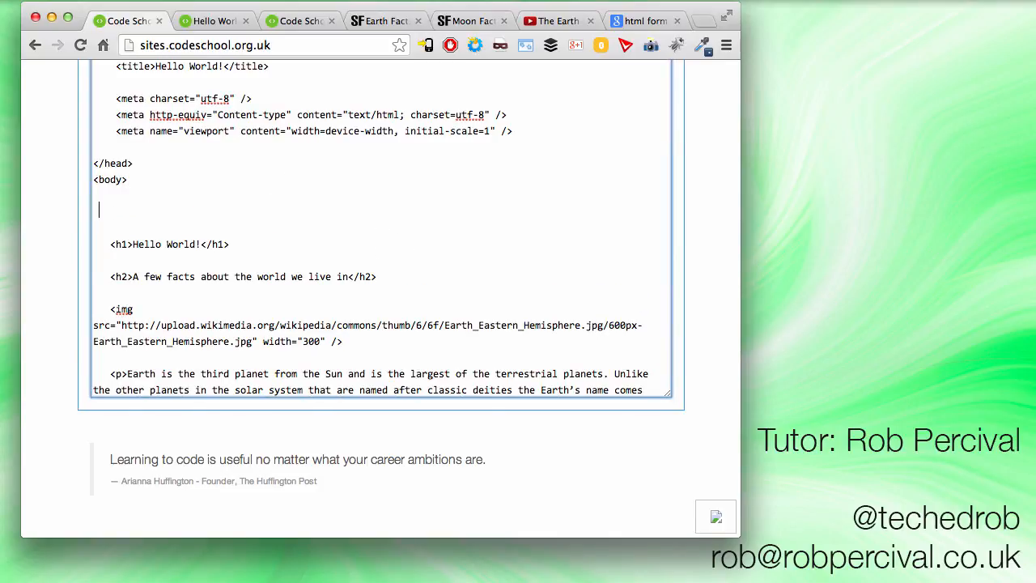
text(<iframe width="560" height="315" src="//www.youtube.com/embed/DrDm7uO4Fu0" frameborder="0" allowfullscreen></iframe>)
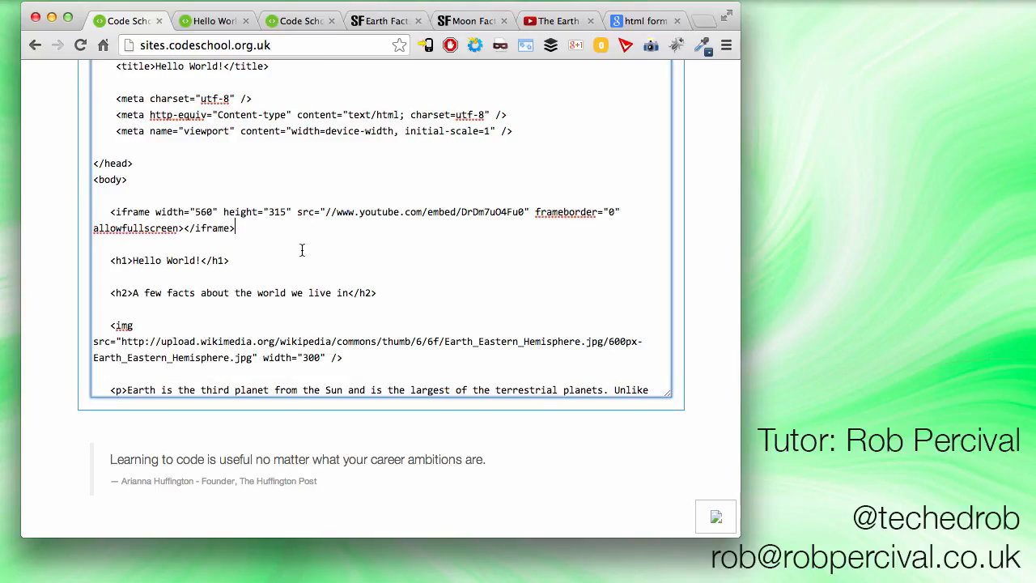
mouse_move(138, 201)
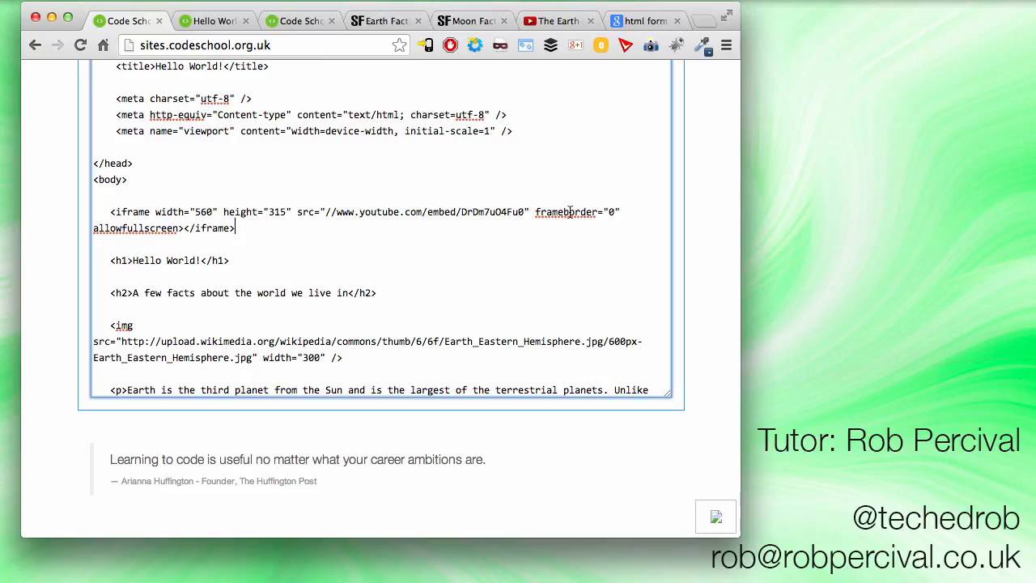
mouse_move(526, 238)
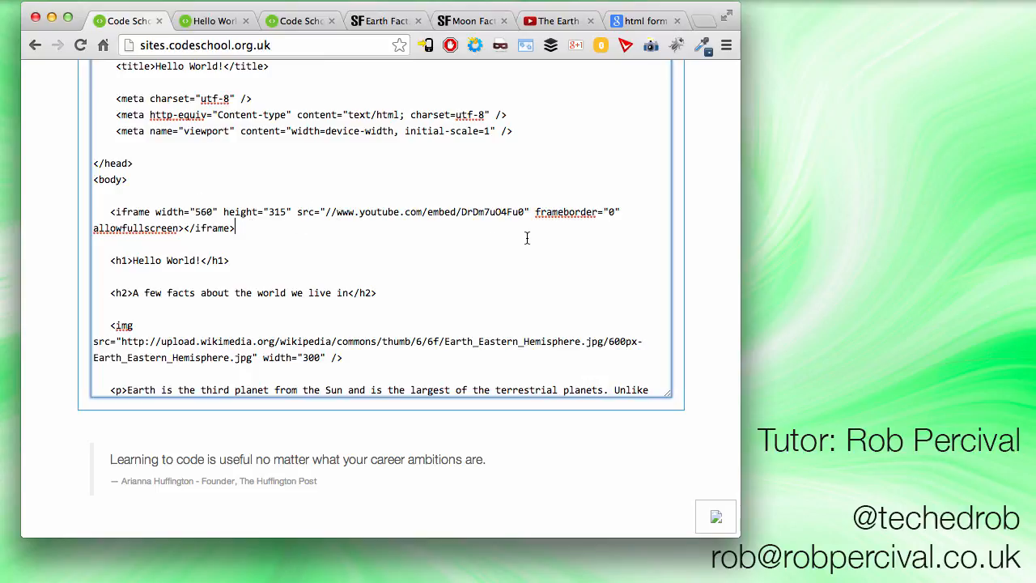
click(214, 20)
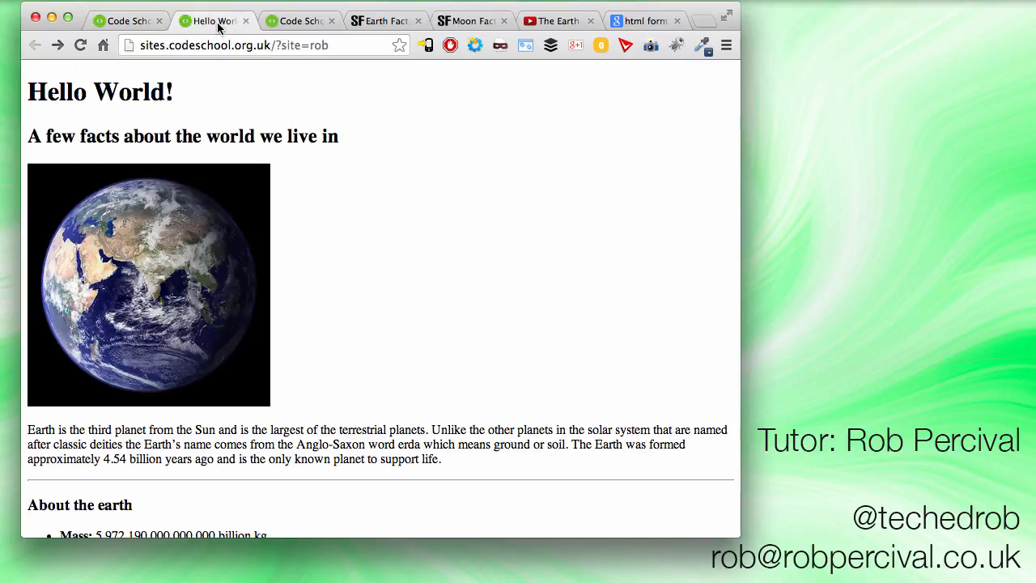
Reload the preview and confirm the spinning Earth video appears above the Hello World! heading
click(79, 45)
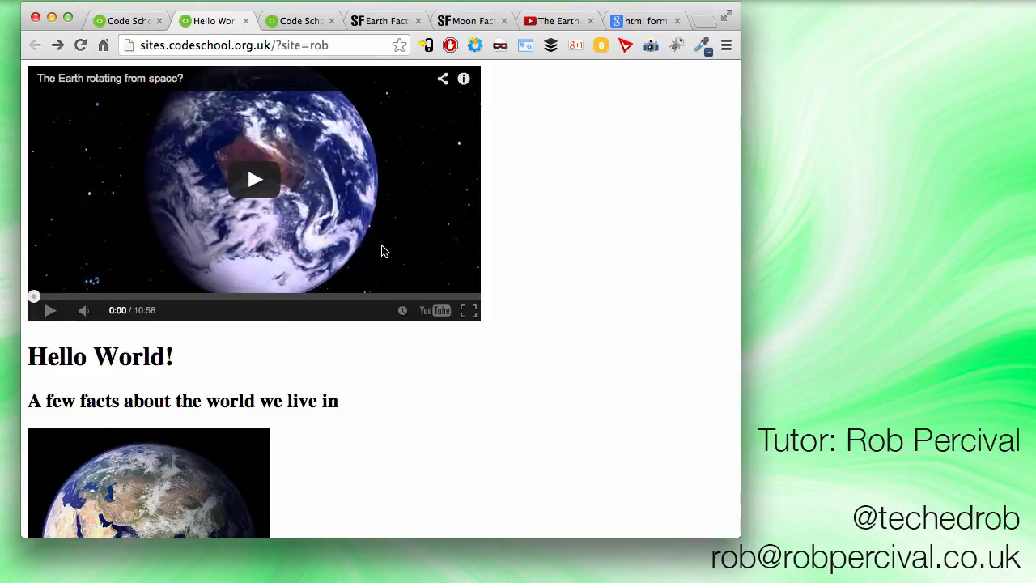
scroll(down, 3)
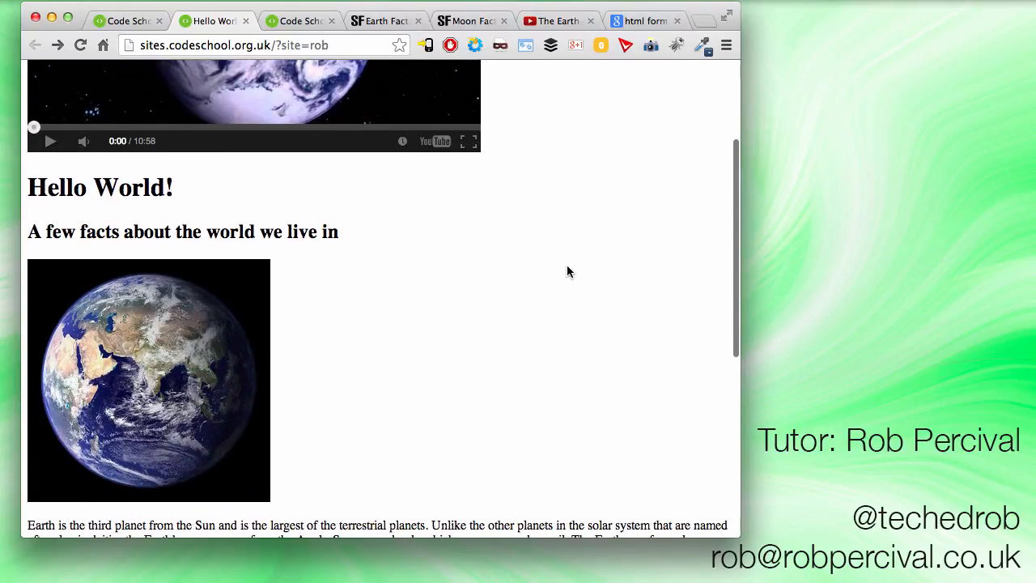
scroll(up, 3)
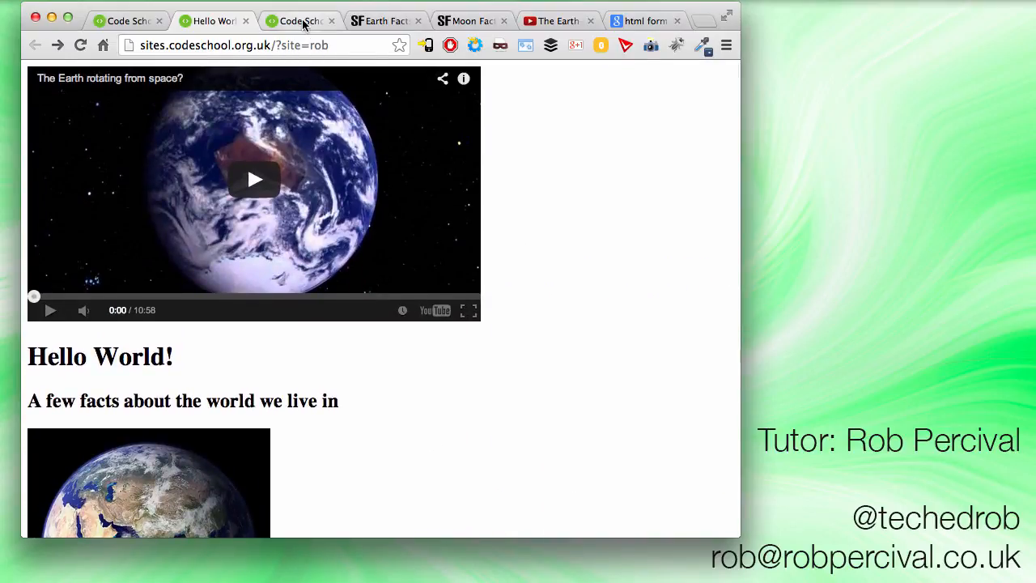
mouse_move(300, 19)
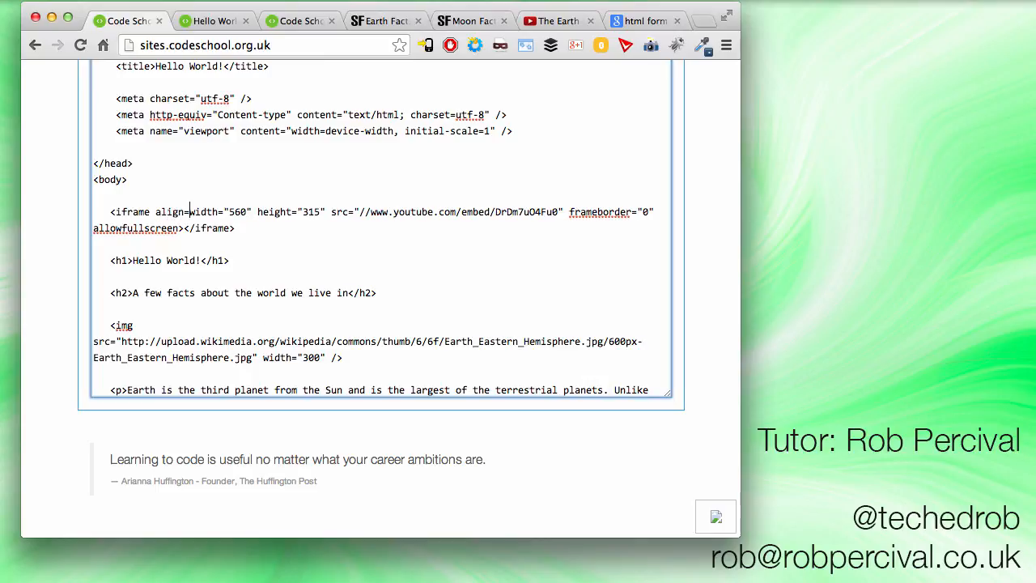
Add align="right" to the iframe and reload the preview so the video floats beside the heading
text(right)
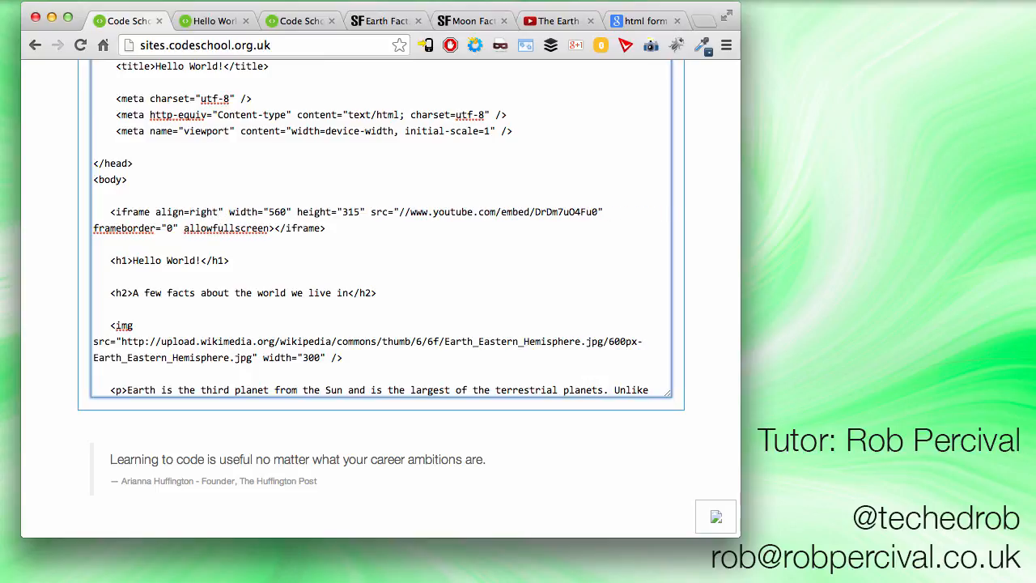
click(194, 211)
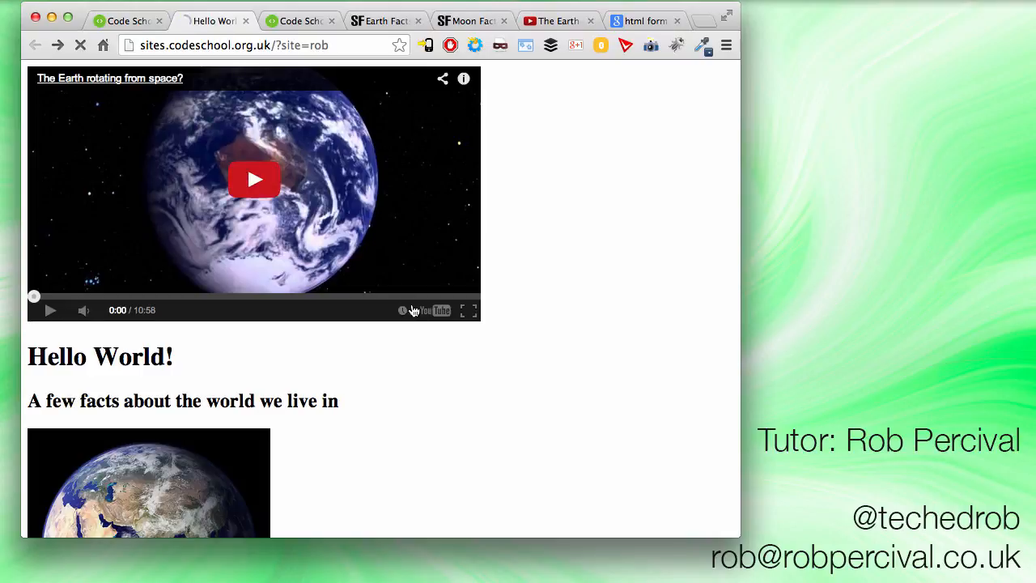
click(79, 45)
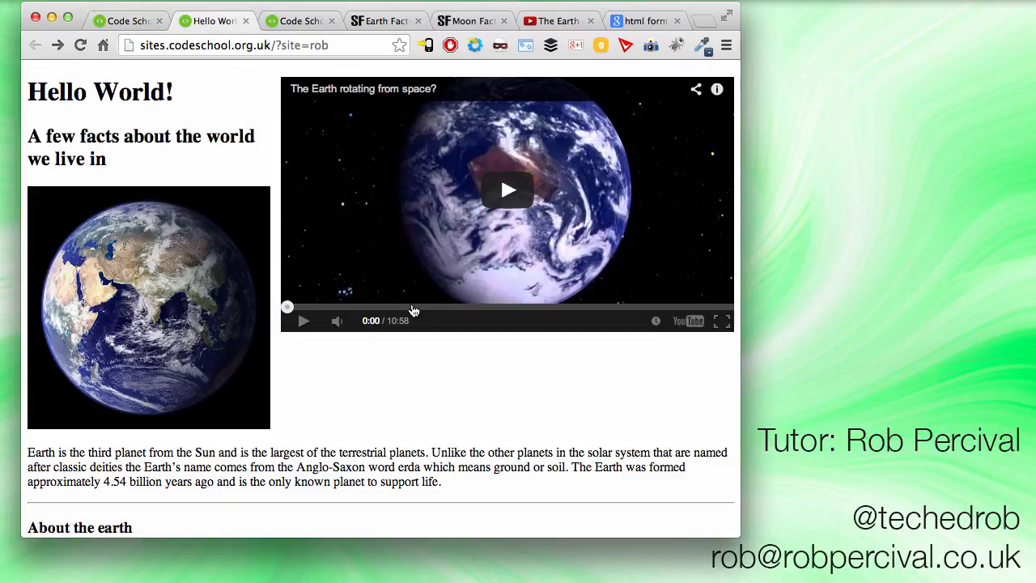
scroll(down, 3)
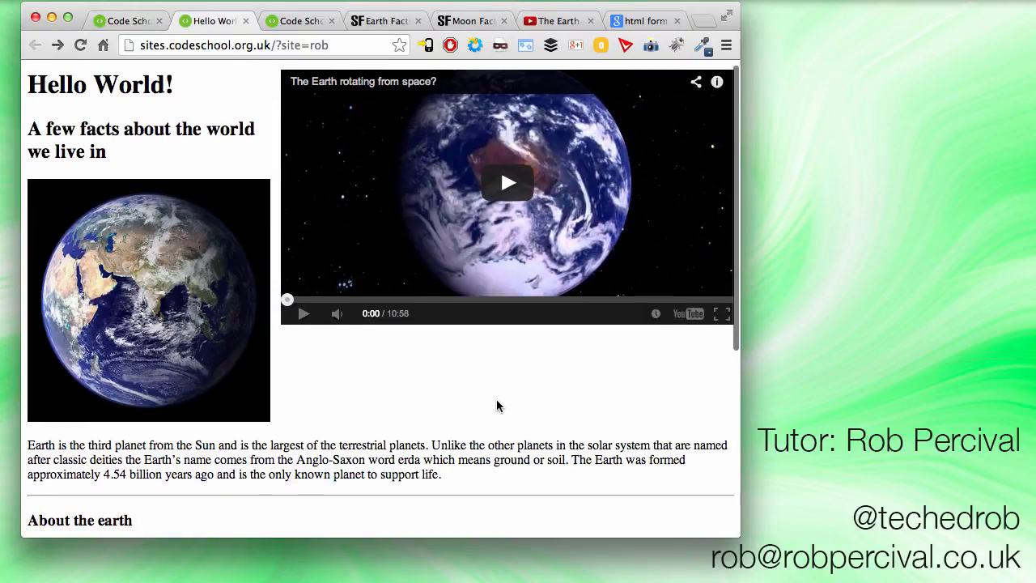
scroll(down, 3)
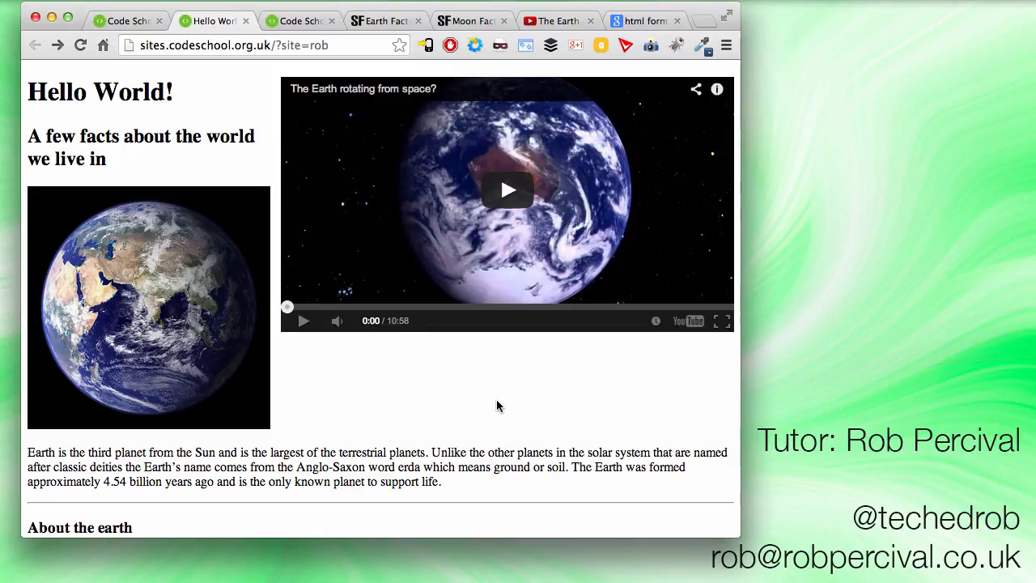
mouse_move(224, 107)
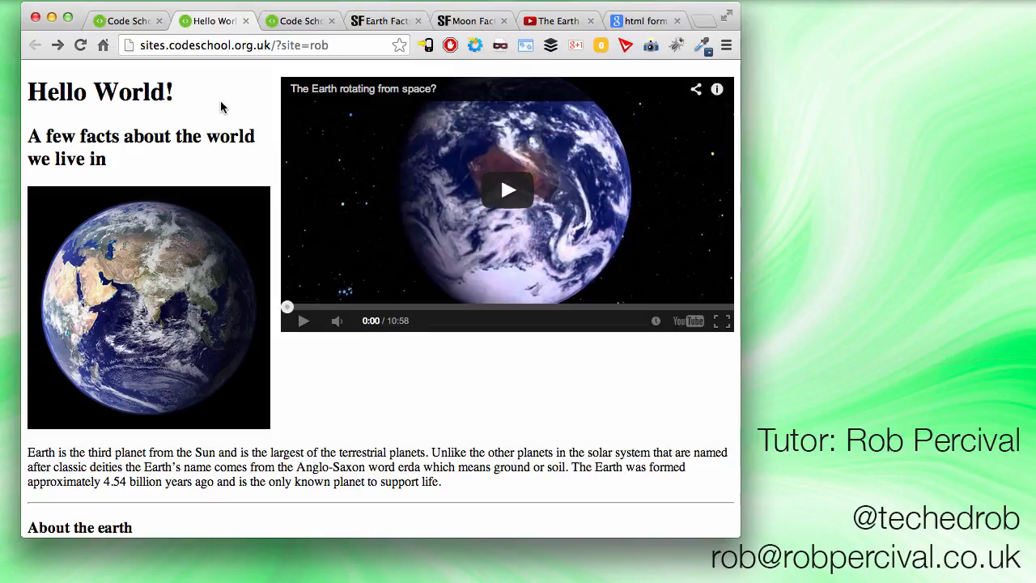
click(235, 45)
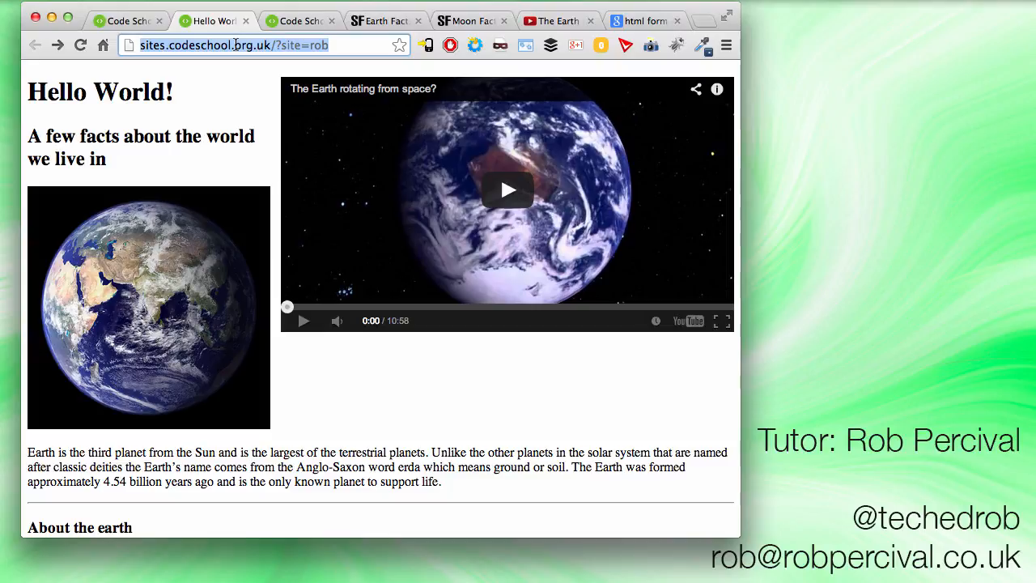